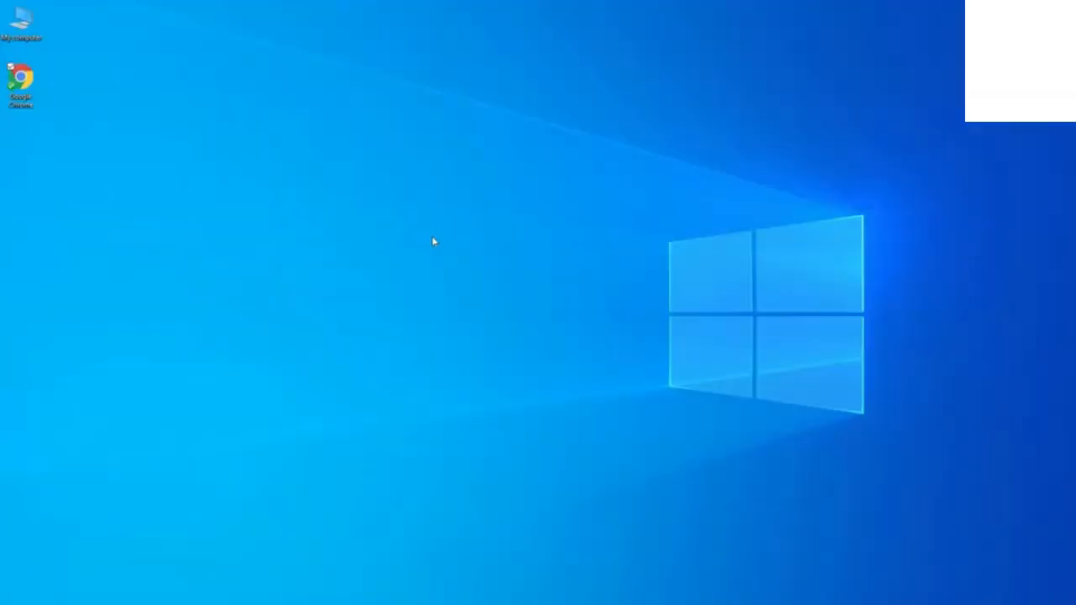
{"action": "mouse_move", "coordinate": [66, 99]}
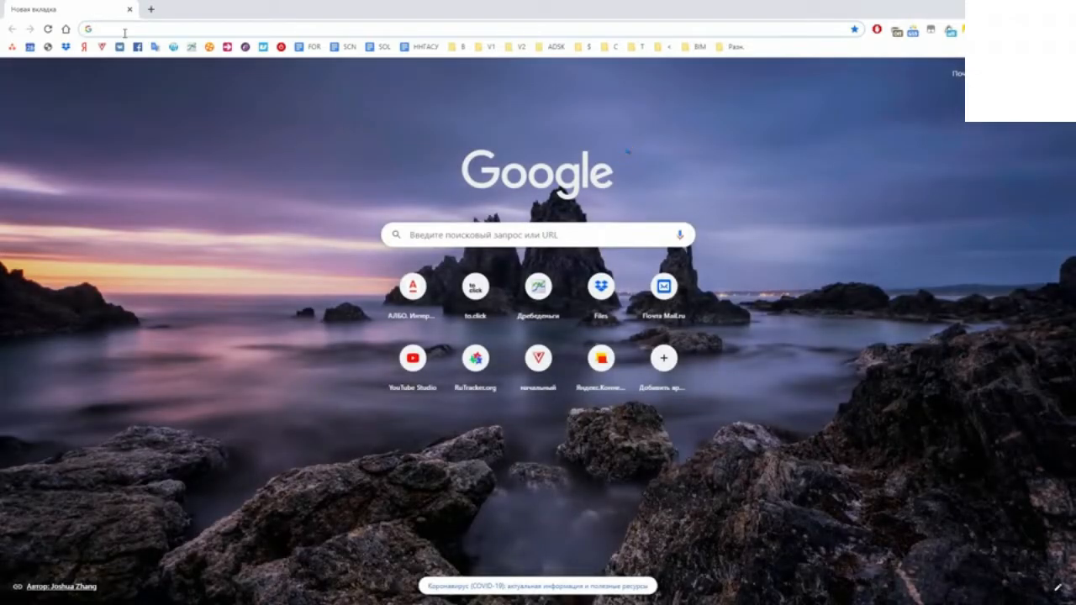
Step: Search Google for 'autodesk student license'
{"action": "type", "text": "autodesk student license"}
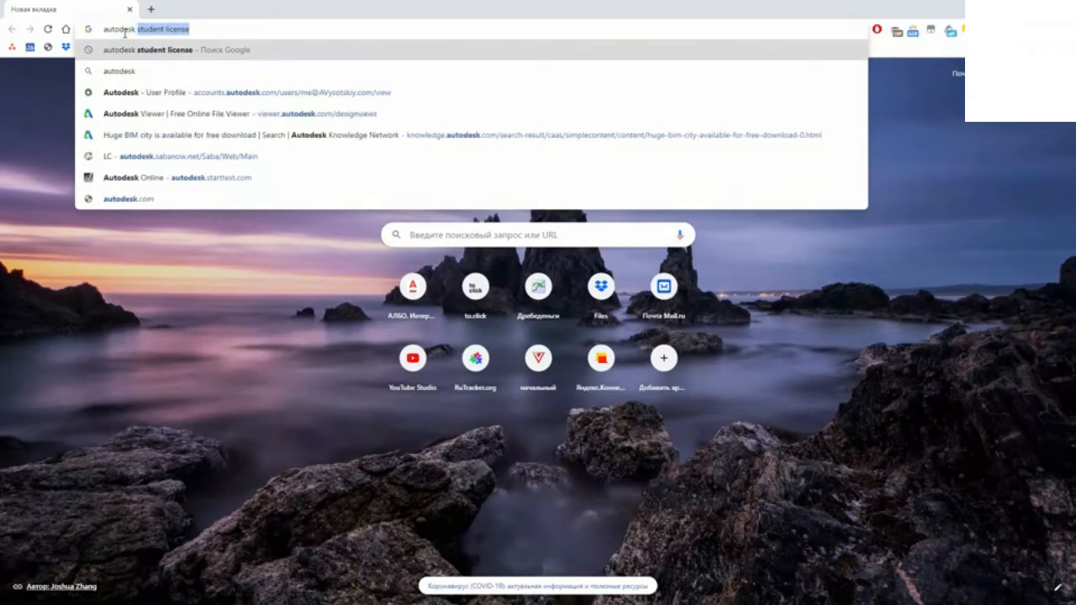
{"action": "key", "text": "Enter"}
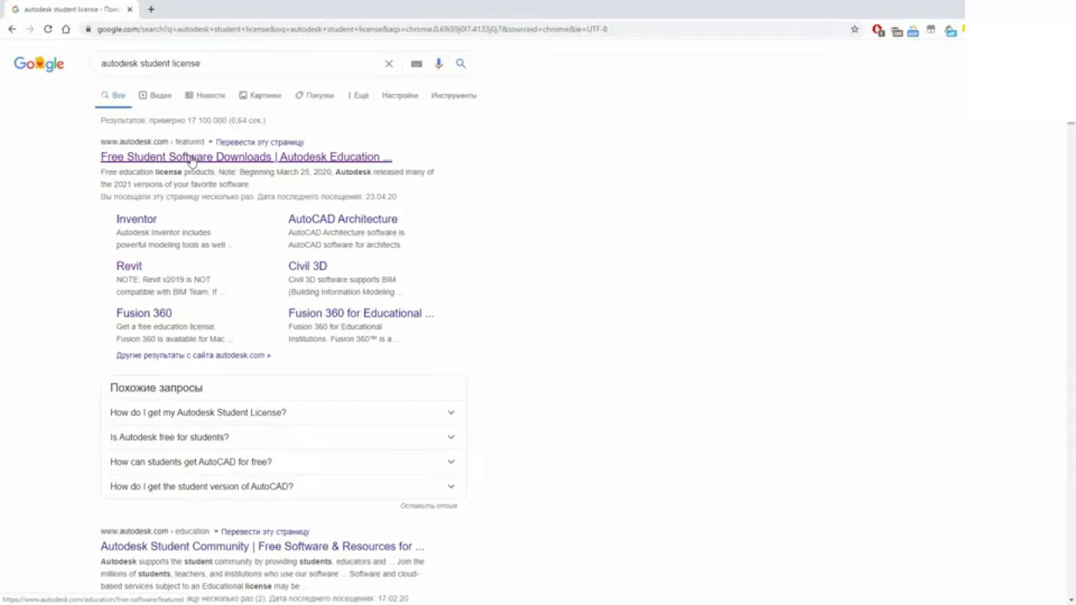
Step: Open the Autodesk Education Revit download page and select Revit 2021 as the version
{"action": "left_click", "coordinate": [245, 157]}
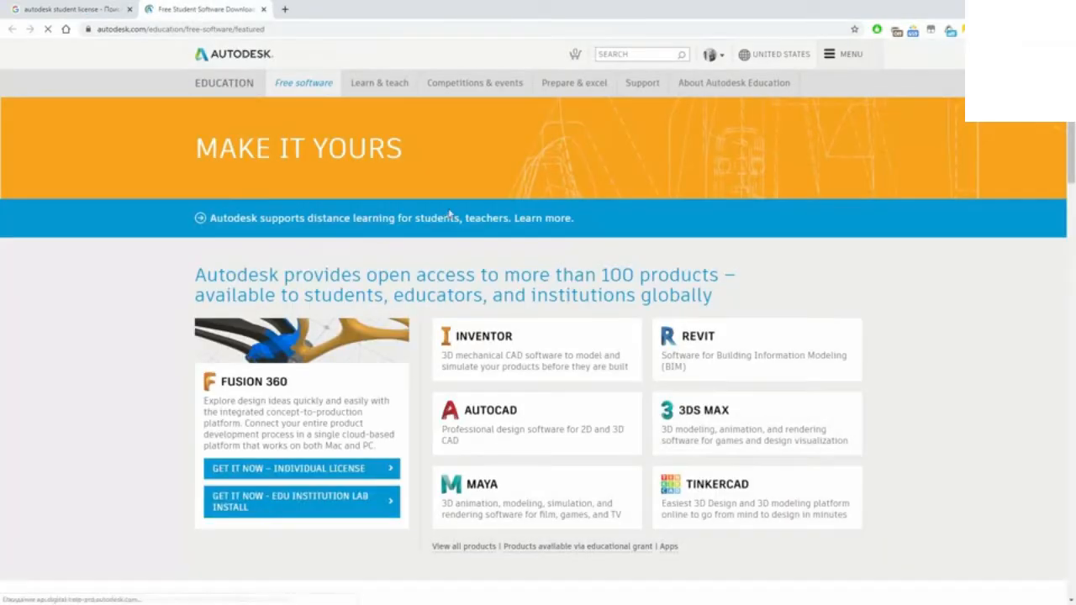
{"action": "mouse_move", "coordinate": [721, 327]}
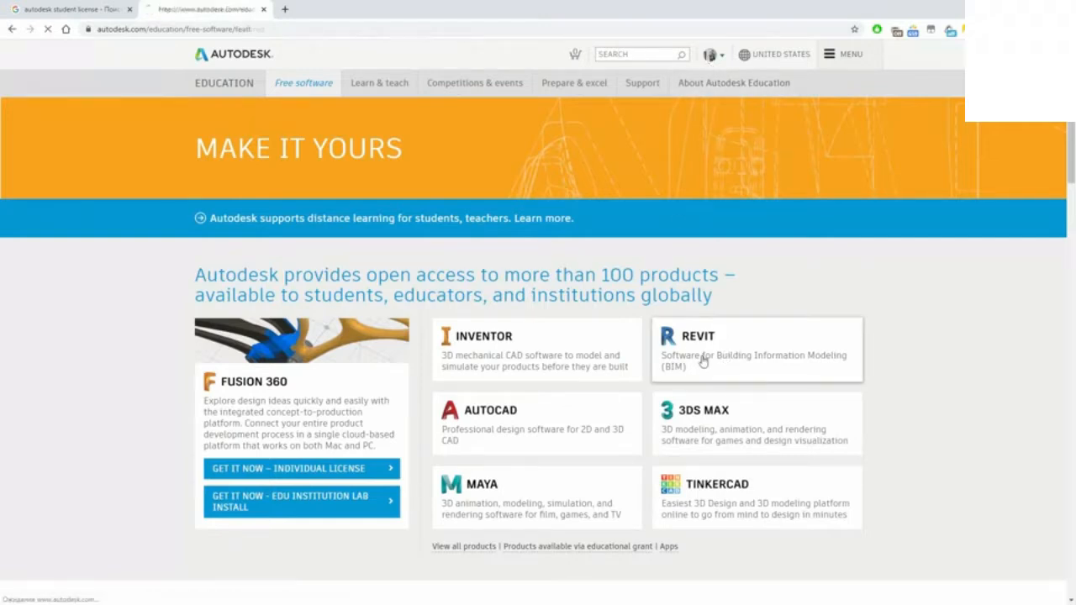
{"action": "left_click", "coordinate": [757, 349]}
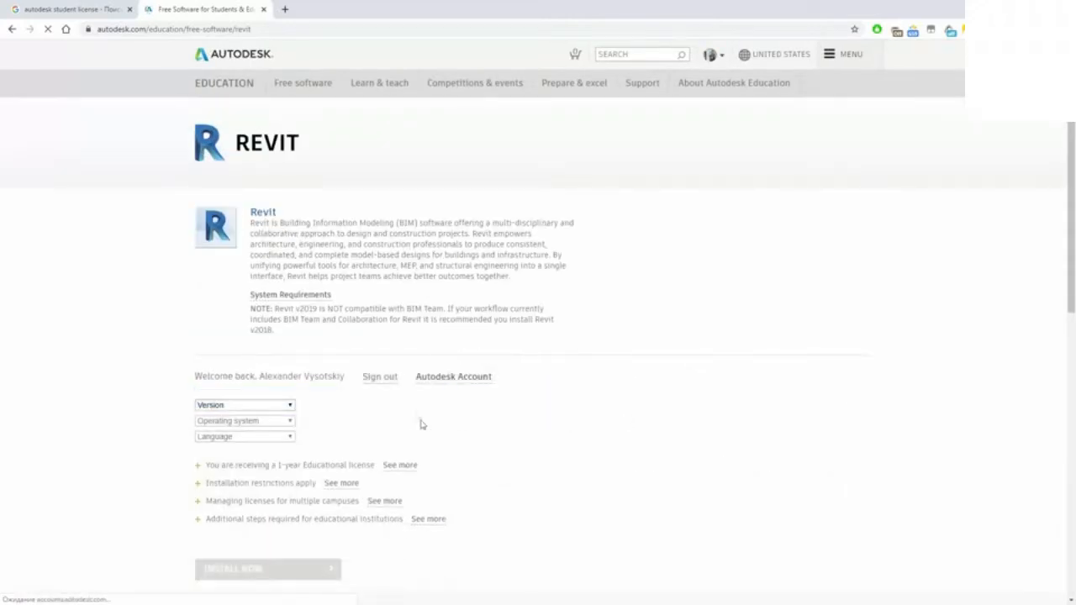
{"action": "left_click", "coordinate": [244, 404]}
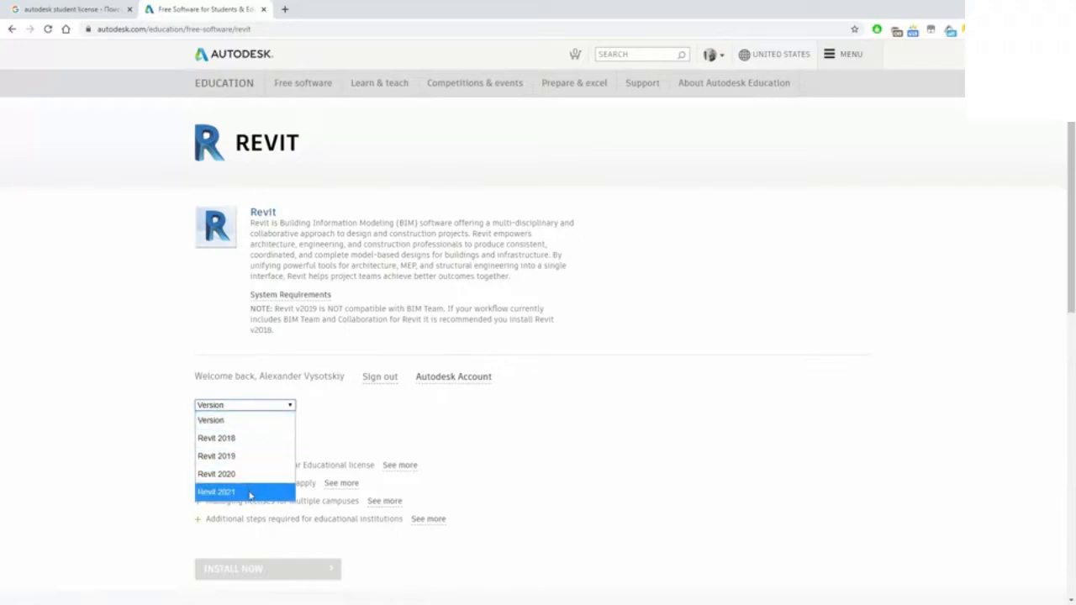
{"action": "left_click", "coordinate": [216, 491]}
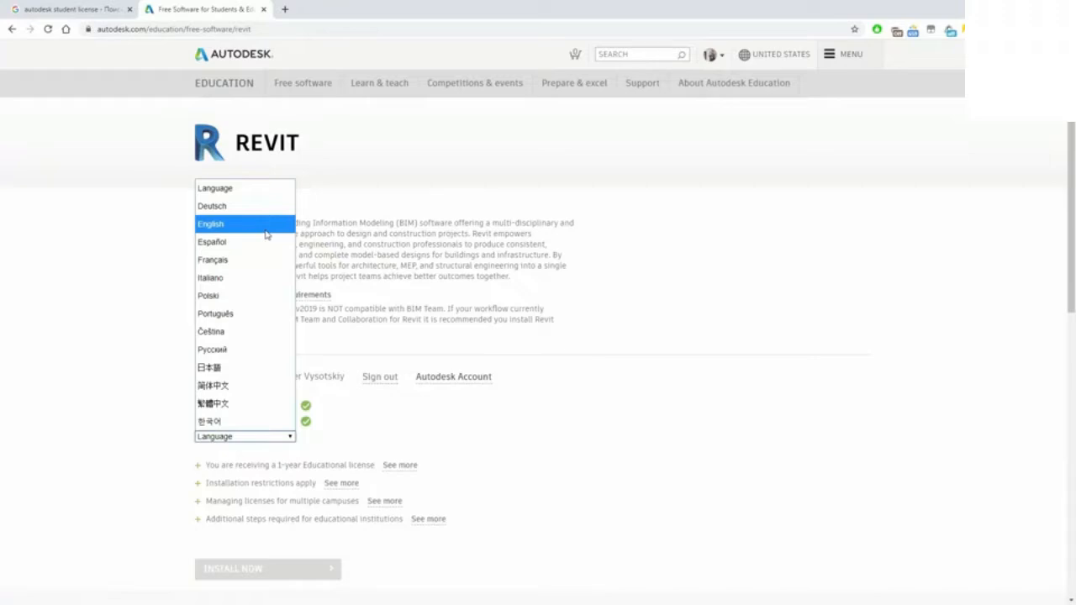
Step: Choose English as the Revit download language and scroll to the license details
{"action": "left_click", "coordinate": [211, 223]}
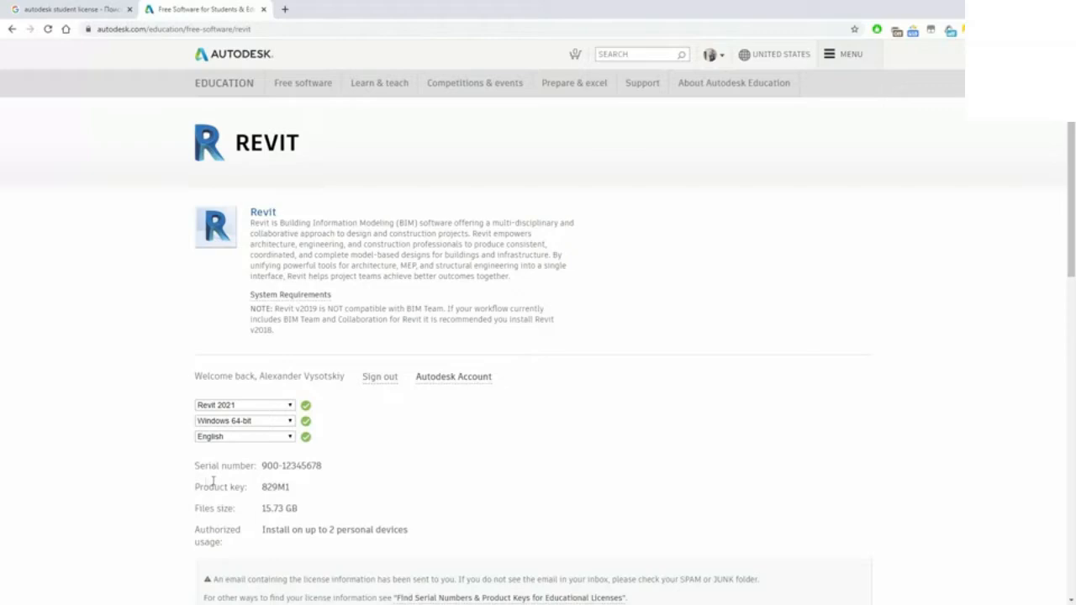
{"action": "mouse_move", "coordinate": [230, 522]}
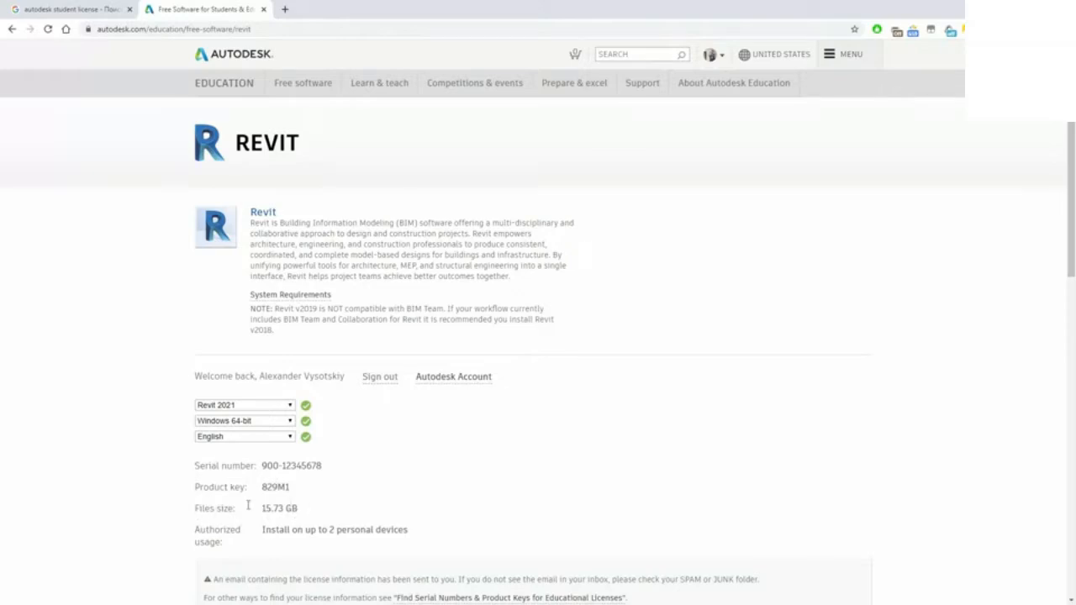
{"action": "mouse_move", "coordinate": [398, 496]}
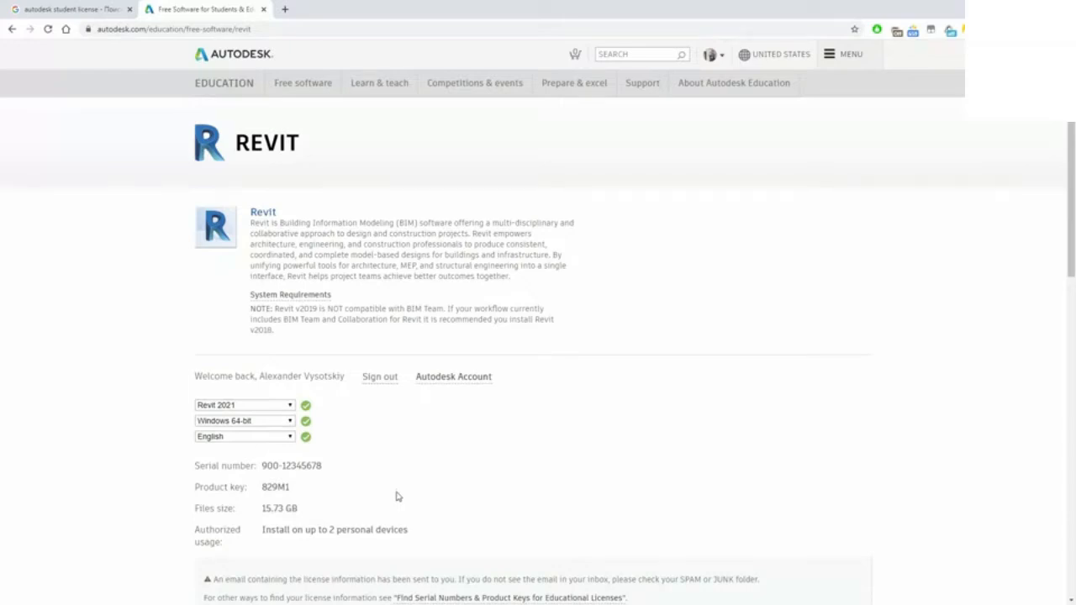
{"action": "scroll", "scroll_direction": "down", "scroll_amount": 3}
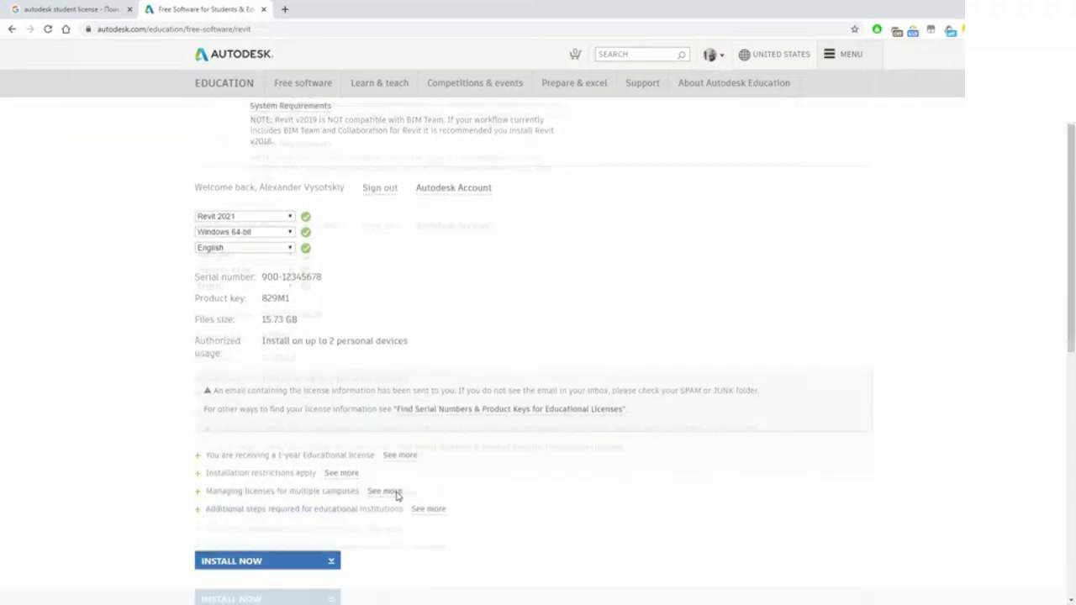
{"action": "scroll", "scroll_direction": "down", "scroll_amount": 3}
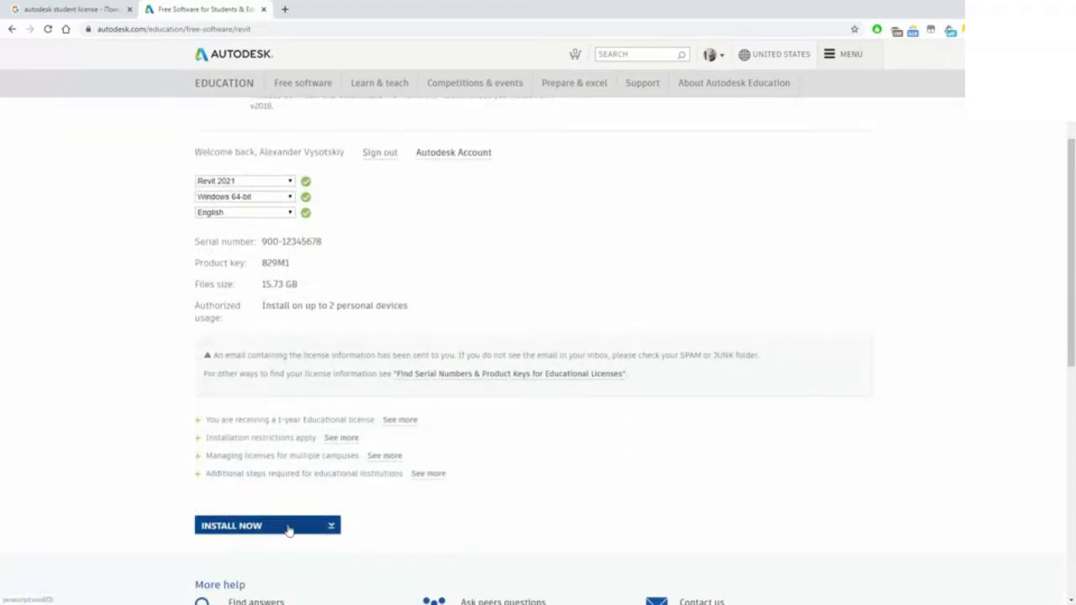
Step: Accept the license, start the Revit 2021 installer download, and dismiss the notice
{"action": "left_click", "coordinate": [235, 526]}
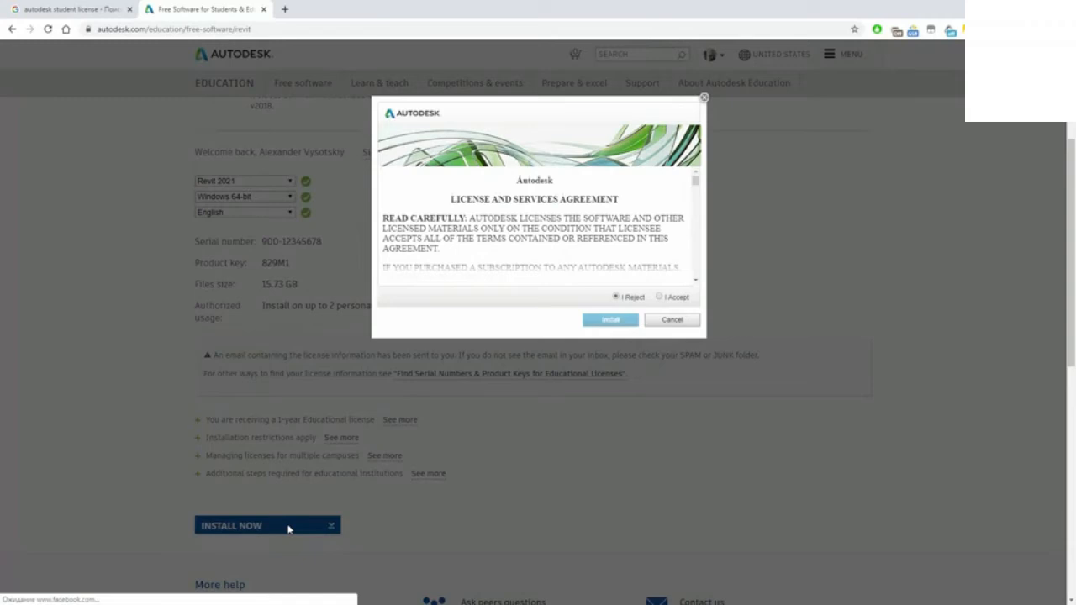
{"action": "scroll", "scroll_direction": "down", "scroll_amount": 3}
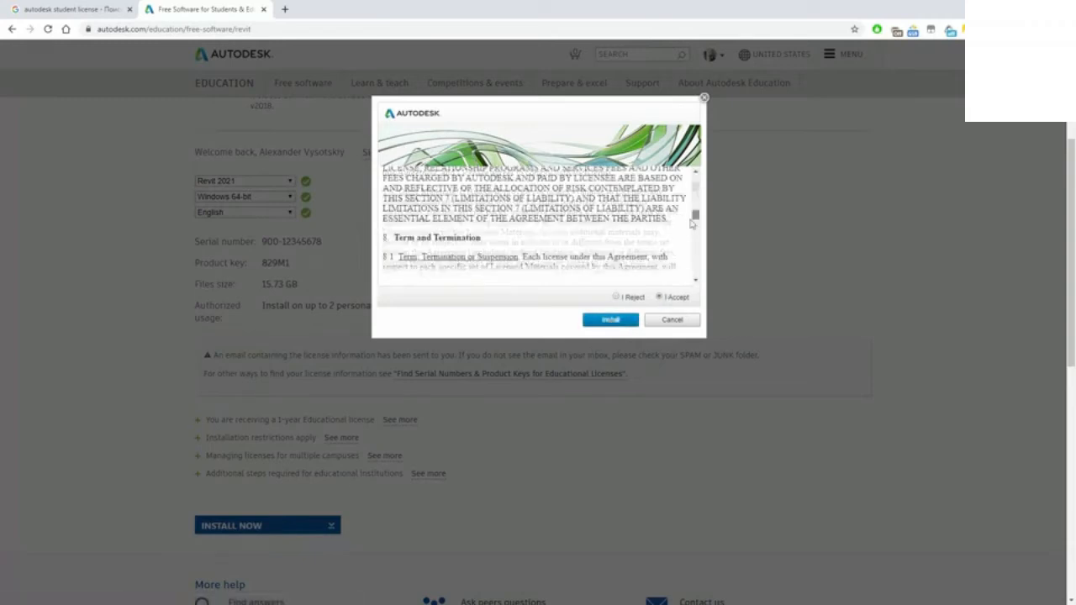
{"action": "left_click", "coordinate": [609, 319]}
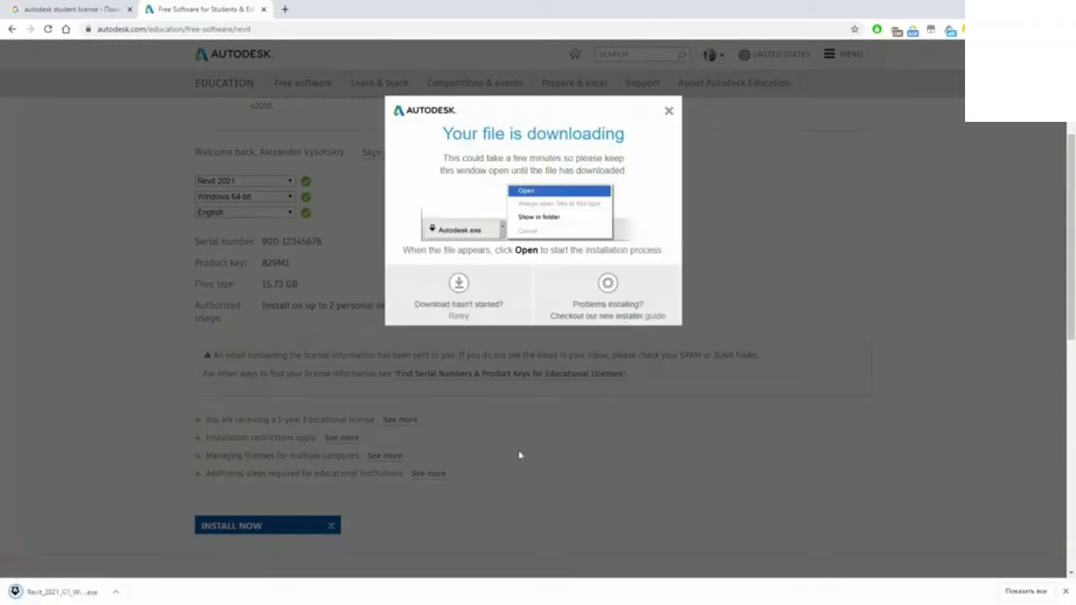
{"action": "left_click", "coordinate": [668, 110]}
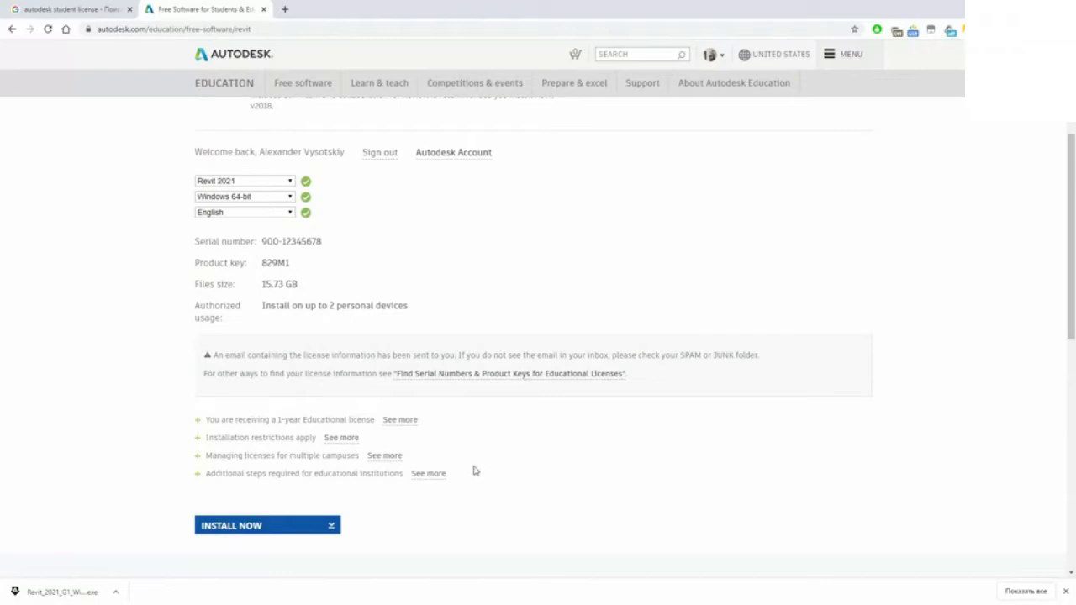
{"action": "mouse_move", "coordinate": [168, 491]}
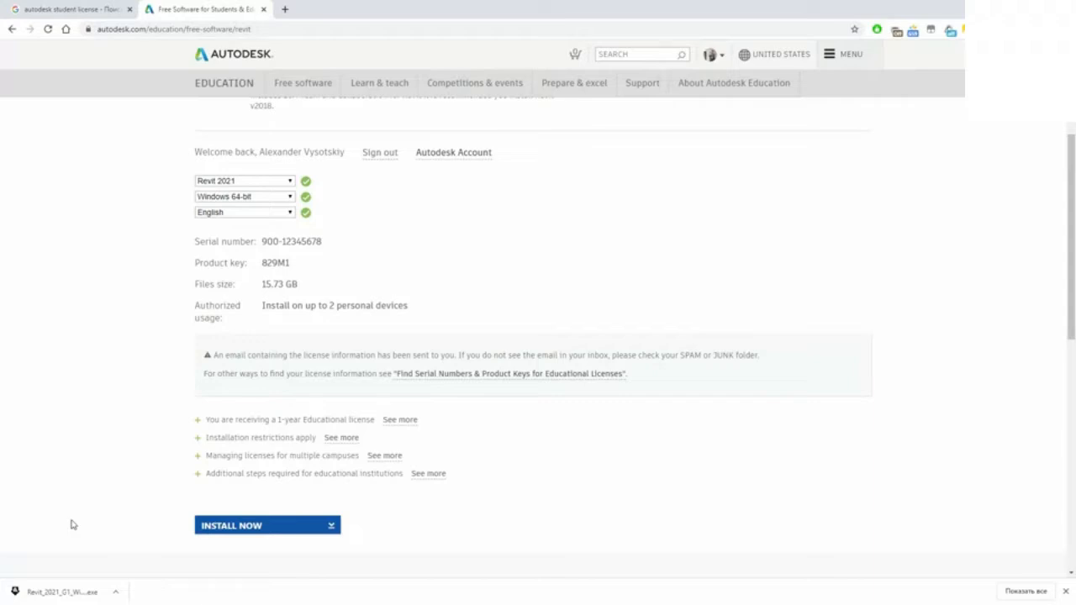
{"action": "mouse_move", "coordinate": [183, 207]}
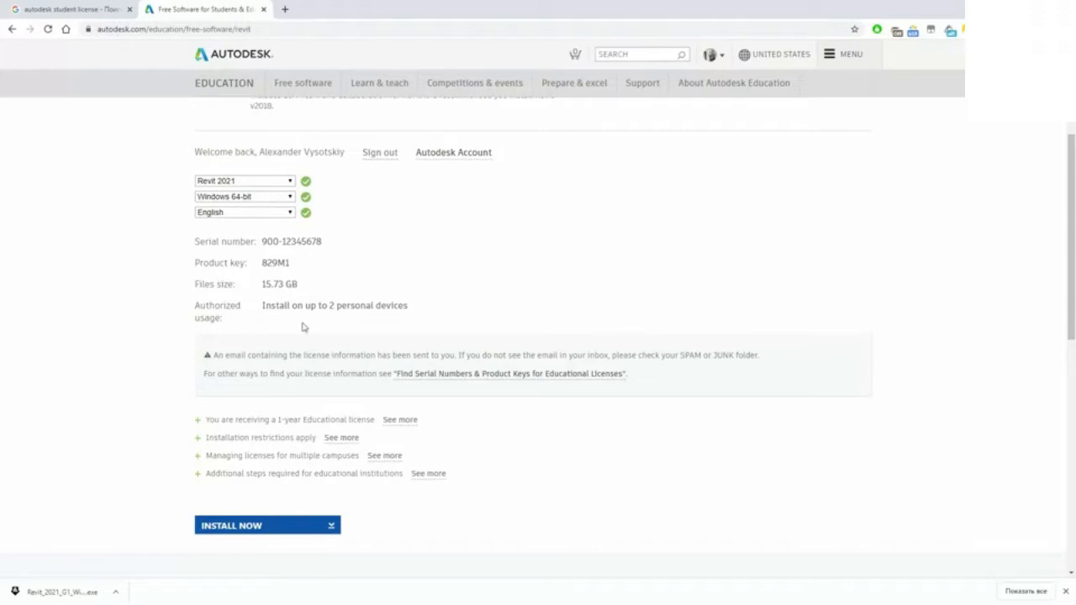
{"action": "mouse_move", "coordinate": [193, 178]}
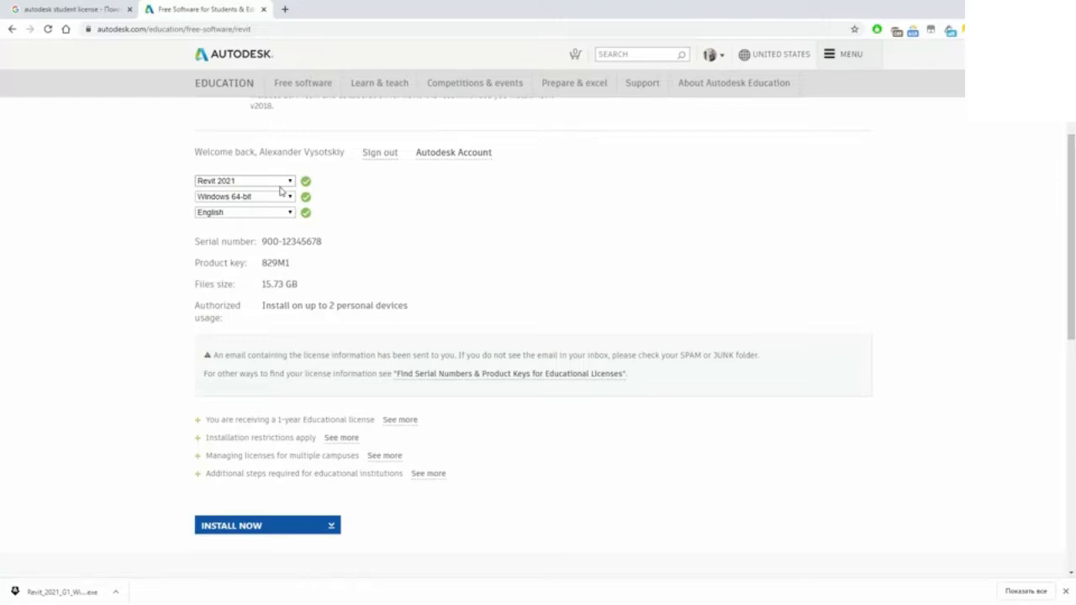
{"action": "mouse_move", "coordinate": [336, 183]}
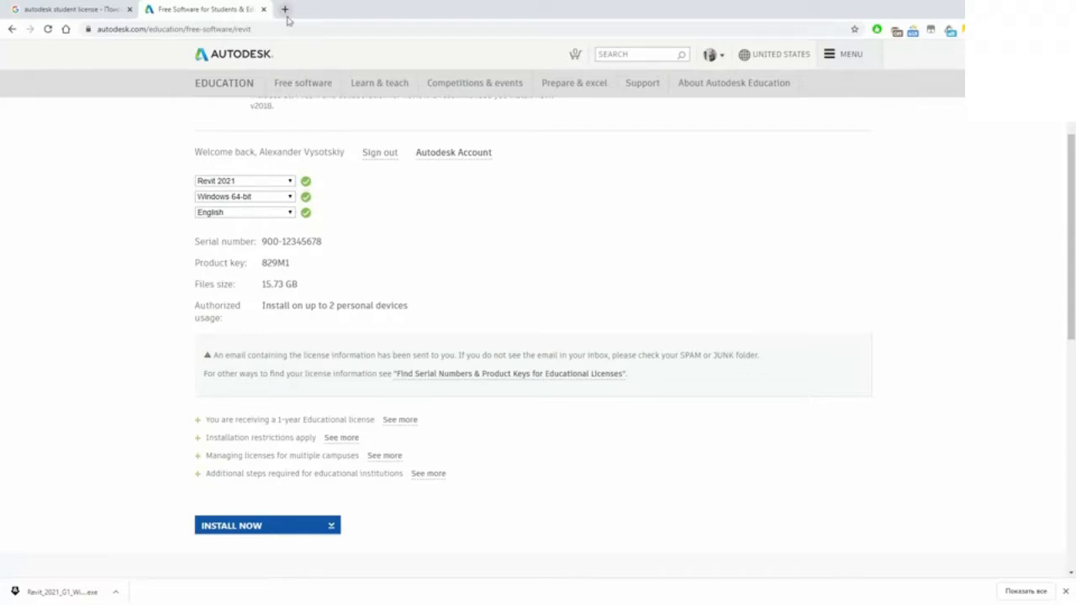
Step: Search 'avaa' in a new tab and open the Autodesk Virtual Agent site
{"action": "left_click", "coordinate": [285, 10]}
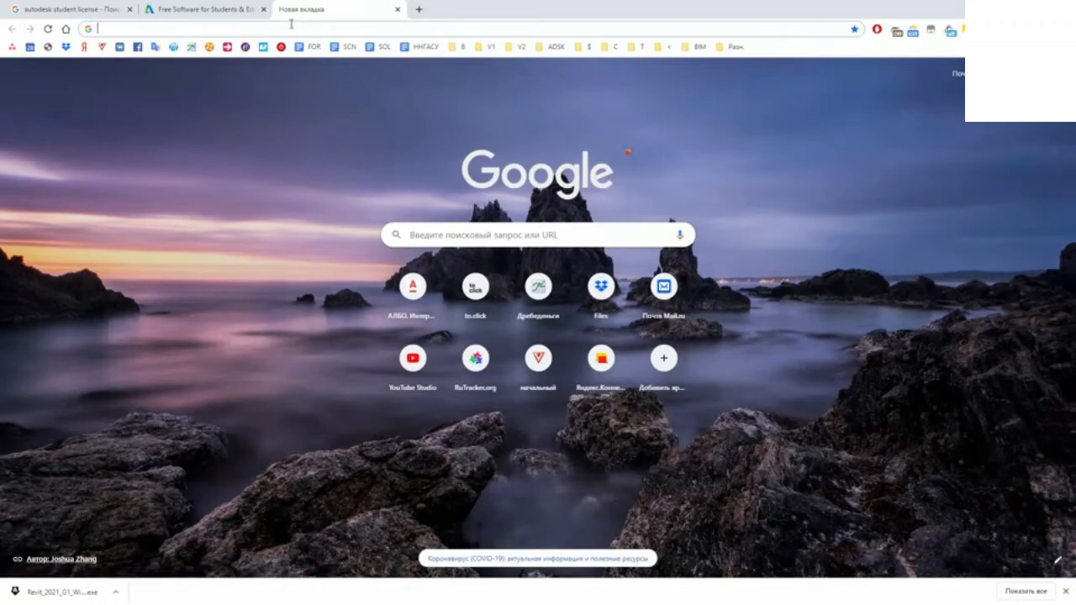
{"action": "type", "text": "avaau&aqs=chrome.1.69i57j0l7.2722j0j7&sourceid=chrome&ie=UTF-8"}
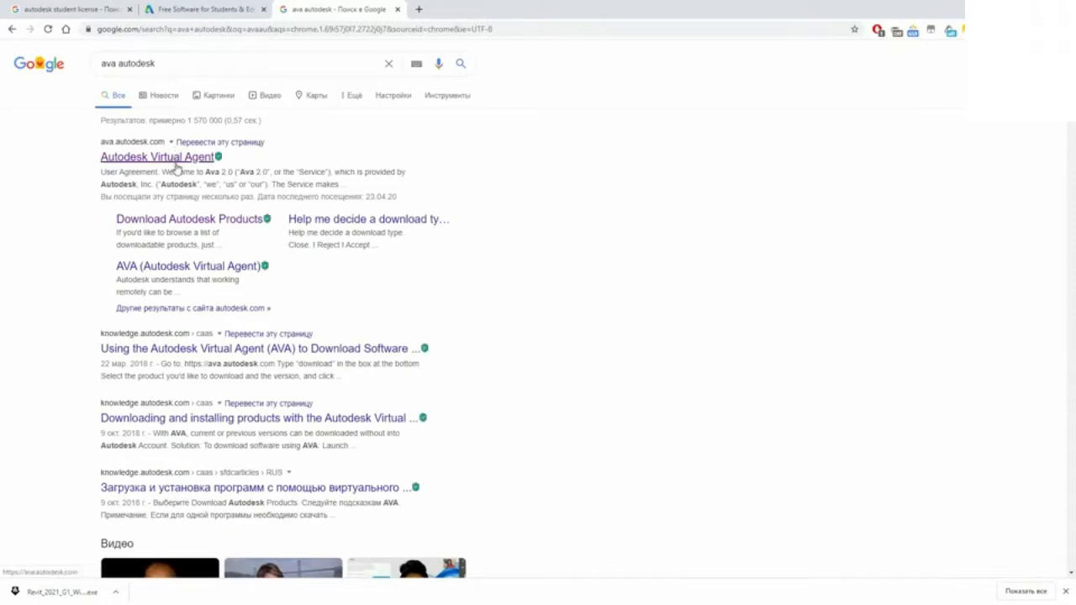
{"action": "left_click", "coordinate": [157, 157]}
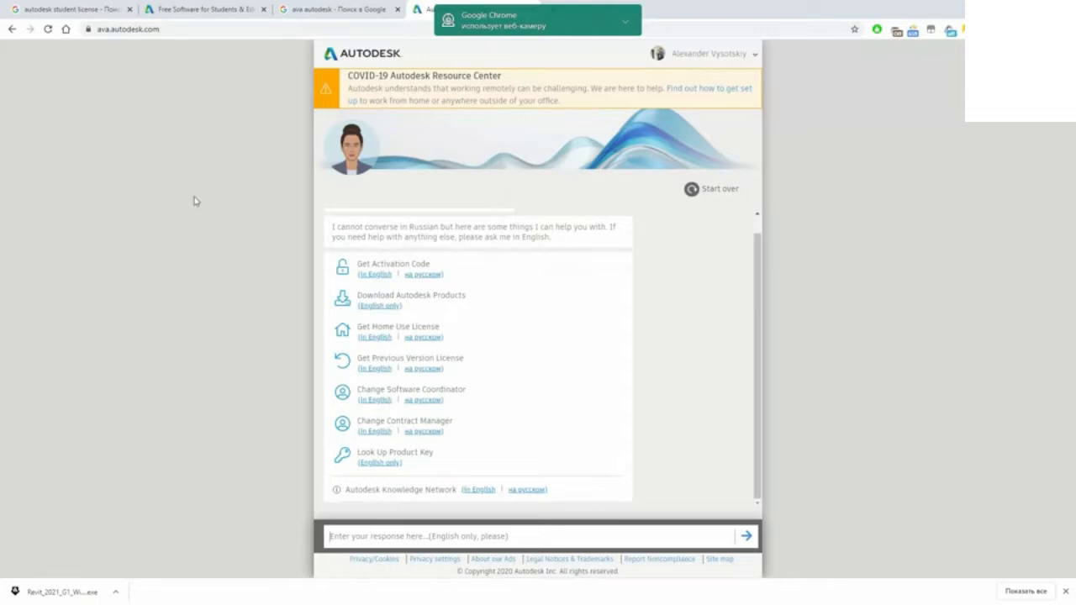
Step: Ask AVA to download Revit as a student for multiple computers after a failed download
{"action": "left_click", "coordinate": [531, 10]}
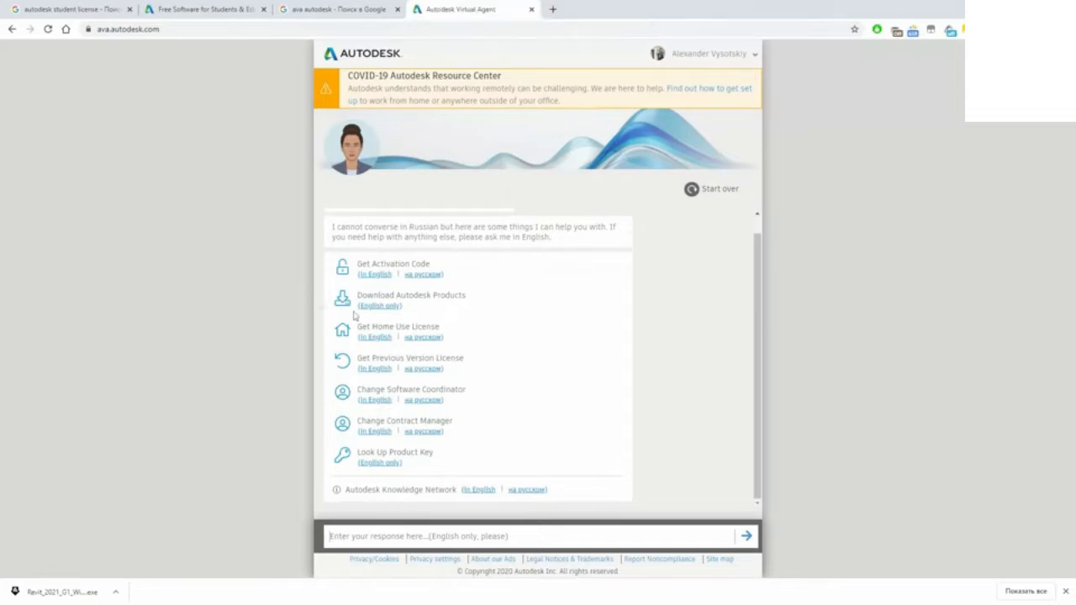
{"action": "left_click", "coordinate": [378, 305]}
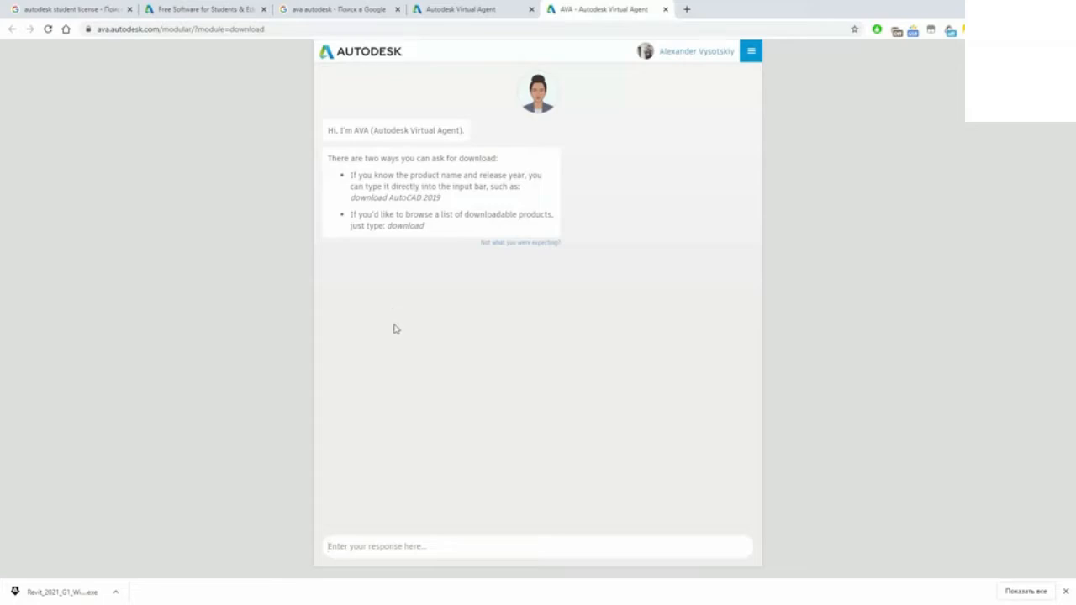
{"action": "type", "text": "Revit"}
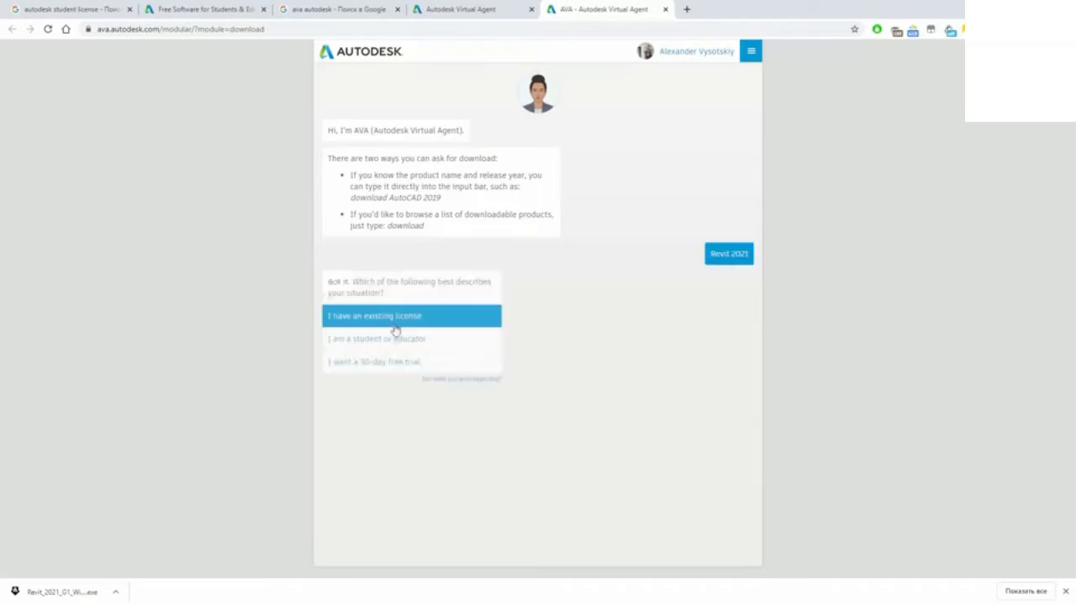
{"action": "mouse_move", "coordinate": [475, 402]}
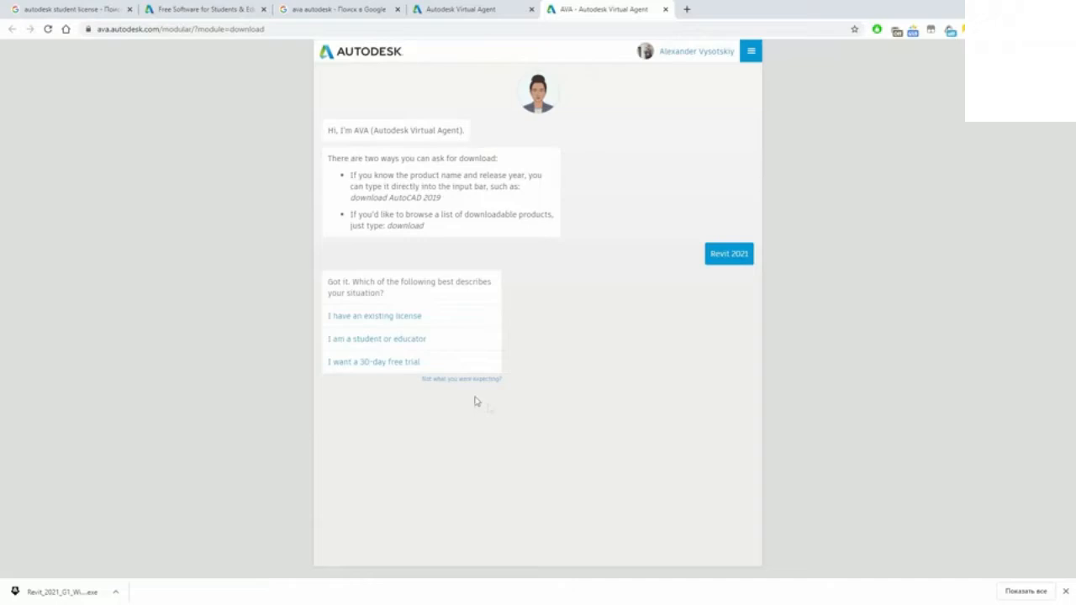
{"action": "left_click", "coordinate": [376, 339]}
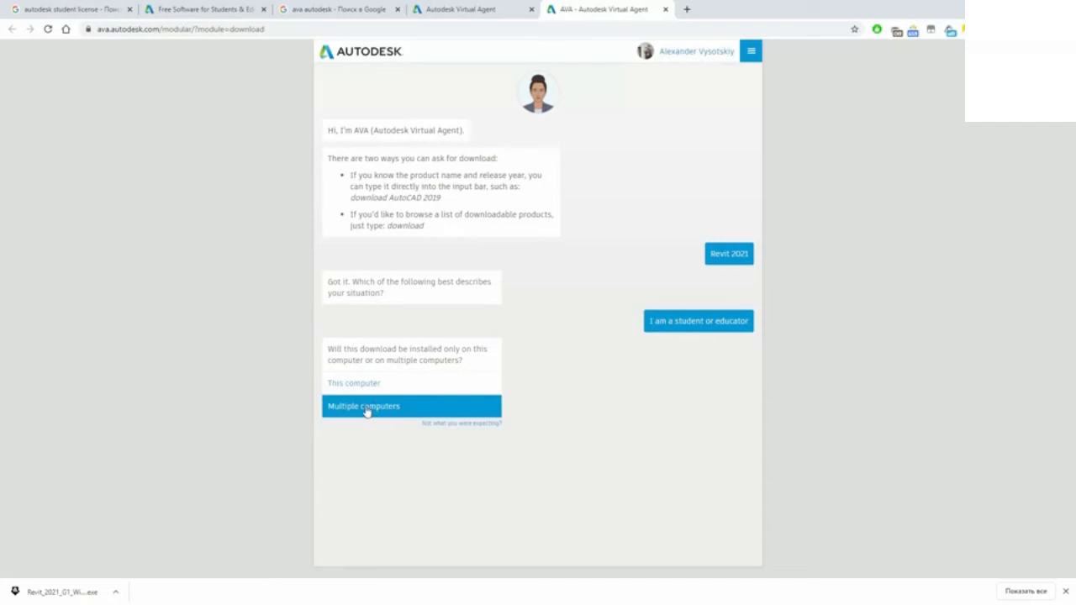
{"action": "left_click", "coordinate": [363, 406]}
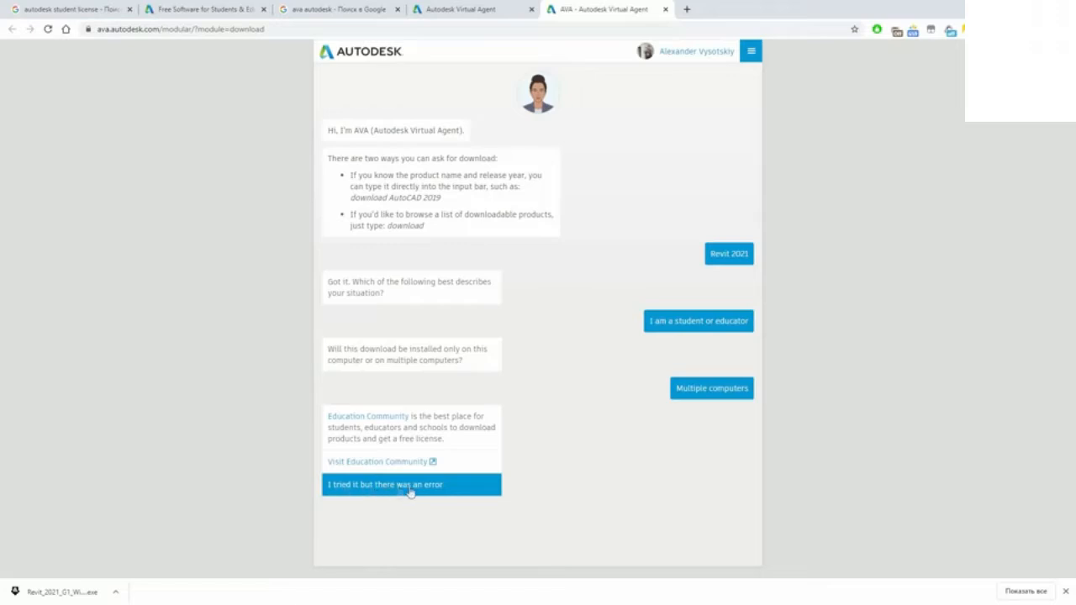
{"action": "left_click", "coordinate": [412, 484]}
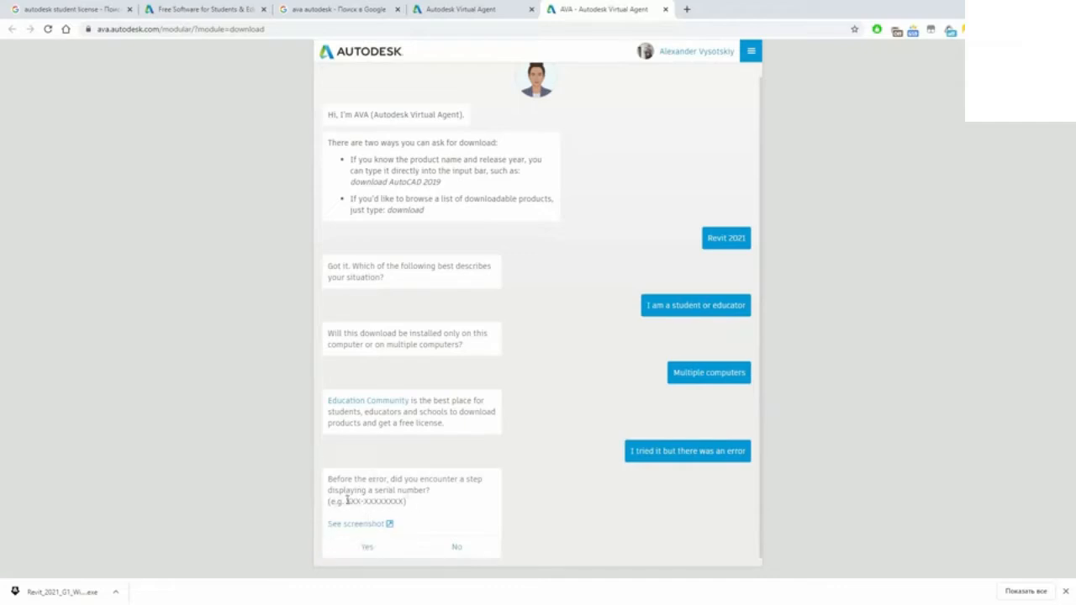
{"action": "left_click", "coordinate": [367, 547]}
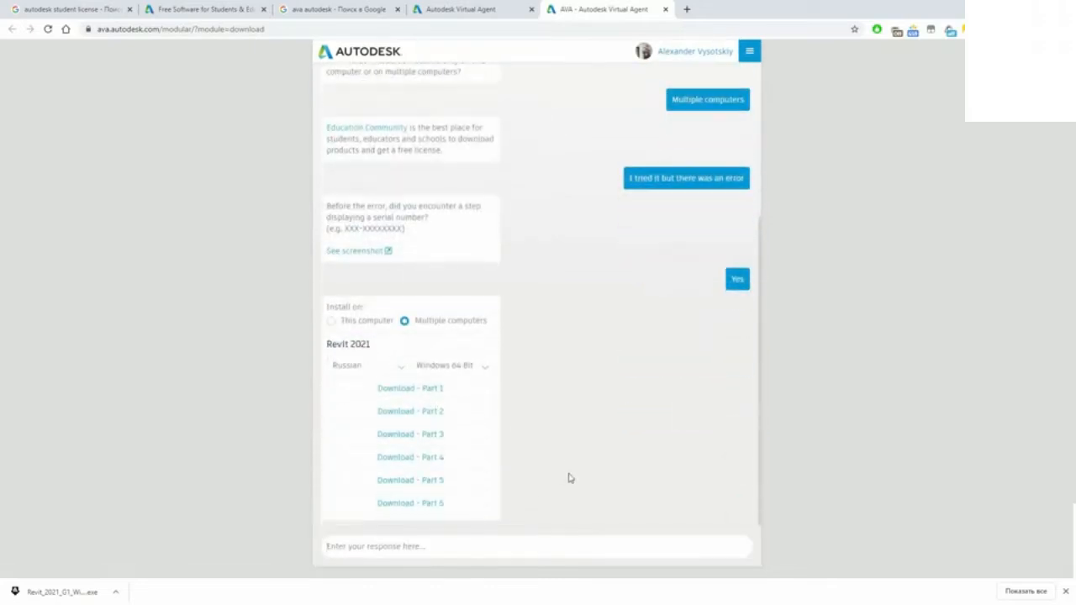
Step: Switch the Revit 2021 download language to English and request Download Part 1
{"action": "left_click", "coordinate": [411, 388]}
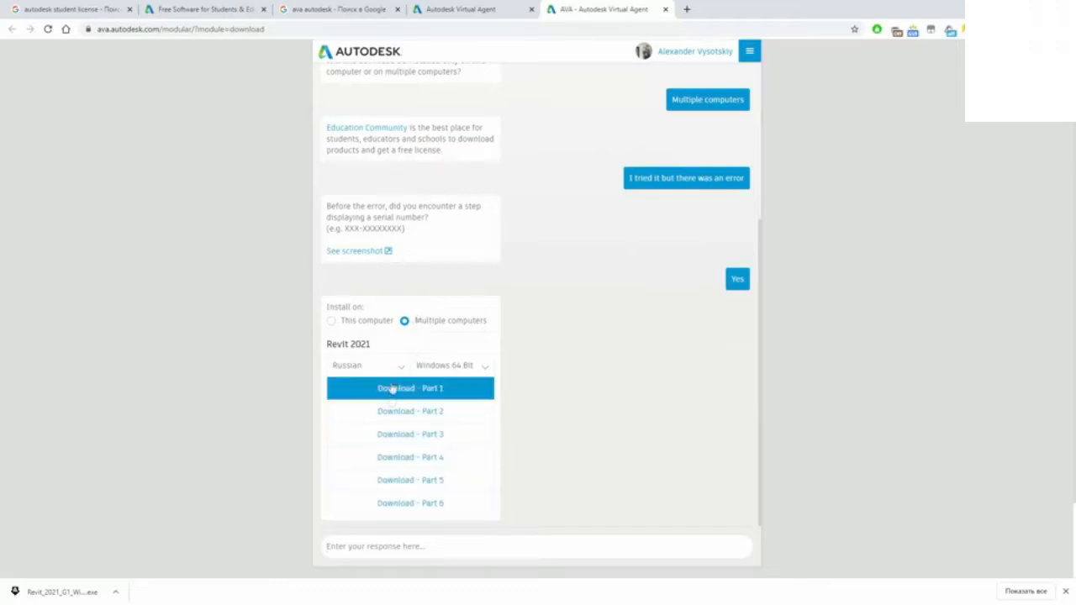
{"action": "left_click", "coordinate": [366, 364]}
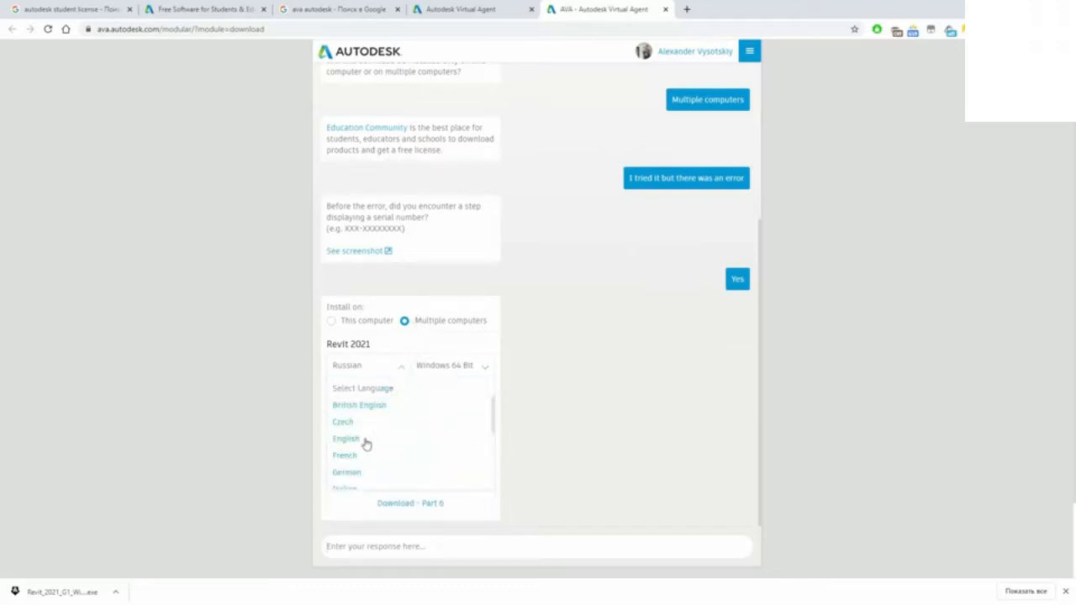
{"action": "left_click", "coordinate": [346, 438]}
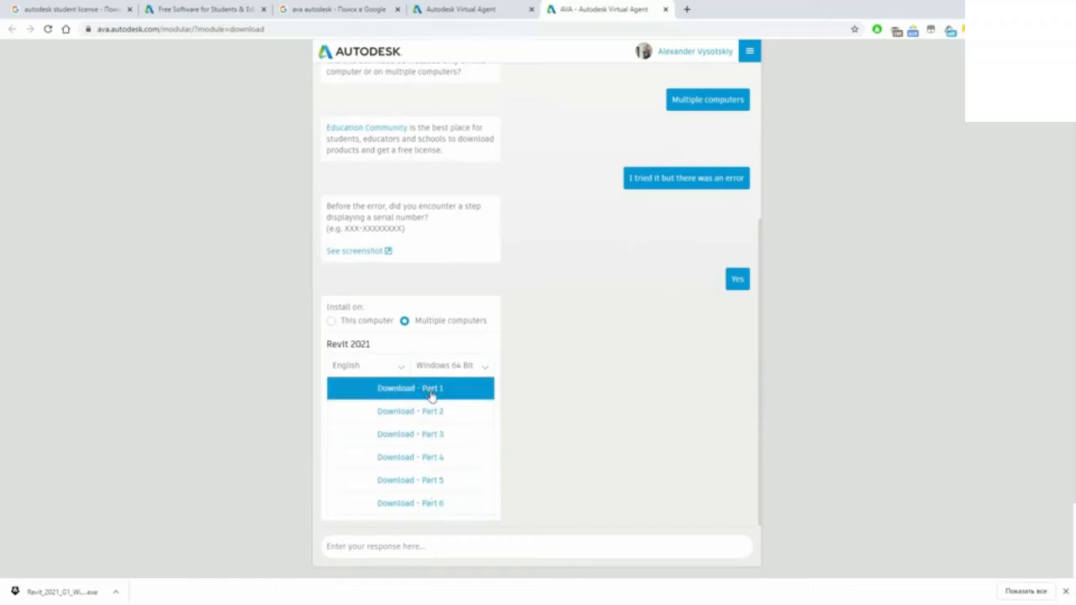
{"action": "mouse_move", "coordinate": [410, 378]}
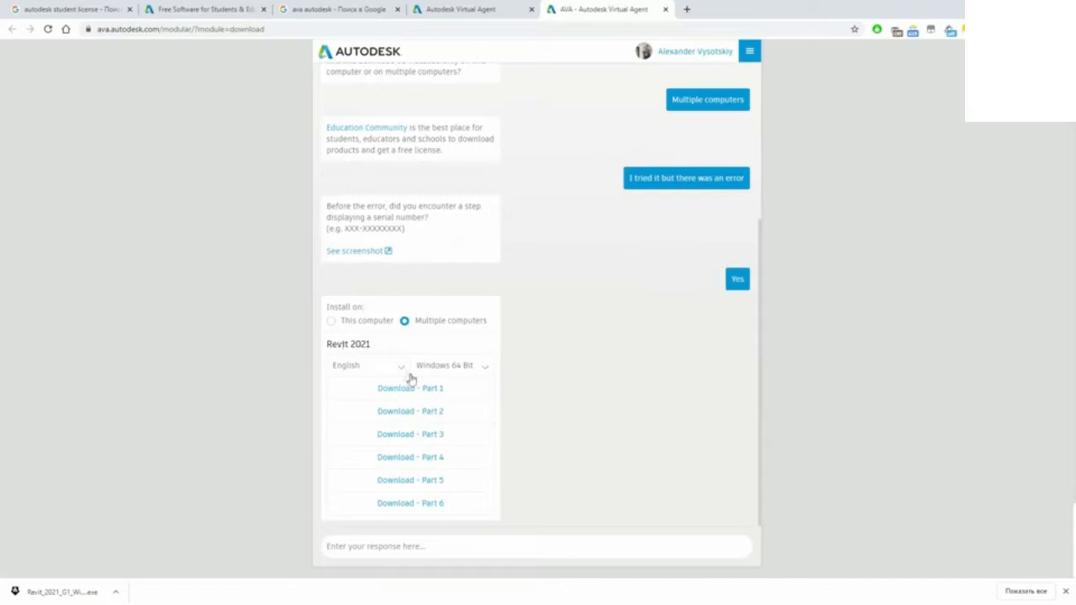
{"action": "left_click", "coordinate": [410, 387]}
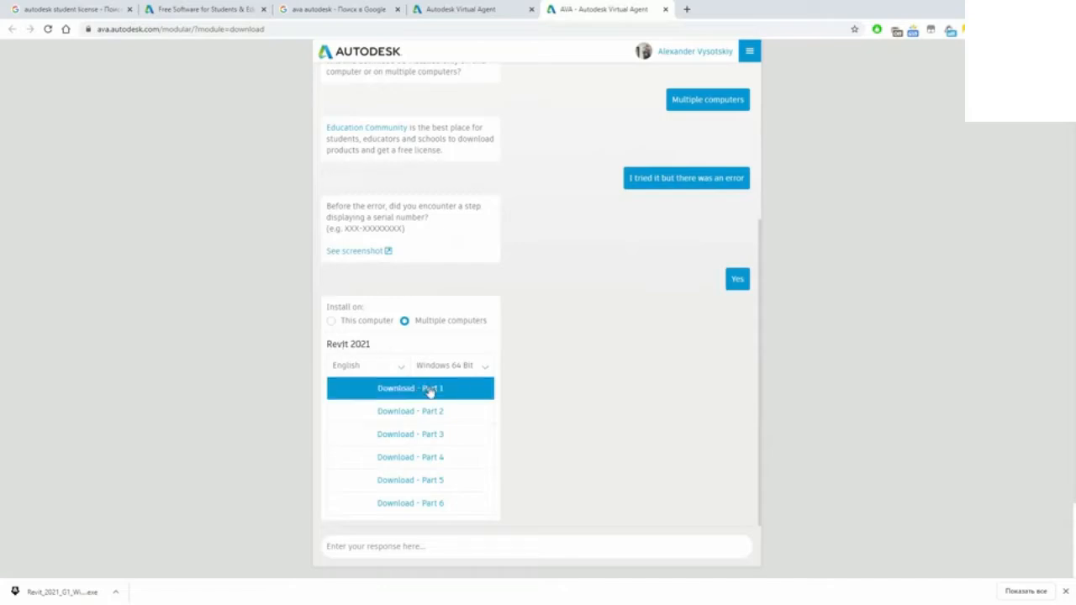
{"action": "mouse_move", "coordinate": [436, 503]}
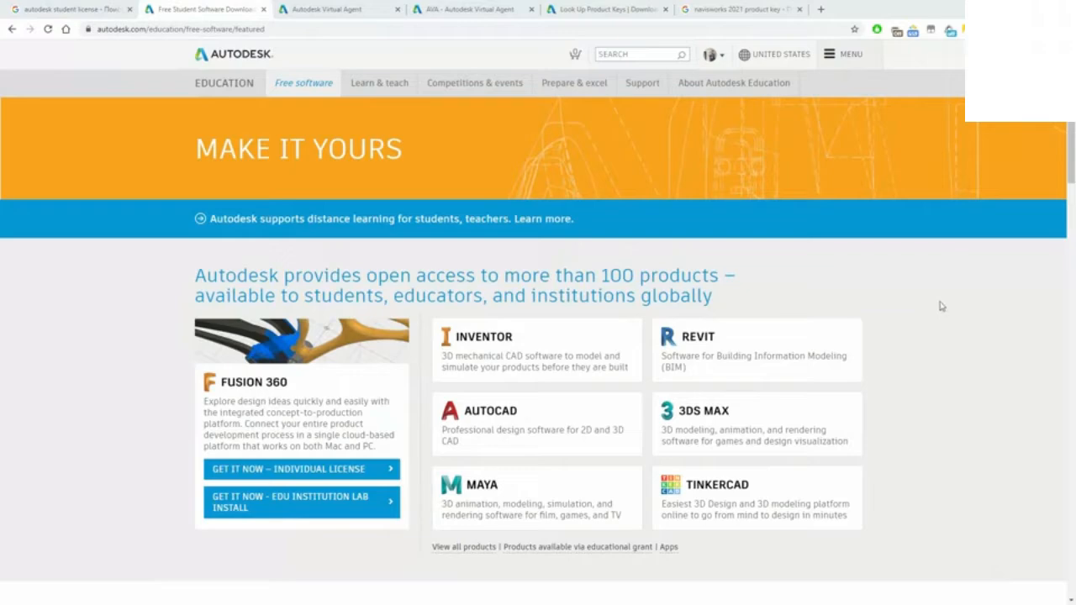
Step: Open Navisworks Manage from View all products and select version 2020
{"action": "scroll", "scroll_direction": "down", "scroll_amount": 3}
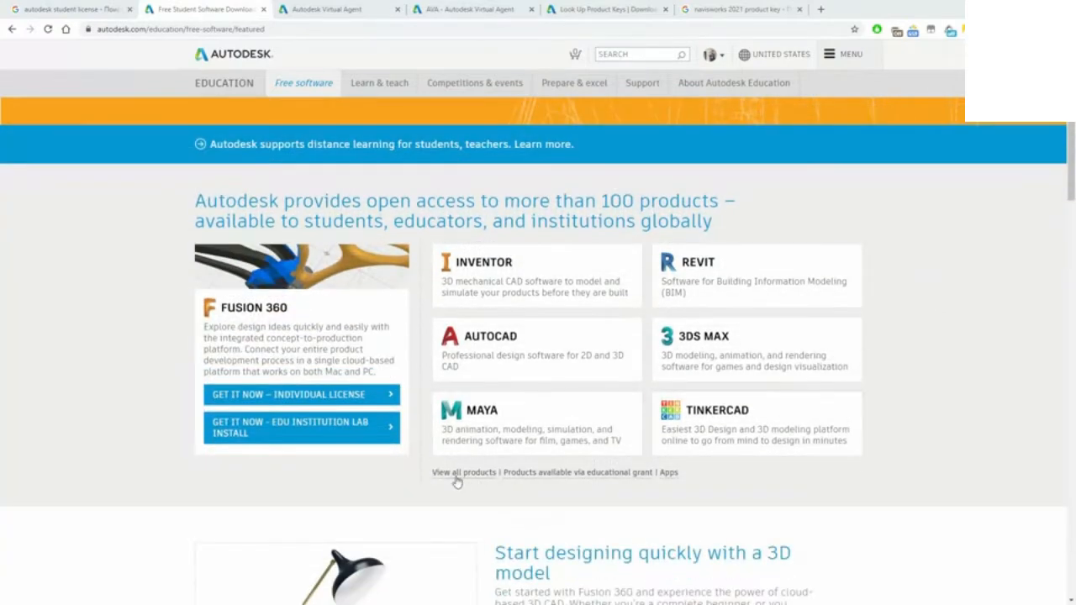
{"action": "left_click", "coordinate": [465, 472]}
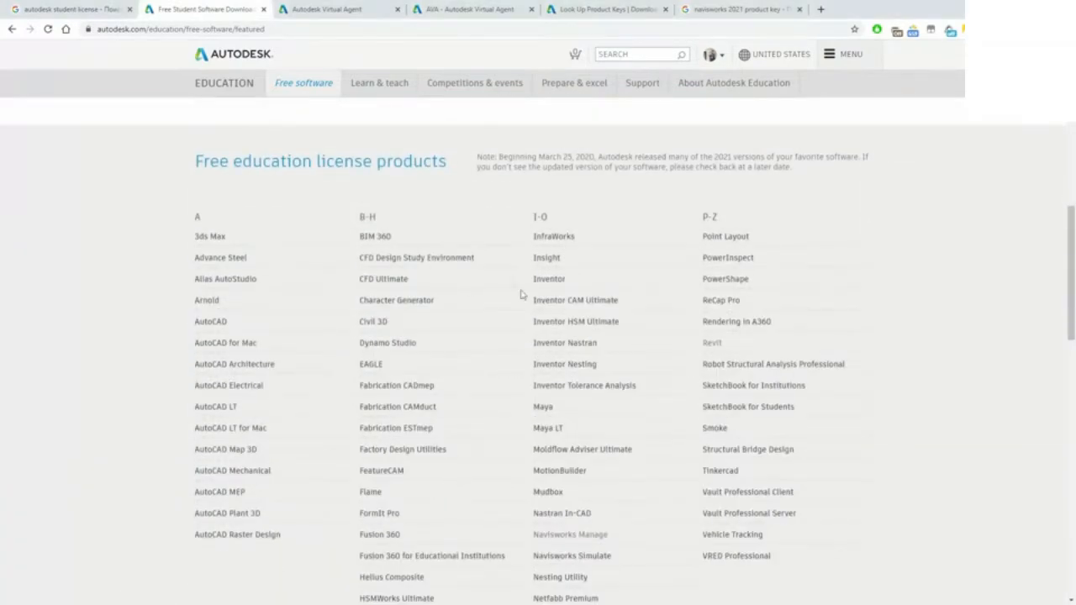
{"action": "scroll", "scroll_direction": "down", "scroll_amount": 3}
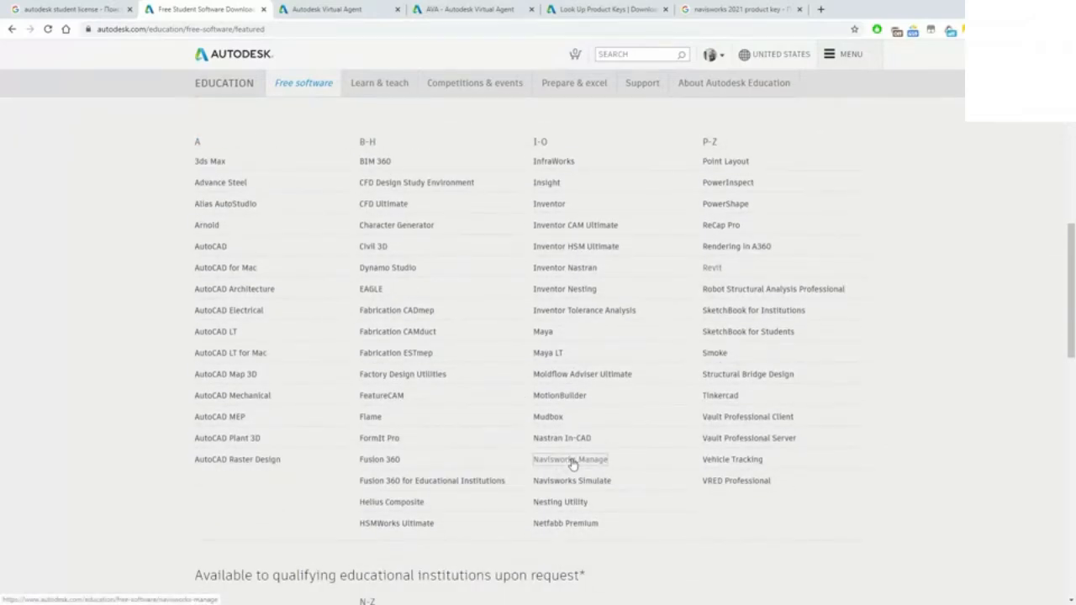
{"action": "left_click", "coordinate": [570, 459]}
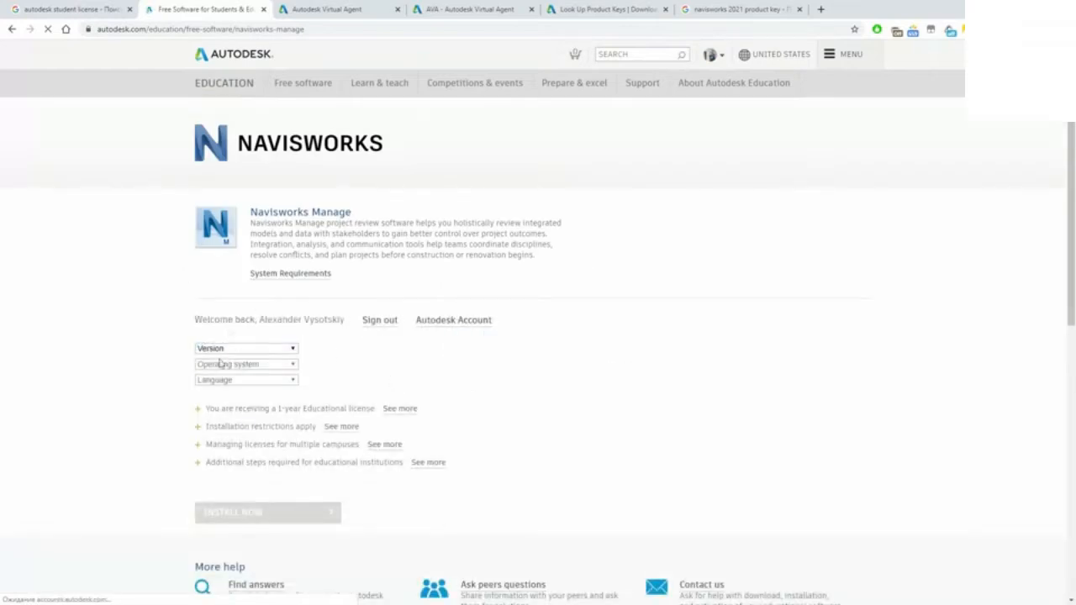
{"action": "mouse_move", "coordinate": [307, 355]}
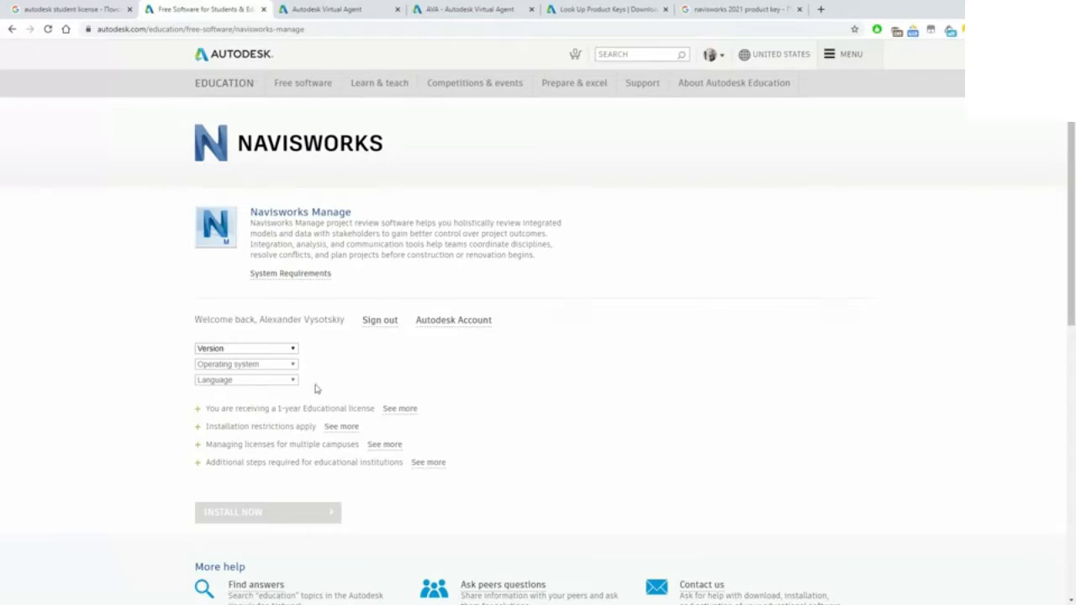
{"action": "mouse_move", "coordinate": [328, 405]}
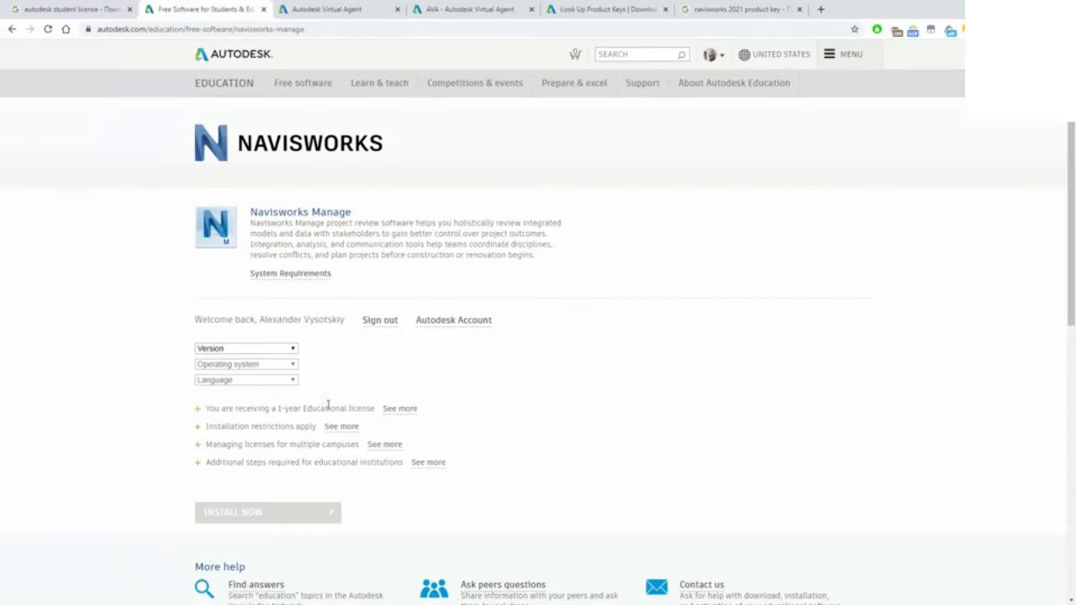
{"action": "left_click", "coordinate": [245, 348]}
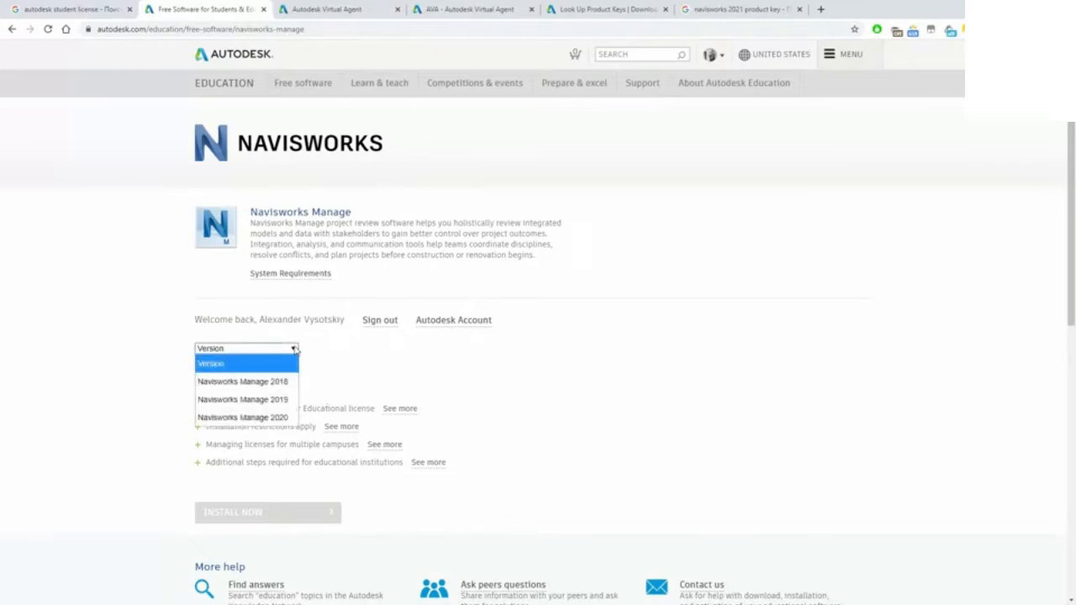
{"action": "mouse_move", "coordinate": [242, 417]}
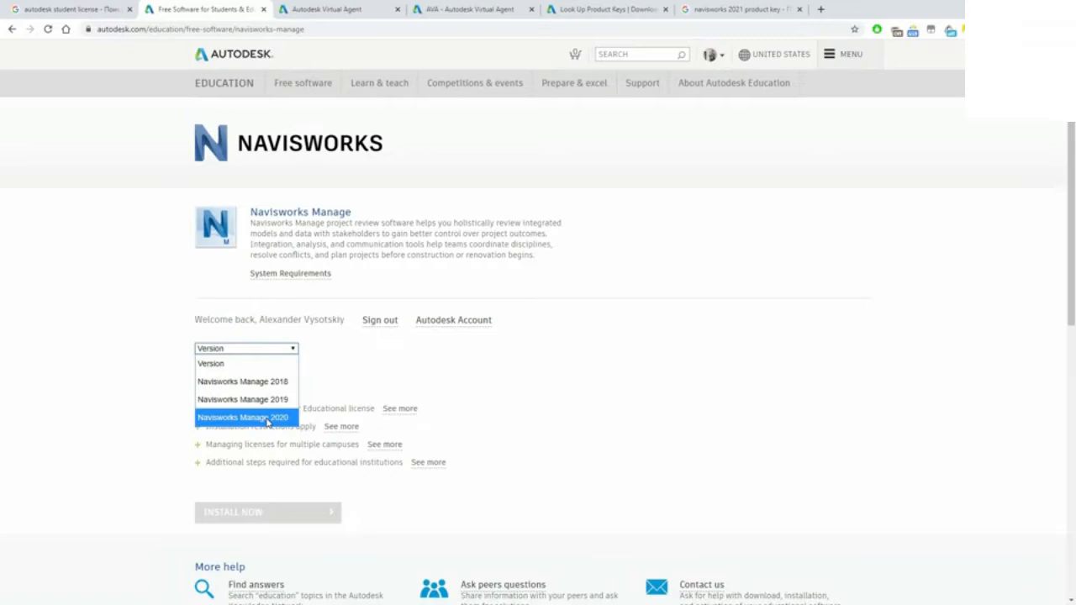
{"action": "left_click", "coordinate": [243, 418]}
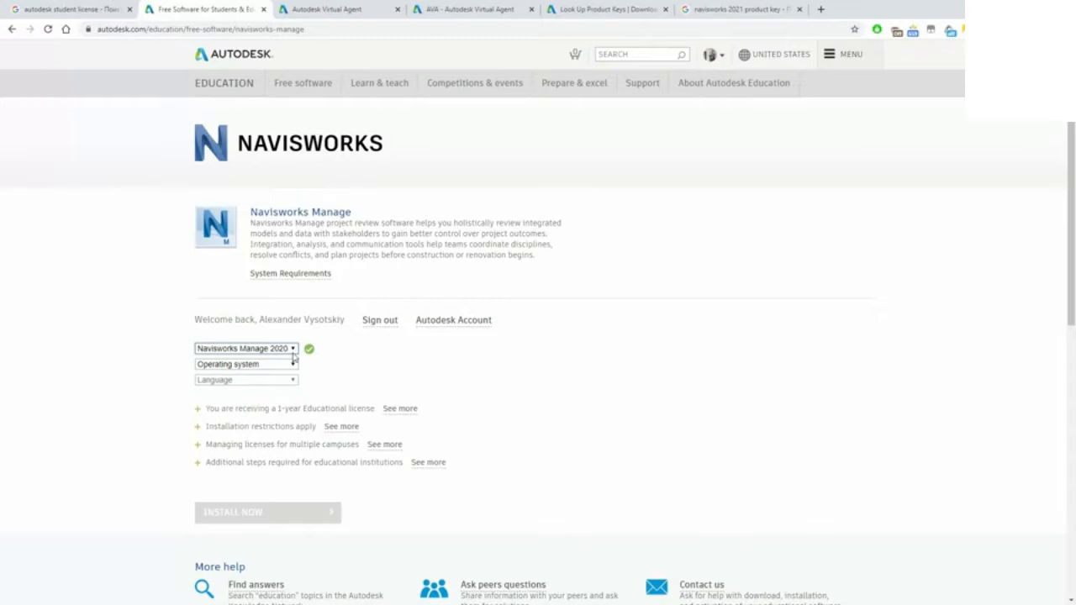
{"action": "mouse_move", "coordinate": [514, 147]}
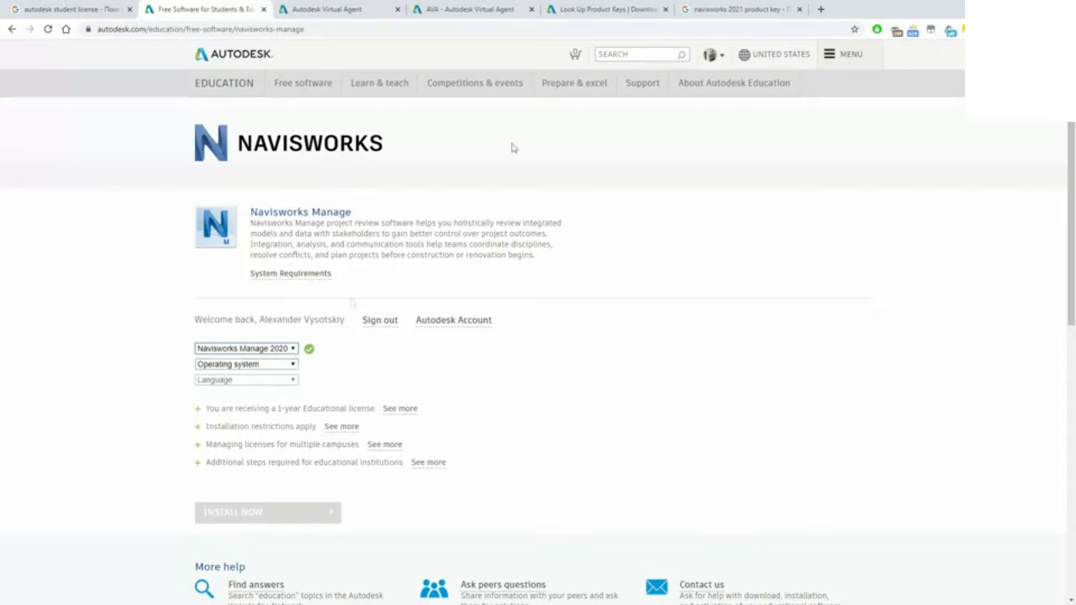
{"action": "mouse_move", "coordinate": [234, 408]}
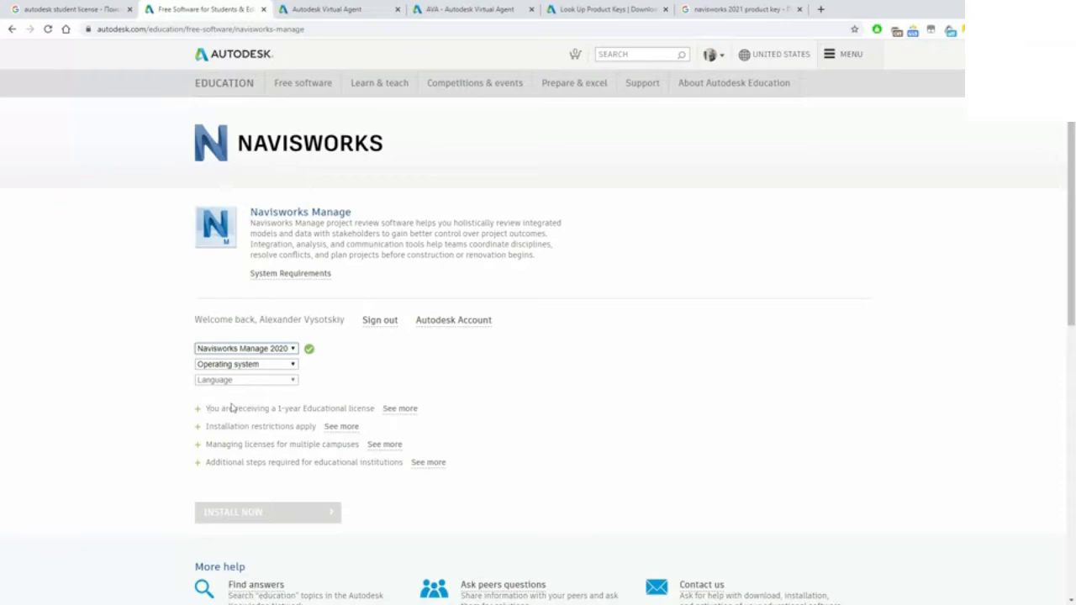
{"action": "mouse_move", "coordinate": [380, 411]}
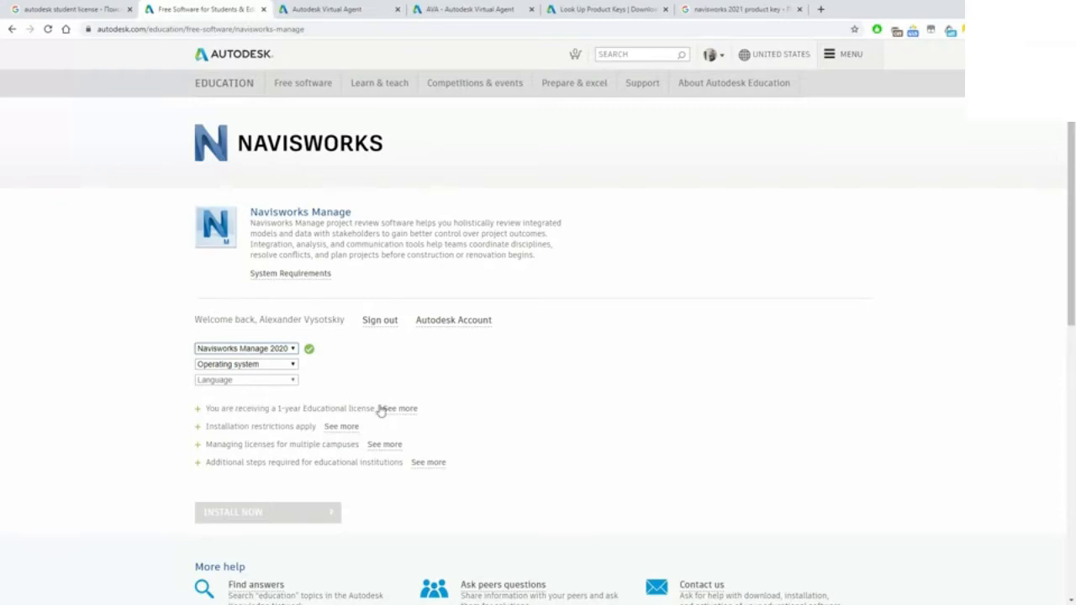
{"action": "left_click", "coordinate": [740, 10]}
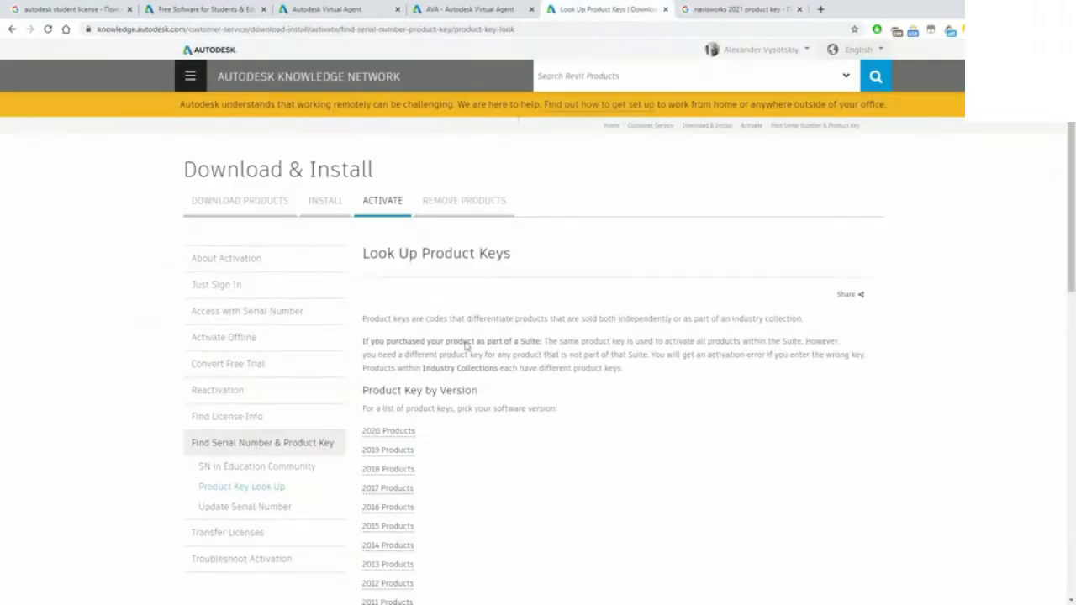
{"action": "mouse_move", "coordinate": [436, 554]}
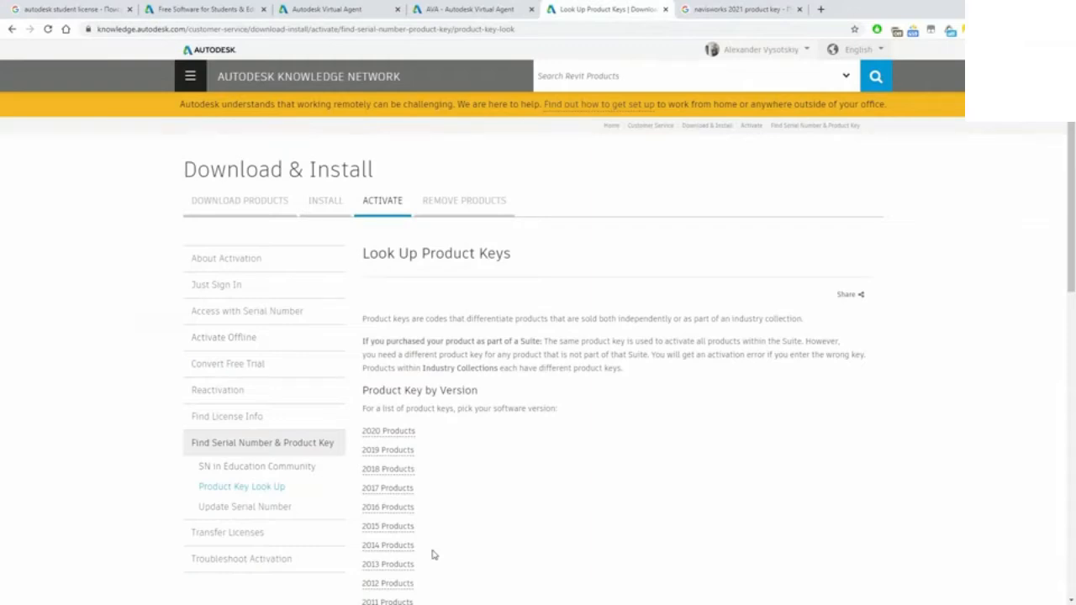
{"action": "mouse_move", "coordinate": [429, 560]}
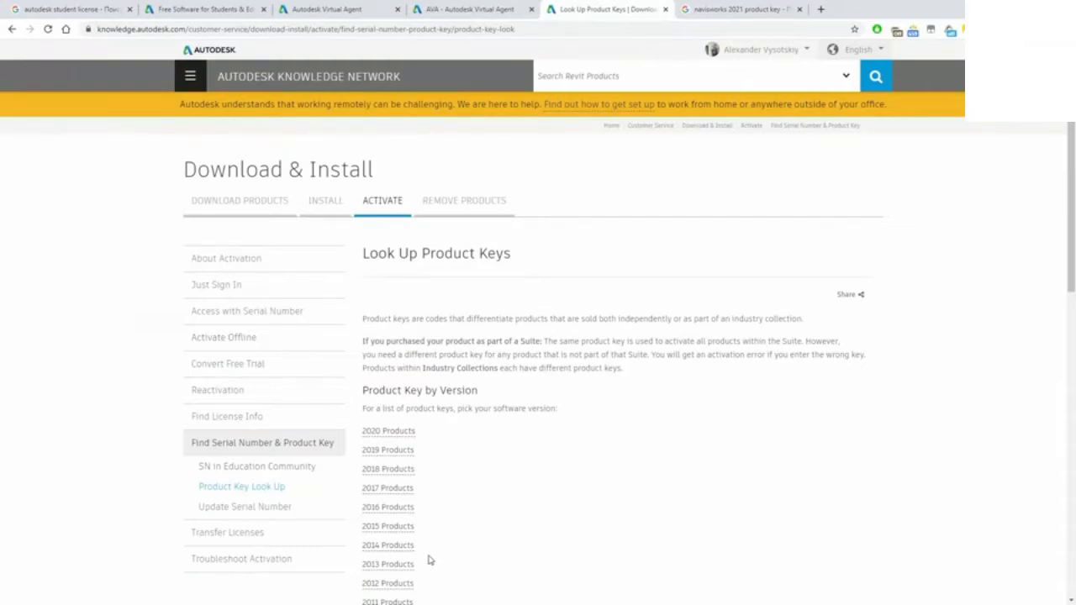
Step: Select product key 507M1 for Navisworks Manage 2021 in the Google results
{"action": "left_click", "coordinate": [739, 9]}
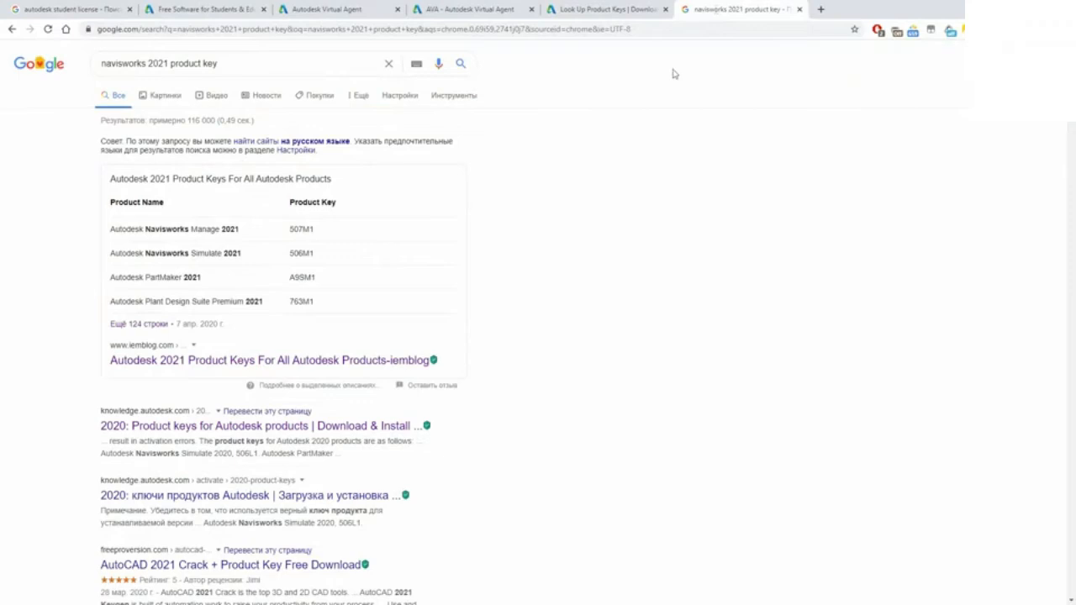
{"action": "mouse_move", "coordinate": [440, 408]}
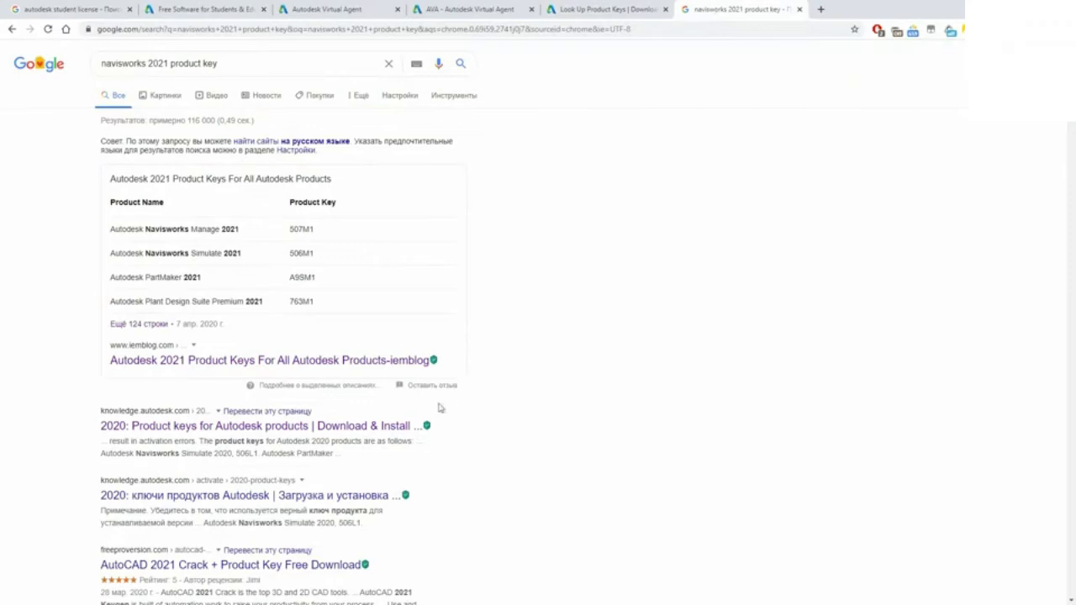
{"action": "mouse_move", "coordinate": [487, 128]}
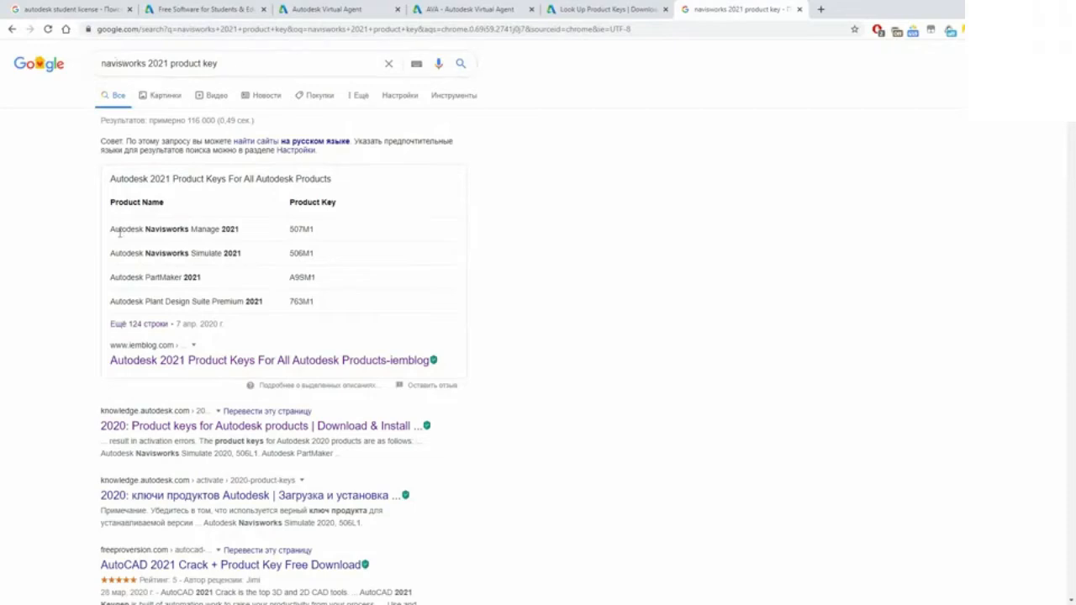
{"action": "double_click", "coordinate": [301, 229]}
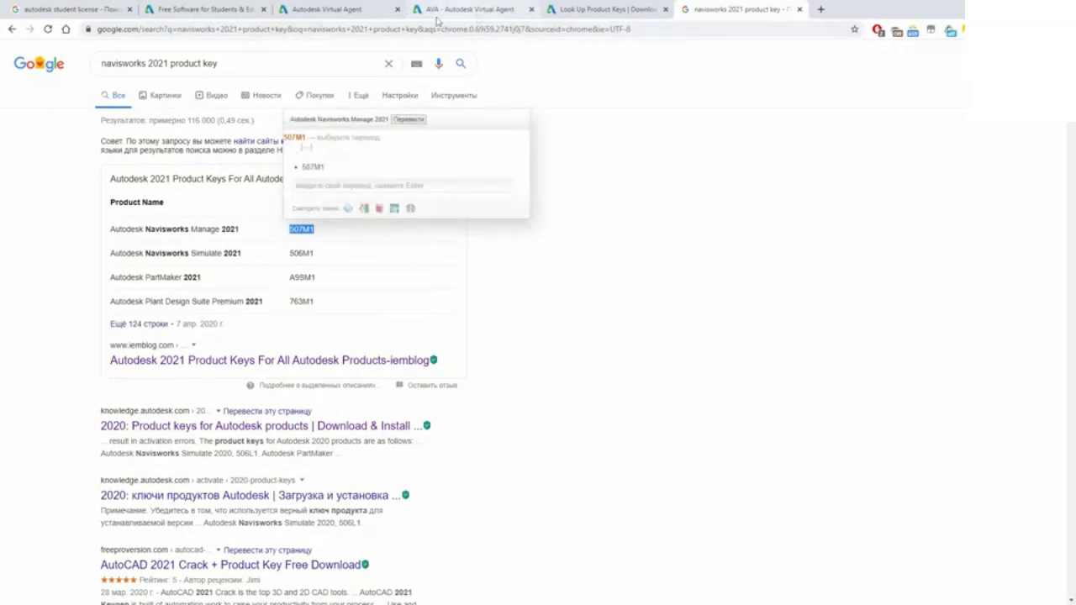
{"action": "left_click", "coordinate": [473, 9]}
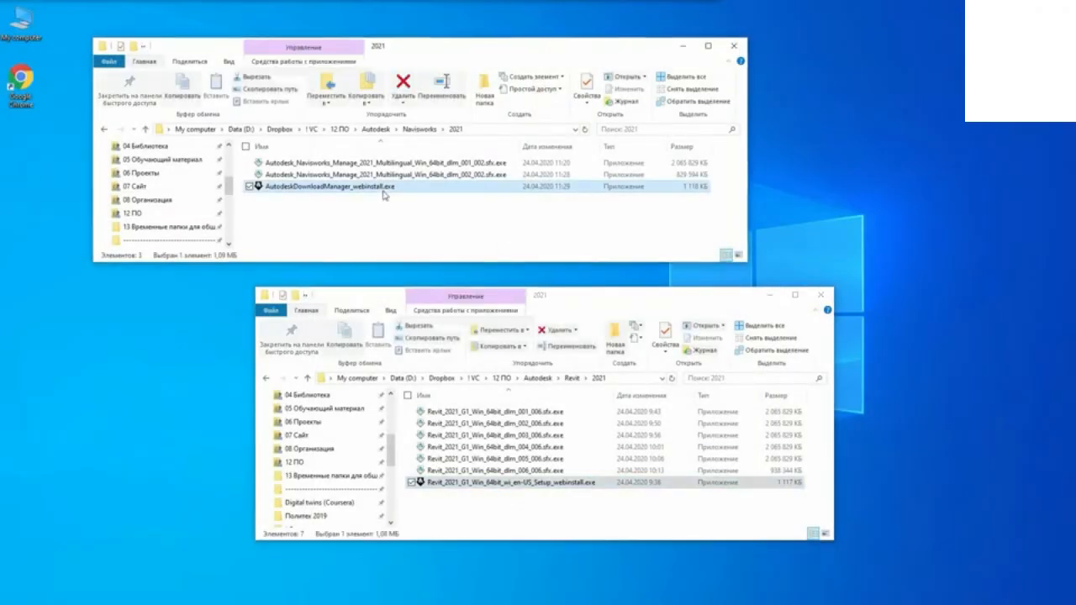
{"action": "mouse_move", "coordinate": [542, 258]}
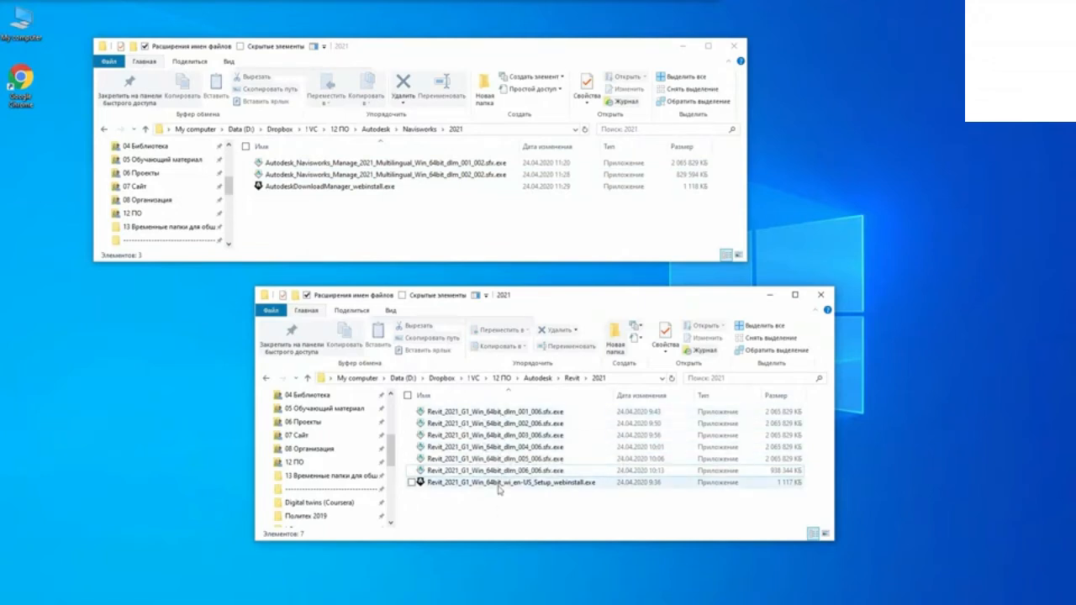
Step: Extract Revit_2021_G1_Win_64bit_dlm_001_006.sfx.exe and launch the Revit 2021 setup
{"action": "left_click", "coordinate": [496, 483]}
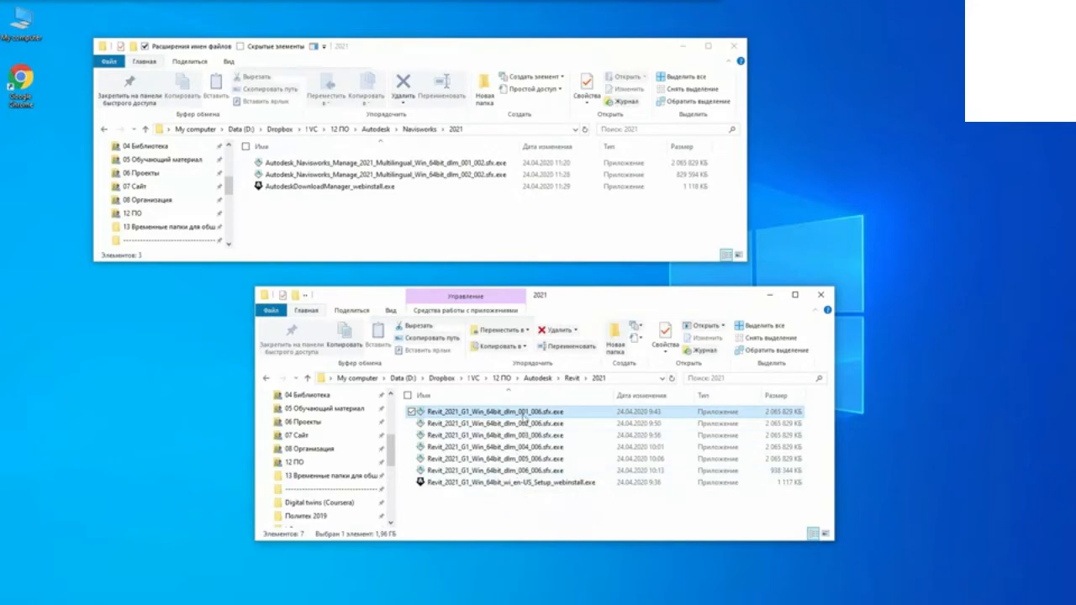
{"action": "double_click", "coordinate": [378, 163]}
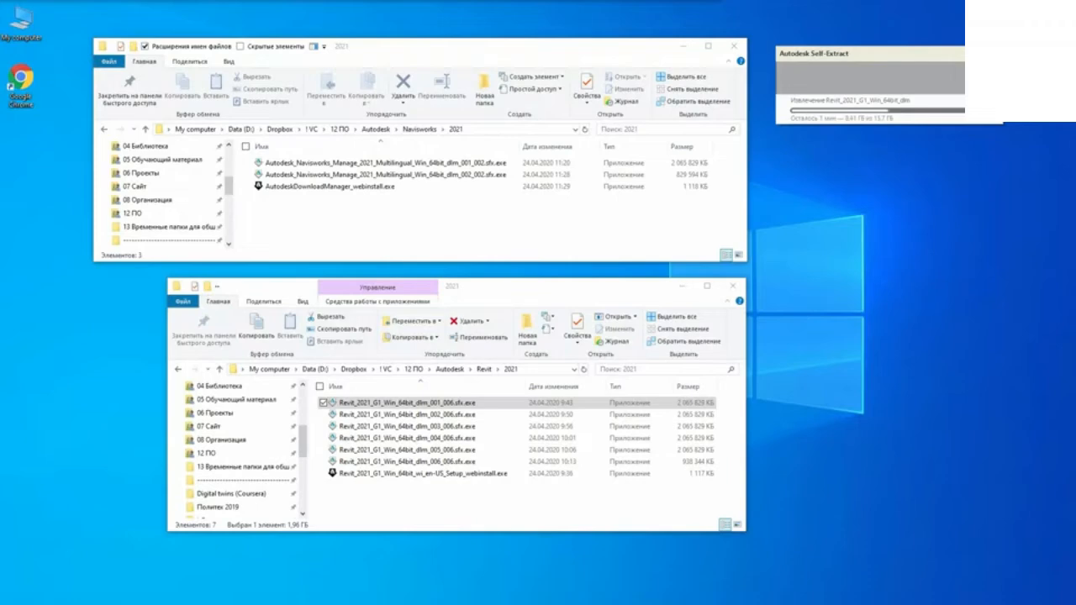
{"action": "double_click", "coordinate": [395, 402]}
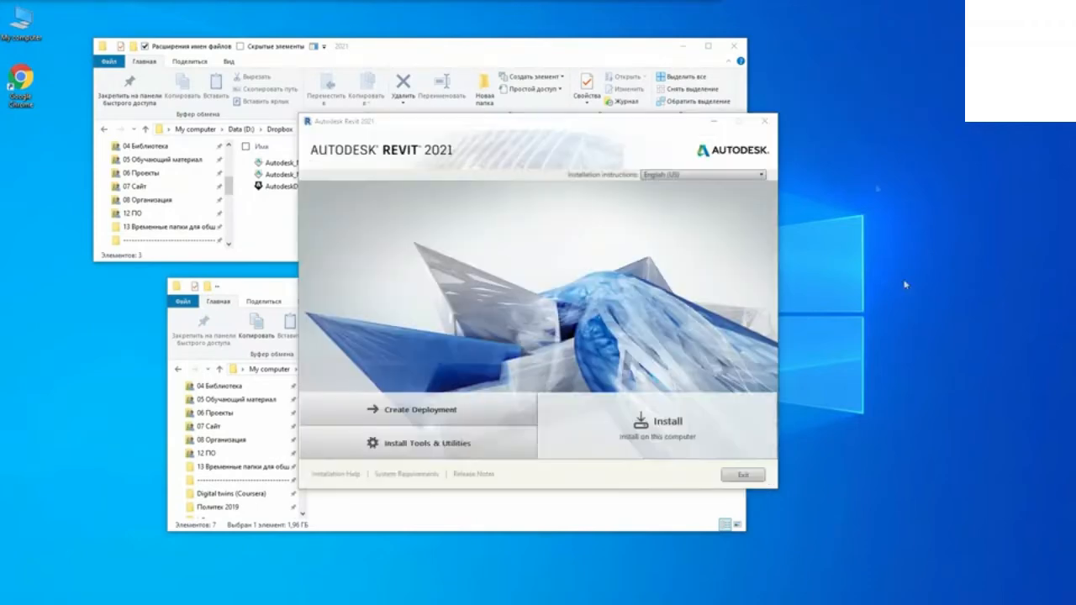
Step: Install Revit 2021 after accepting the license agreement, then launch it once installation finishes
{"action": "left_click", "coordinate": [666, 422]}
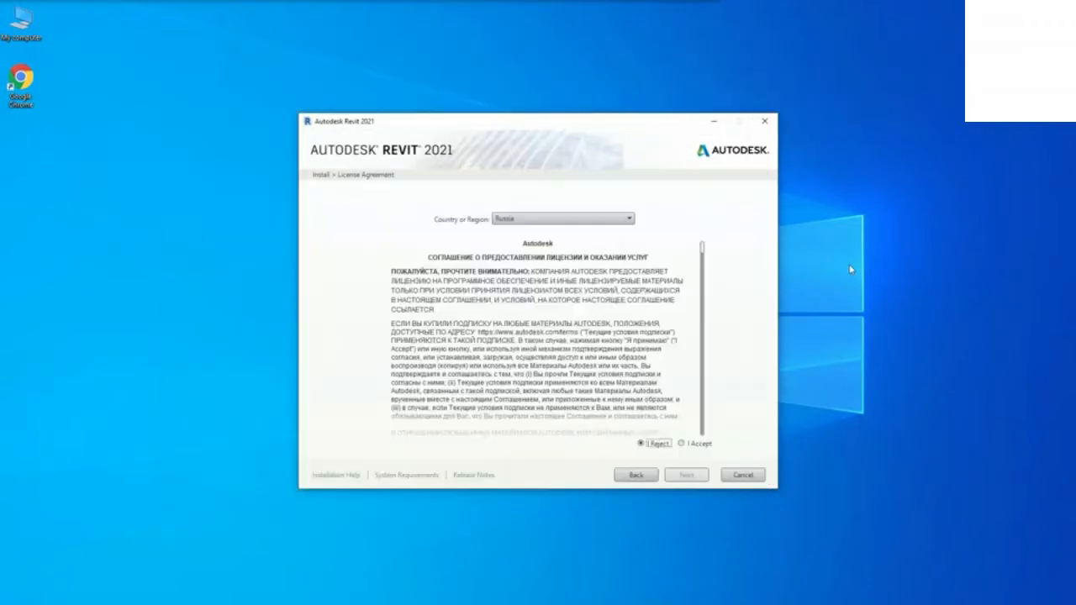
{"action": "left_click", "coordinate": [686, 474]}
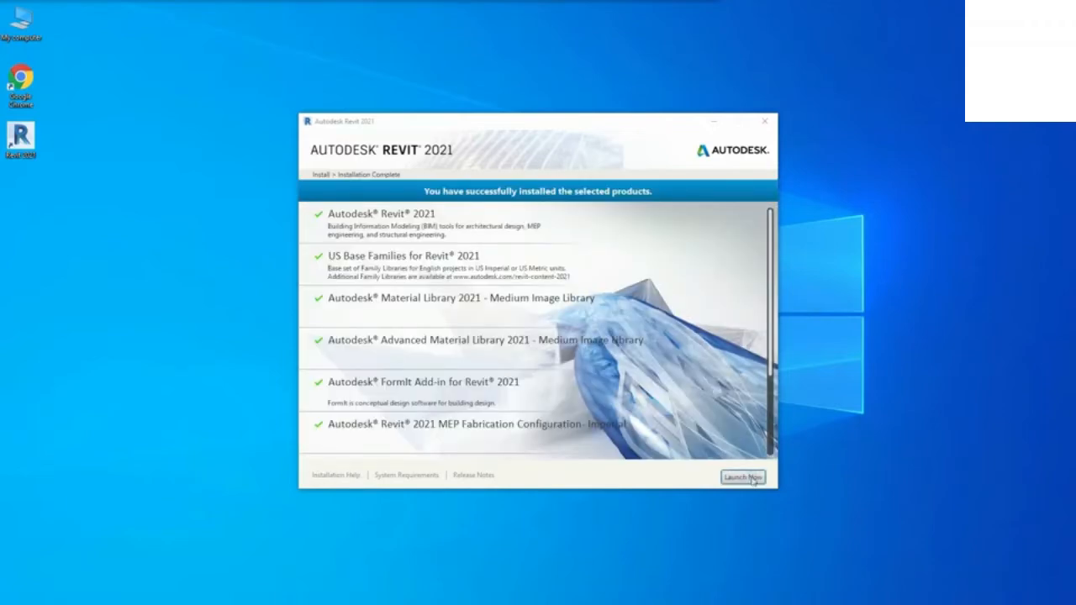
{"action": "left_click", "coordinate": [741, 477]}
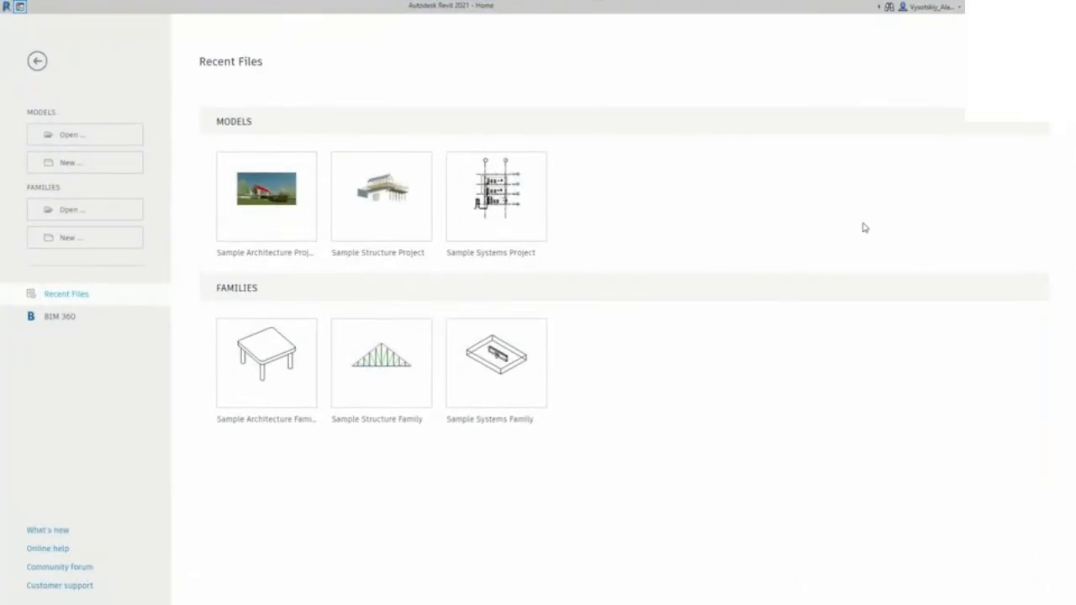
{"action": "mouse_move", "coordinate": [865, 206]}
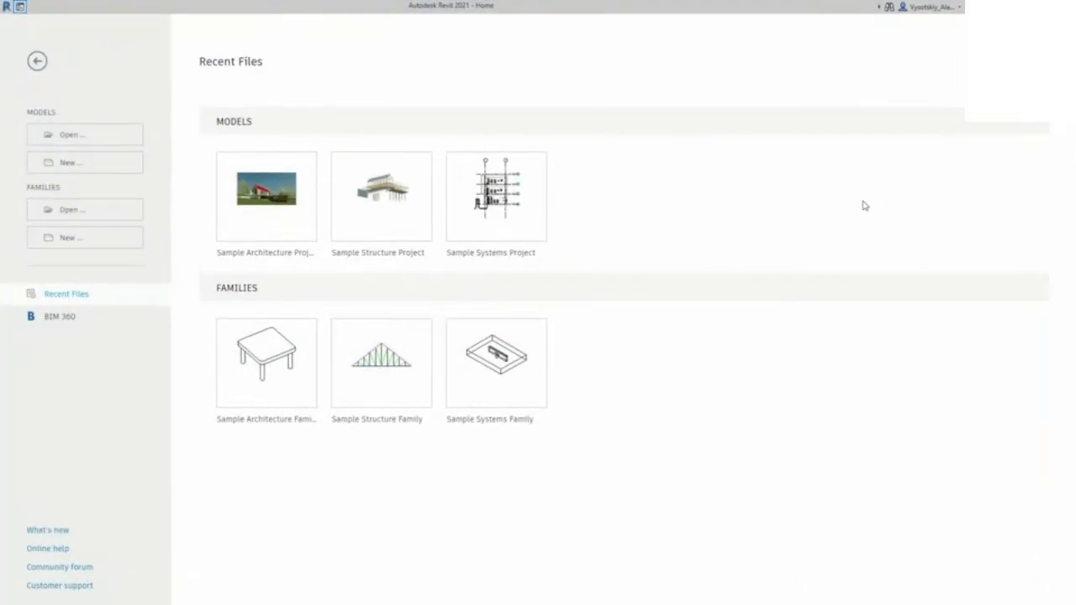
{"action": "mouse_move", "coordinate": [856, 185]}
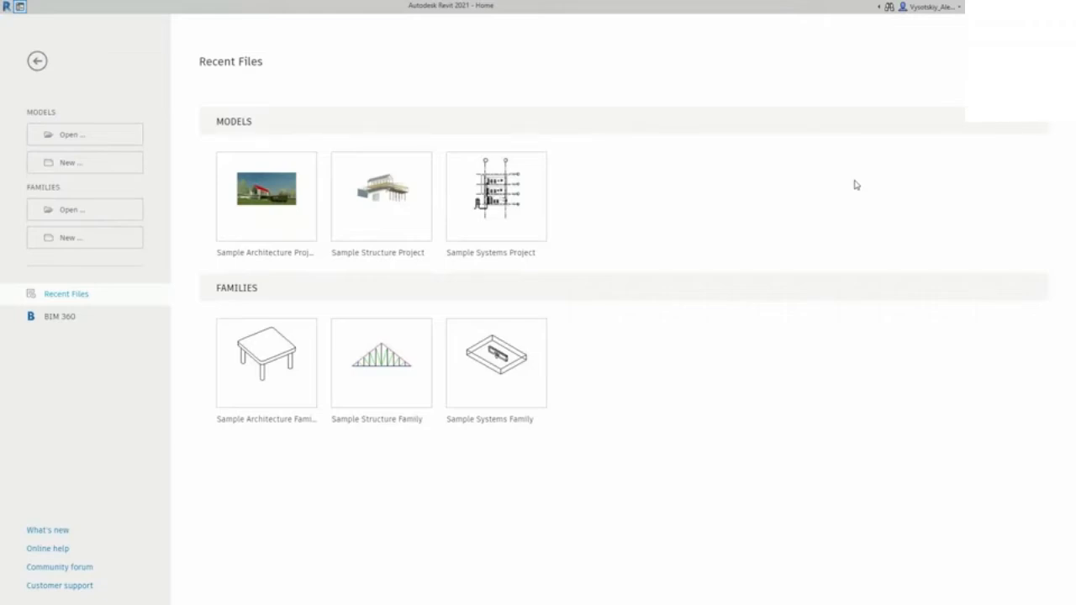
{"action": "mouse_move", "coordinate": [840, 195]}
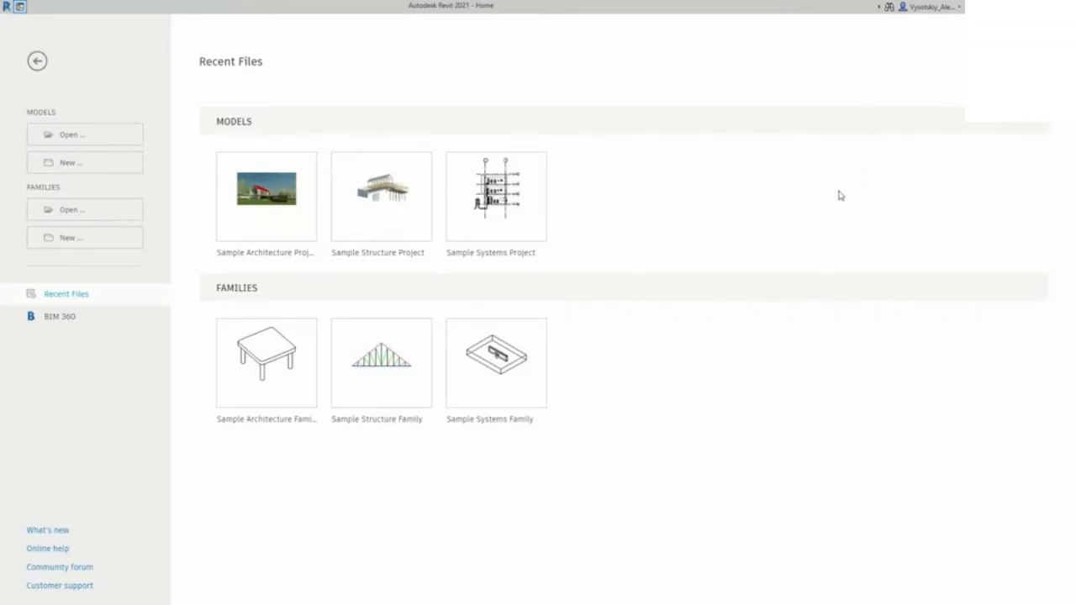
Step: View the signed-in user's Account Details profile from the user name menu, then close it
{"action": "left_click", "coordinate": [925, 7]}
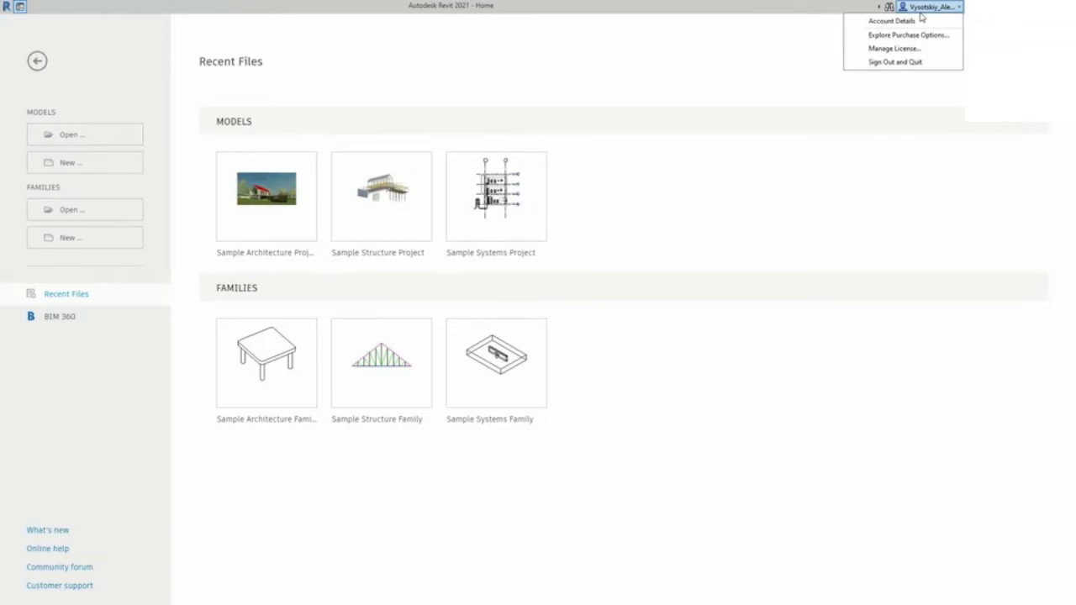
{"action": "left_click", "coordinate": [765, 196]}
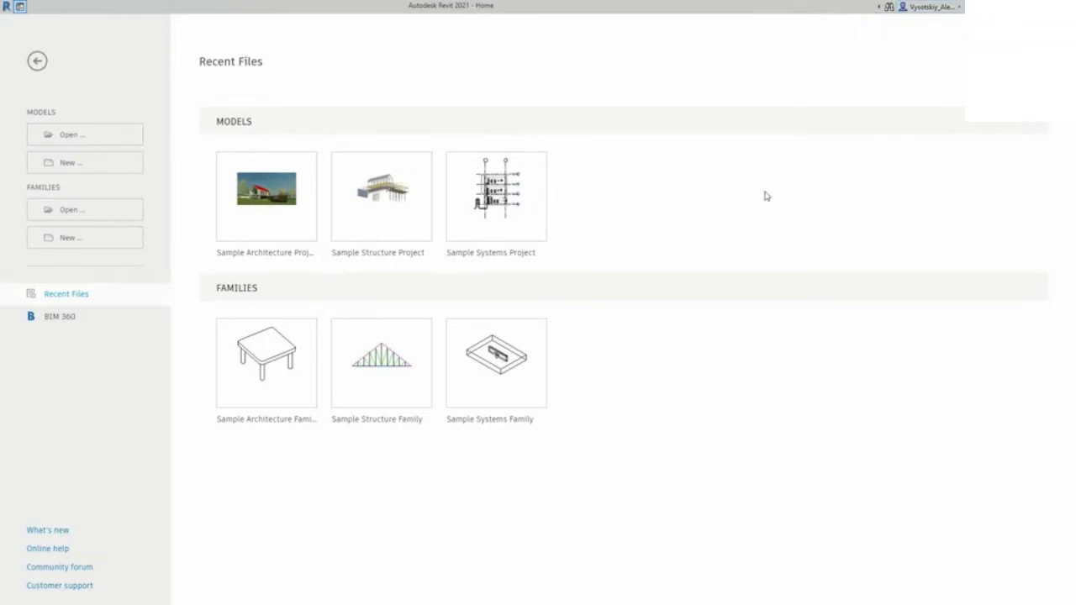
{"action": "left_click", "coordinate": [925, 7]}
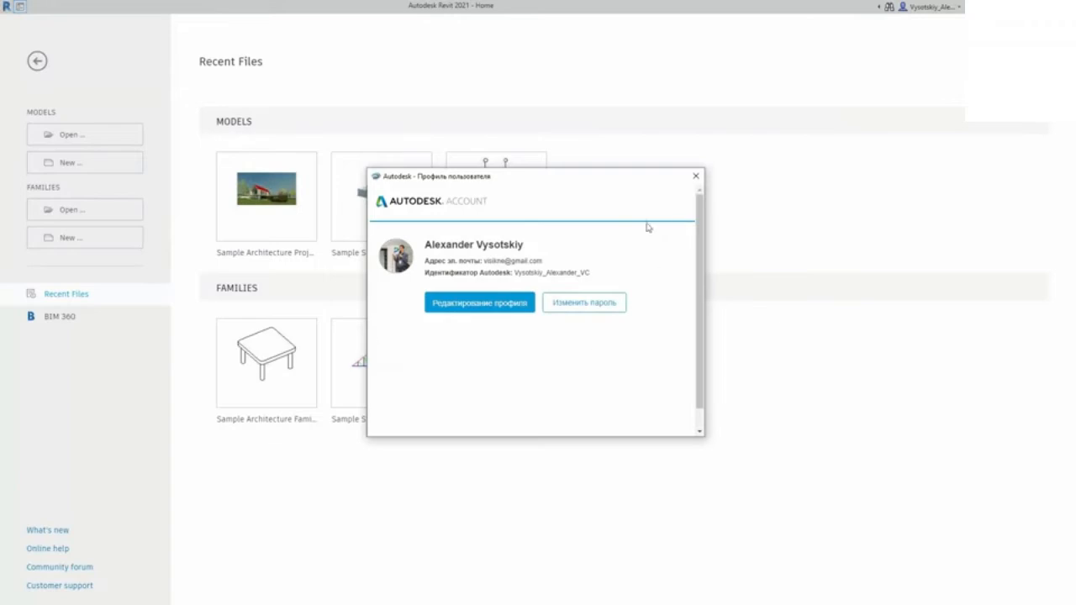
{"action": "left_click", "coordinate": [695, 176]}
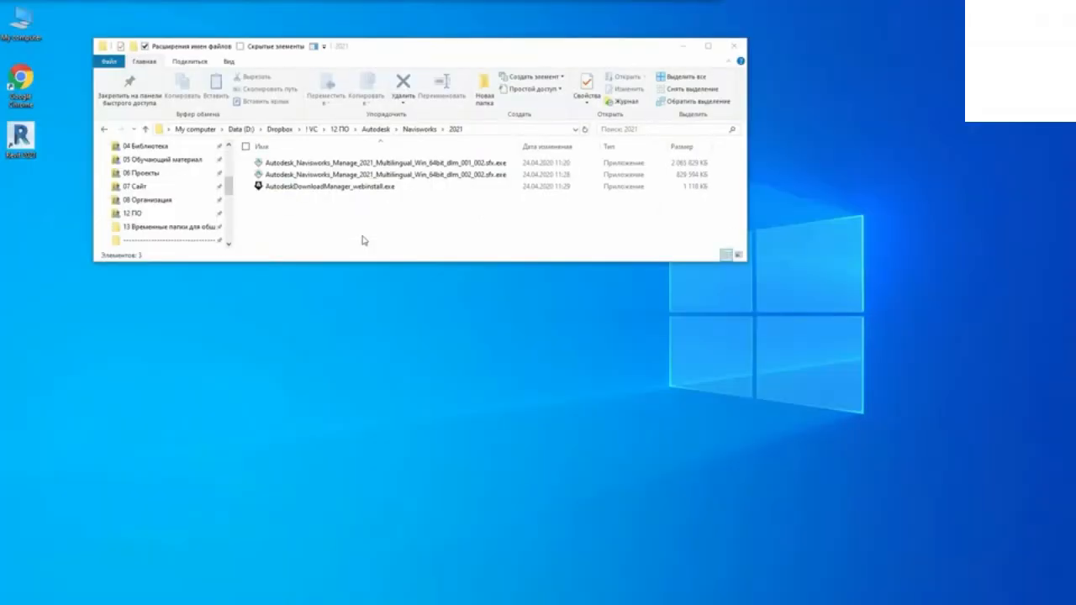
Step: Extract the first Navisworks_Manage_2021 sfx.exe package to its default folder and begin installing
{"action": "left_click", "coordinate": [353, 163]}
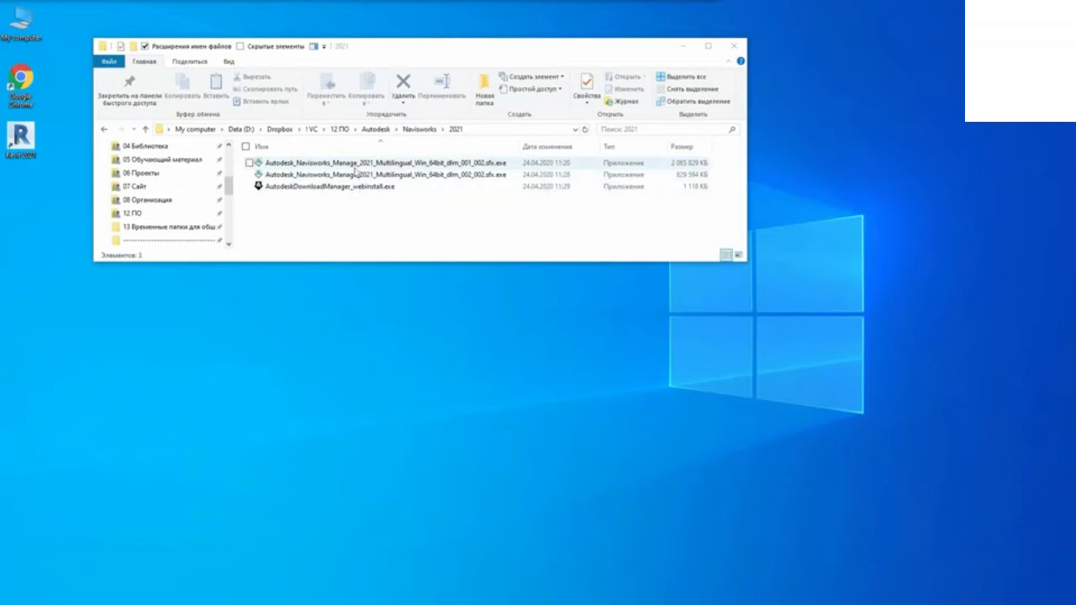
{"action": "left_click", "coordinate": [362, 162]}
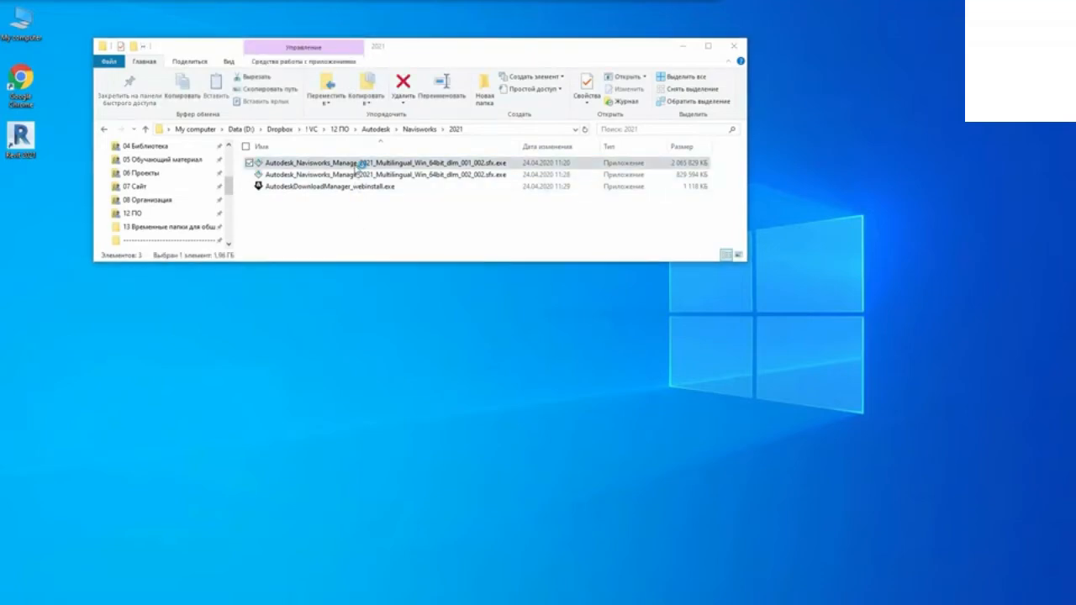
{"action": "double_click", "coordinate": [387, 163]}
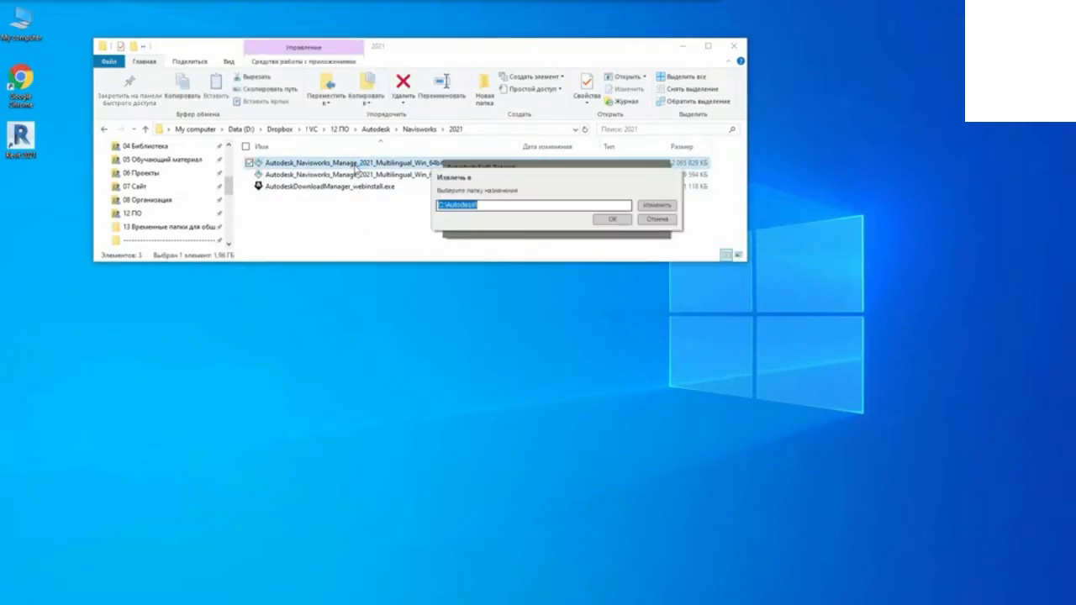
{"action": "left_click", "coordinate": [612, 219]}
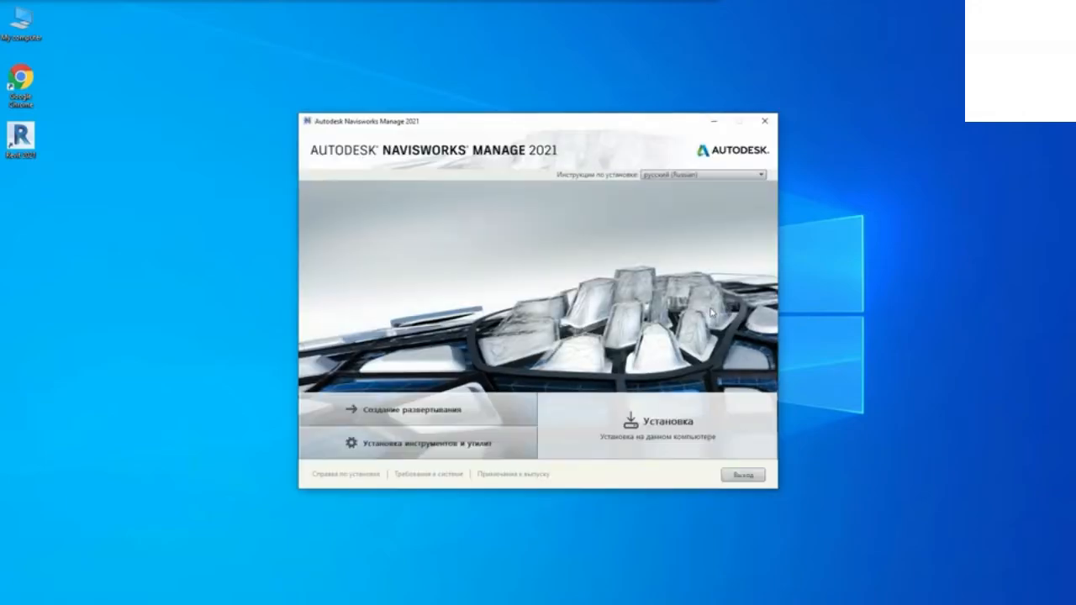
{"action": "left_click", "coordinate": [661, 424]}
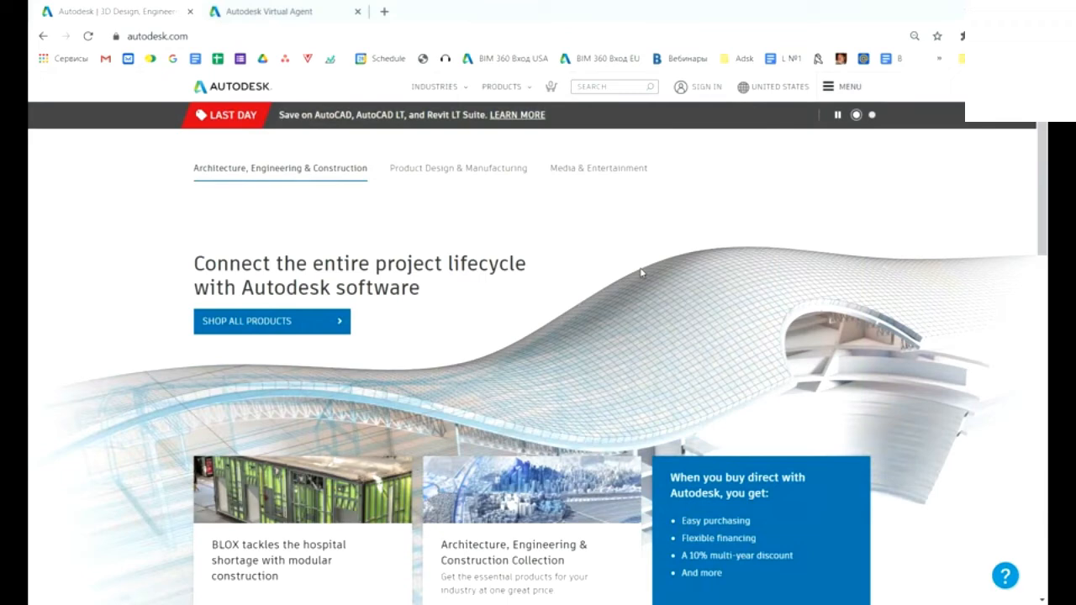
{"action": "mouse_move", "coordinate": [1014, 456]}
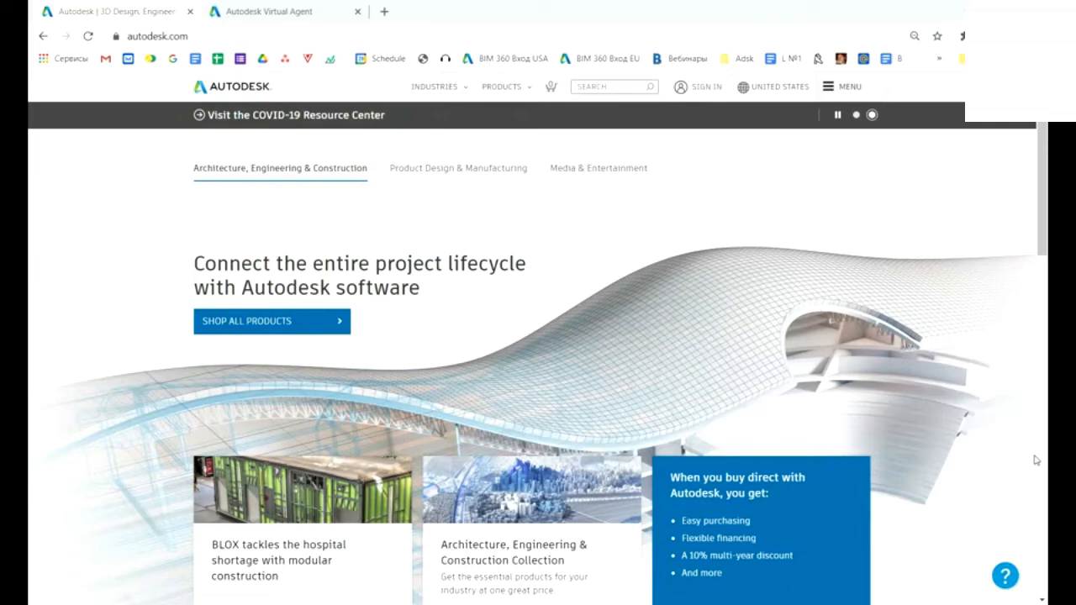
{"action": "mouse_move", "coordinate": [1041, 461]}
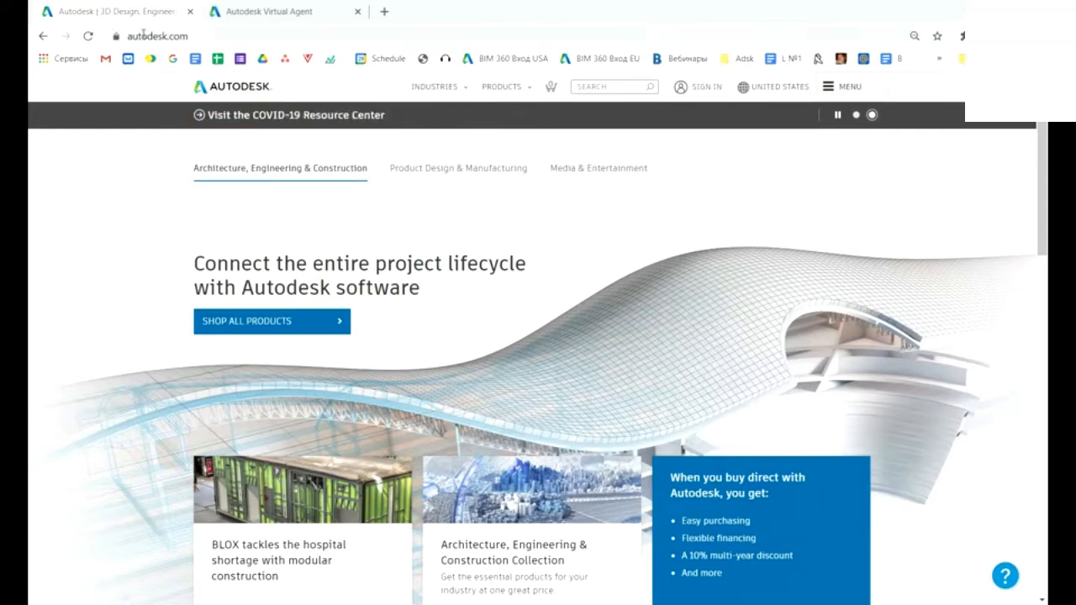
Step: Search autodesk.com for 'revit 2021' and open the Download Revit 2021 Free Trial result
{"action": "left_click", "coordinate": [269, 11]}
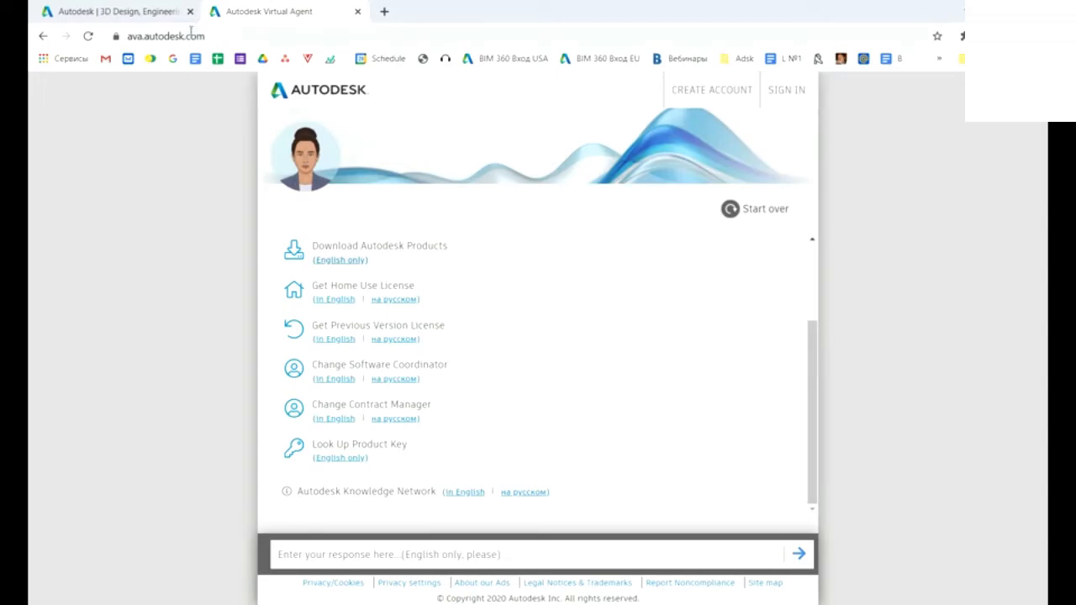
{"action": "left_click", "coordinate": [118, 11]}
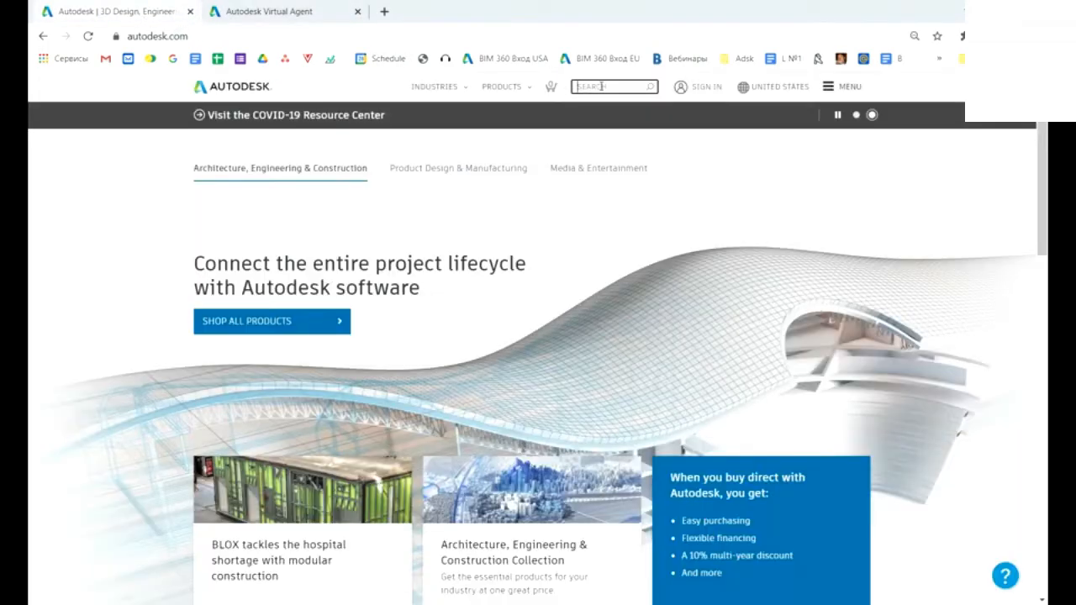
{"action": "type", "text": "revit 2021"}
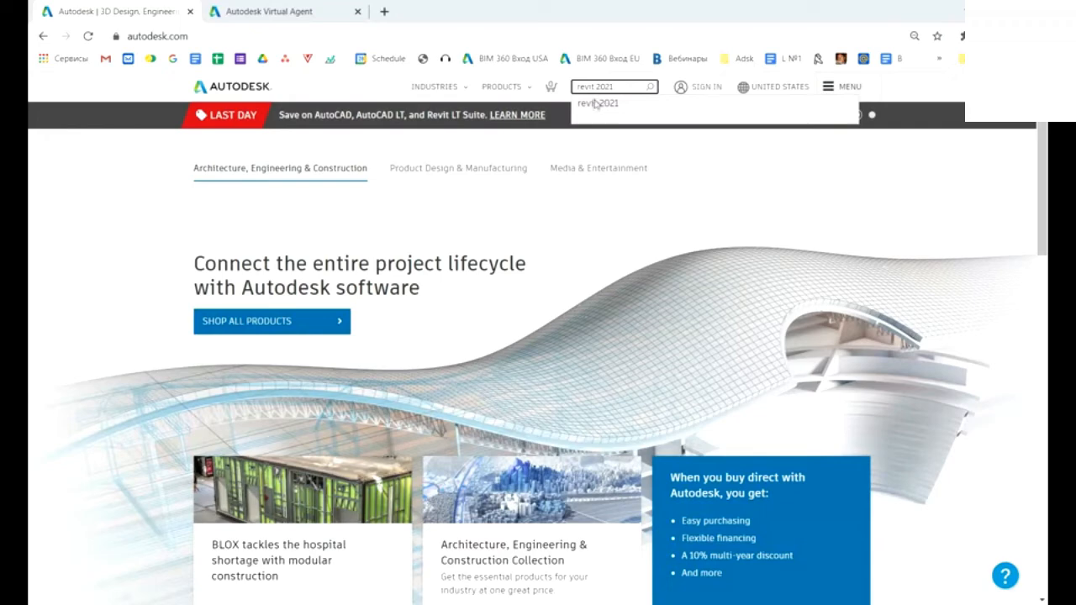
{"action": "key", "text": "enter"}
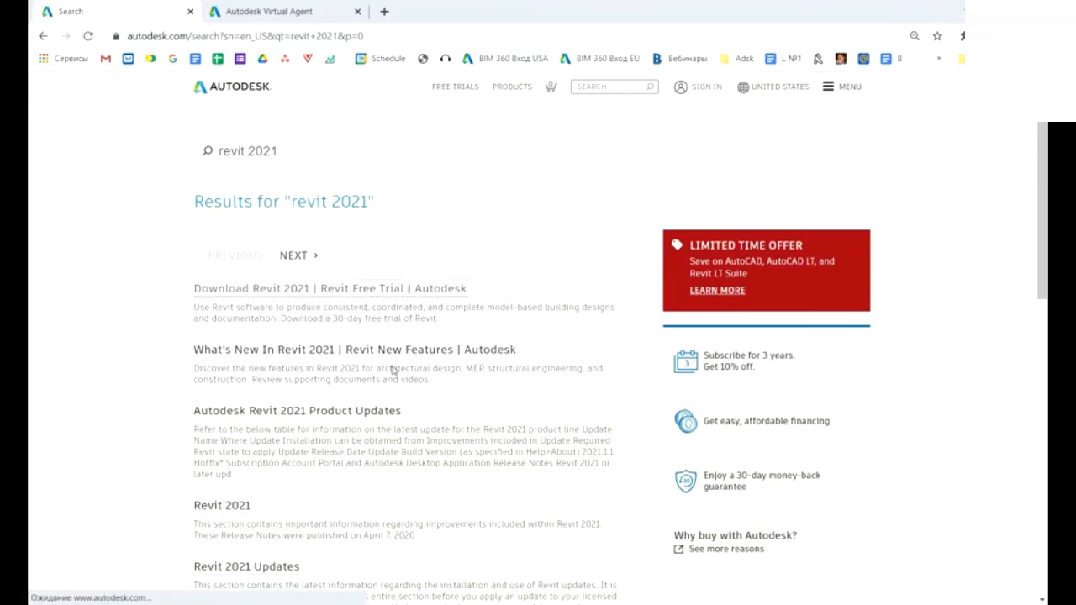
{"action": "left_click", "coordinate": [330, 289]}
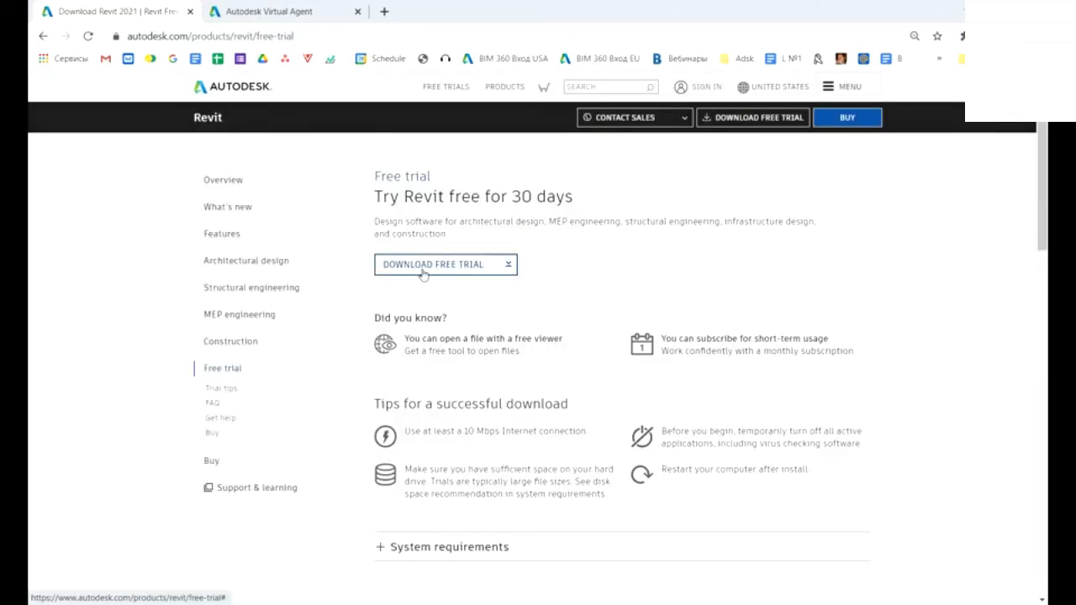
Step: Fill in the Revit free trial form with 'A business user' and continue to sign-in
{"action": "left_click", "coordinate": [433, 264]}
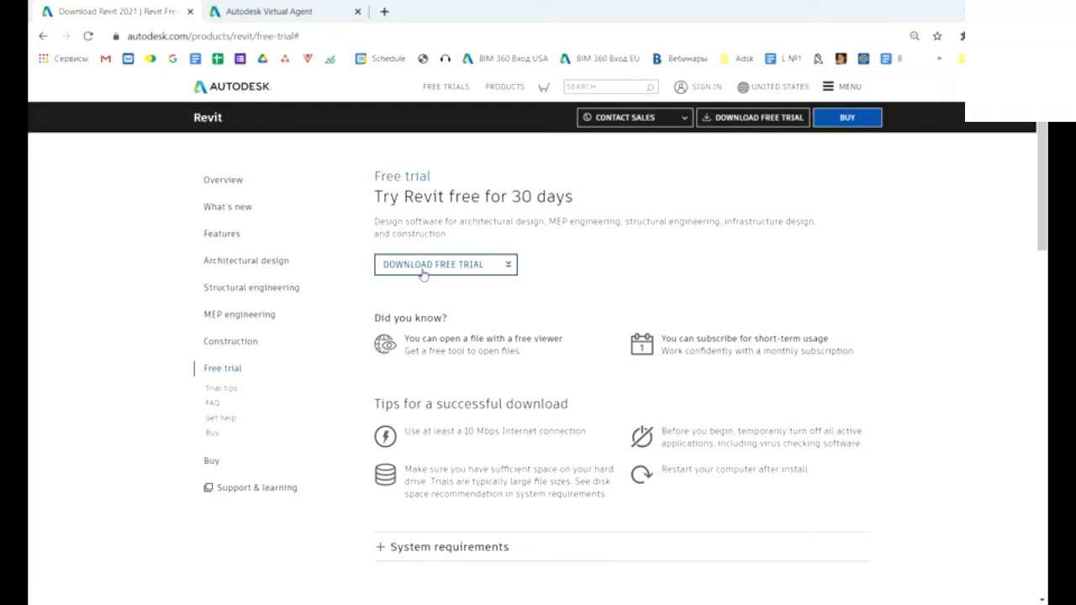
{"action": "left_click", "coordinate": [433, 264]}
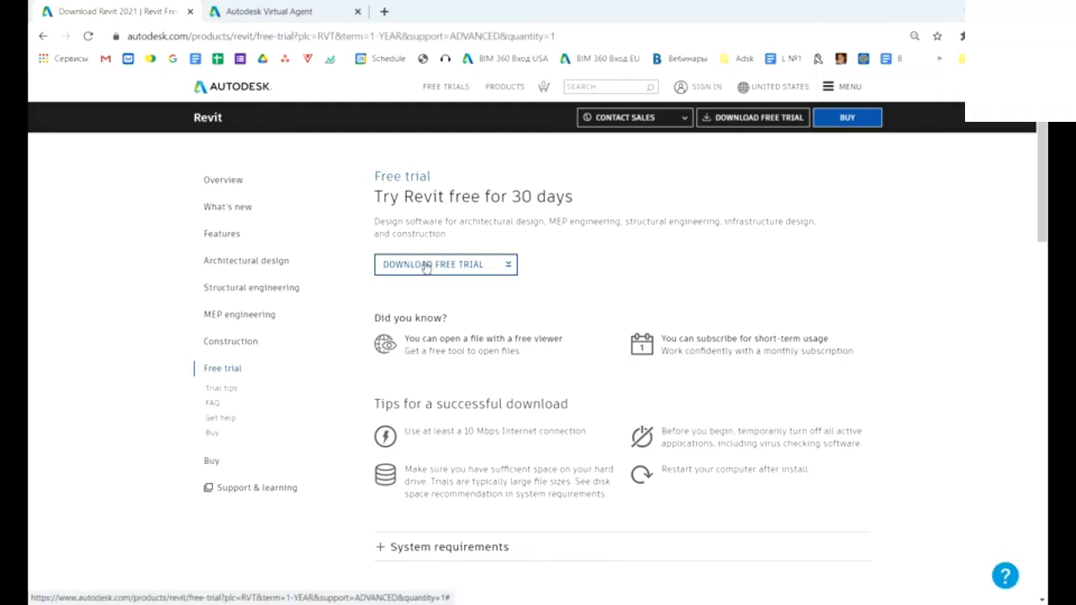
{"action": "left_click", "coordinate": [434, 264]}
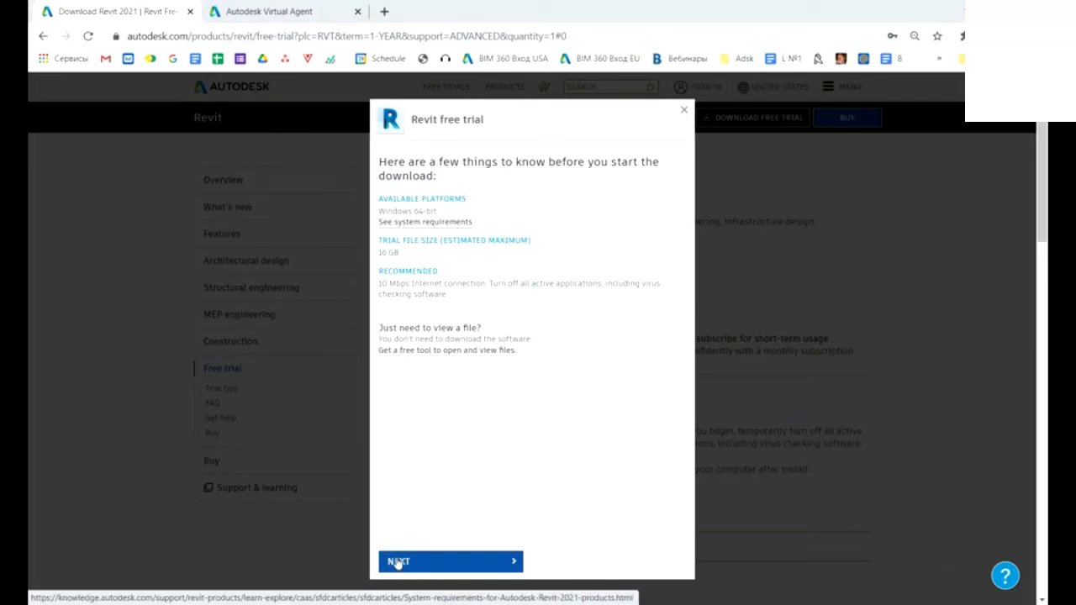
{"action": "mouse_move", "coordinate": [450, 562]}
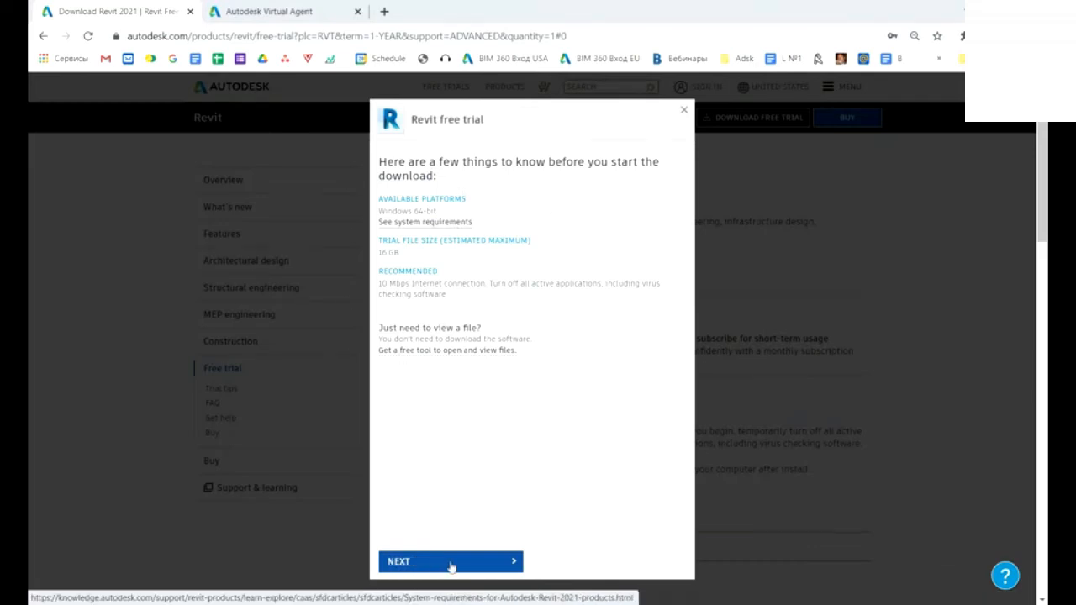
{"action": "mouse_move", "coordinate": [411, 490]}
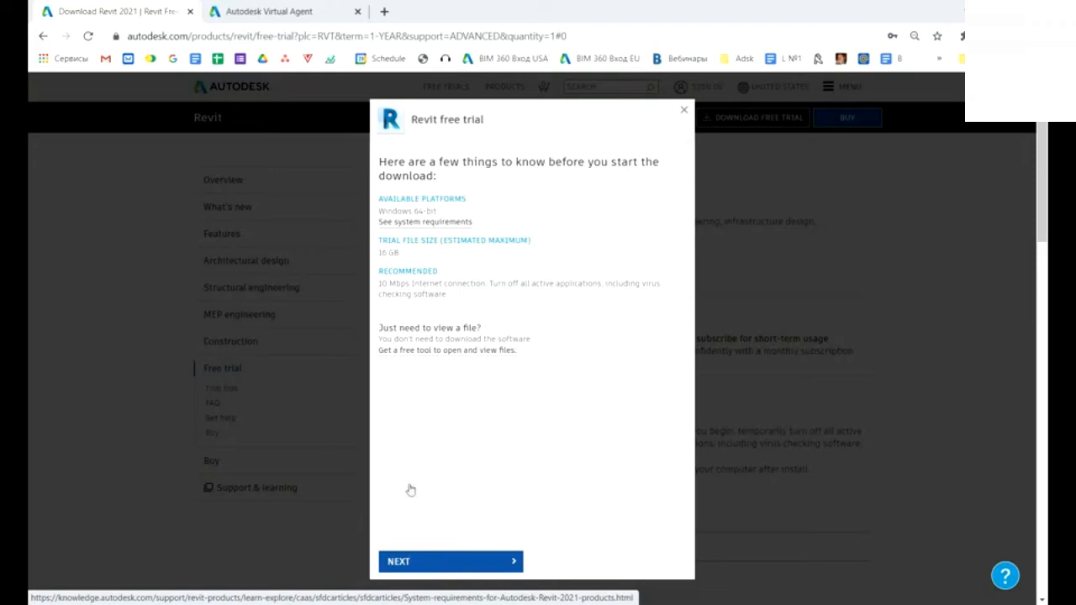
{"action": "left_click", "coordinate": [449, 561]}
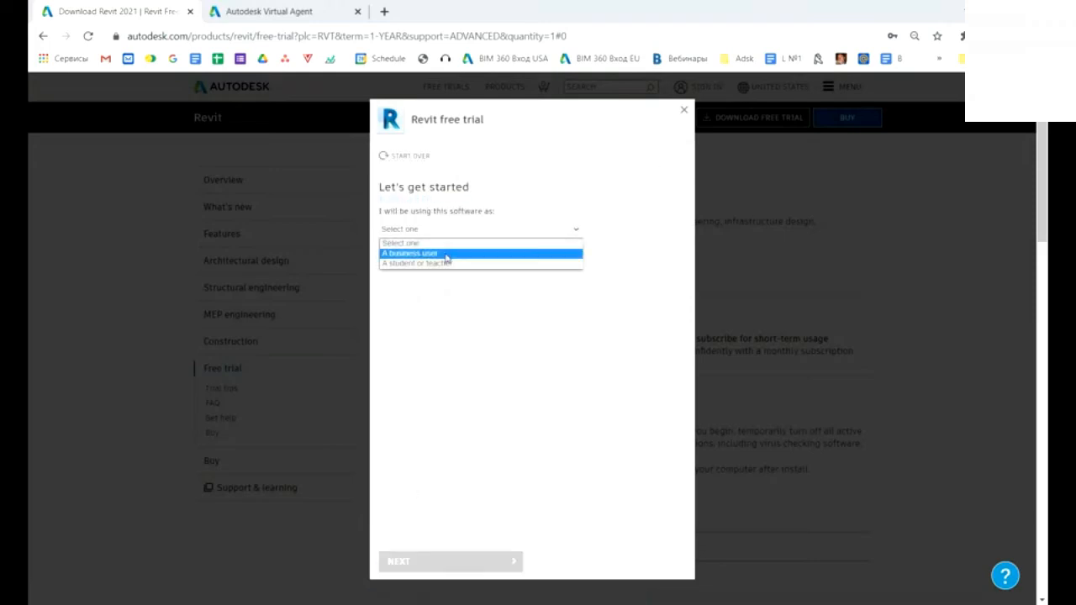
{"action": "mouse_move", "coordinate": [444, 263]}
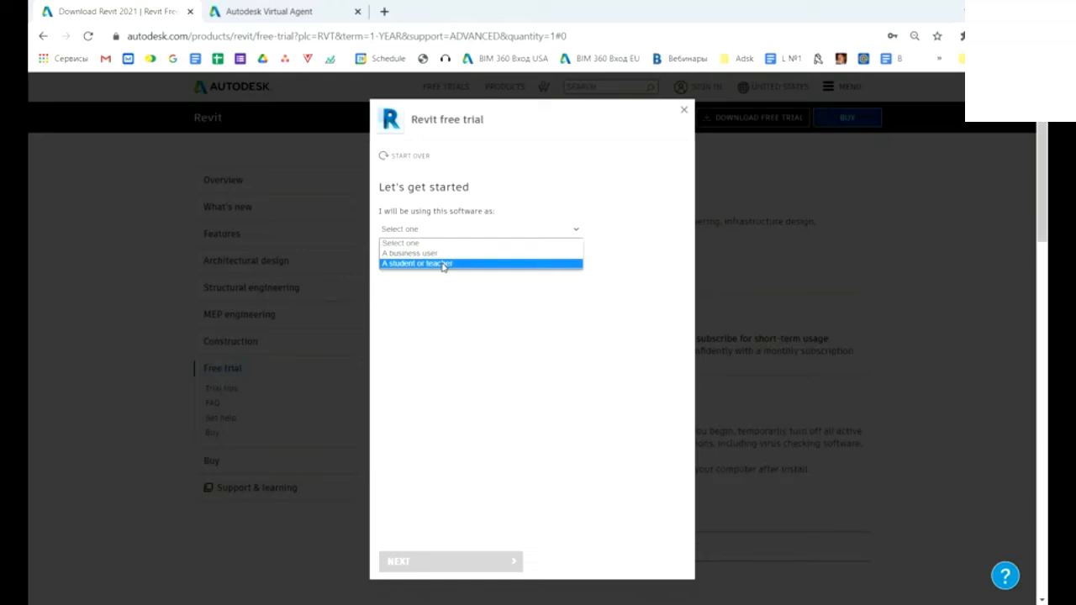
{"action": "left_click", "coordinate": [418, 263]}
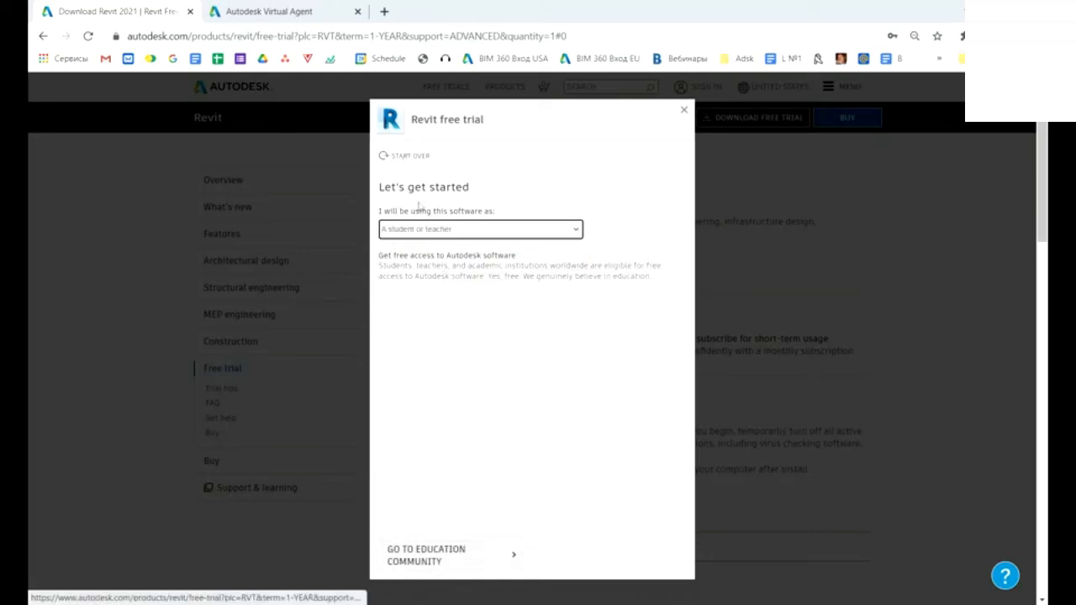
{"action": "left_click", "coordinate": [479, 229]}
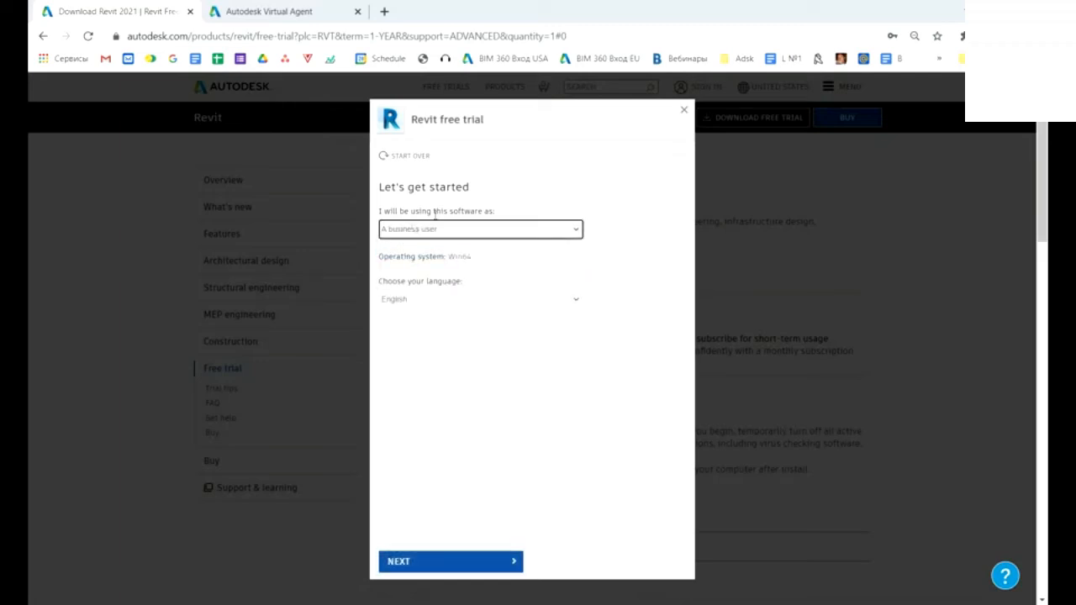
{"action": "mouse_move", "coordinate": [502, 248]}
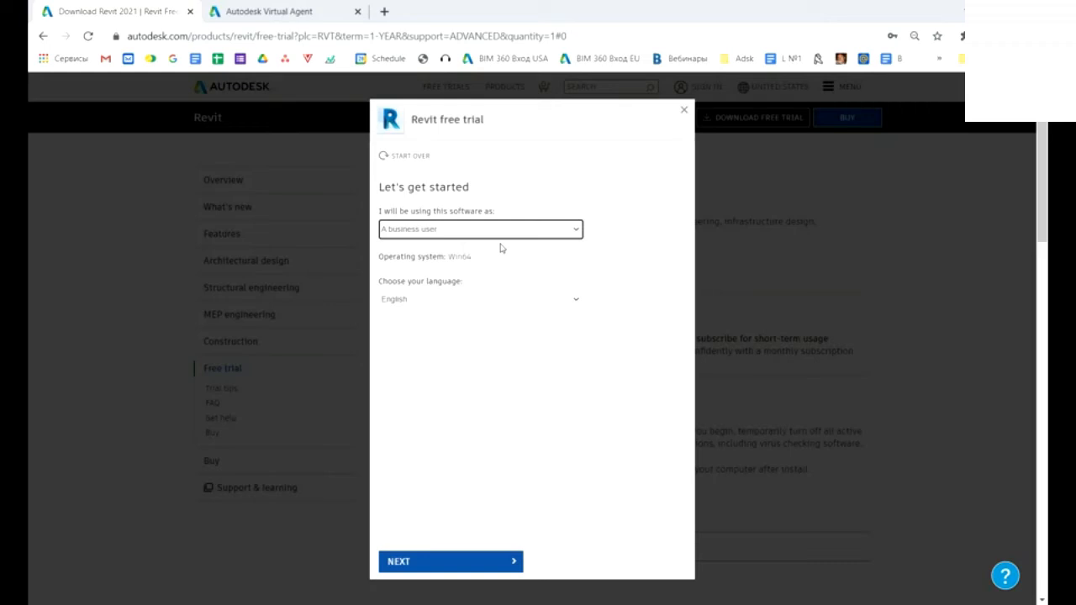
{"action": "left_click", "coordinate": [450, 561]}
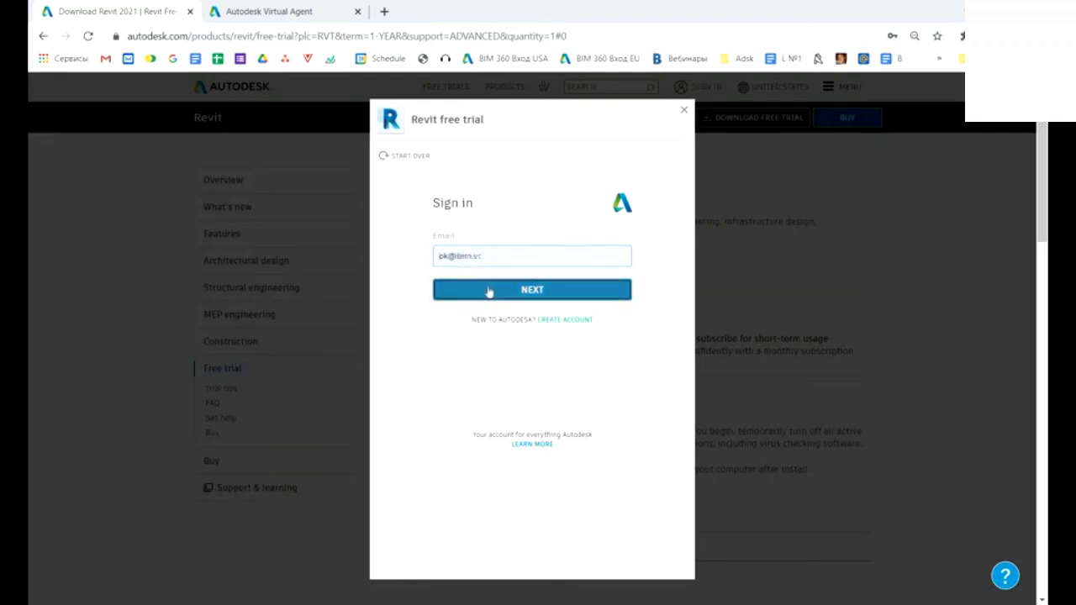
Step: Sign in with the email and password to reach the 'Tell us about your company' form
{"action": "left_click", "coordinate": [532, 290]}
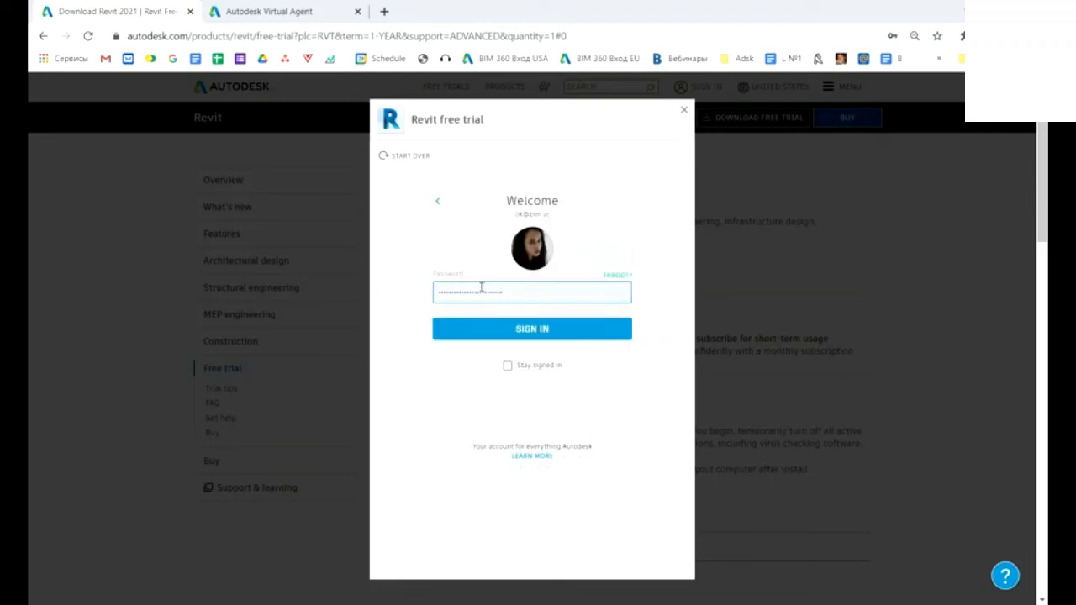
{"action": "left_click", "coordinate": [531, 328]}
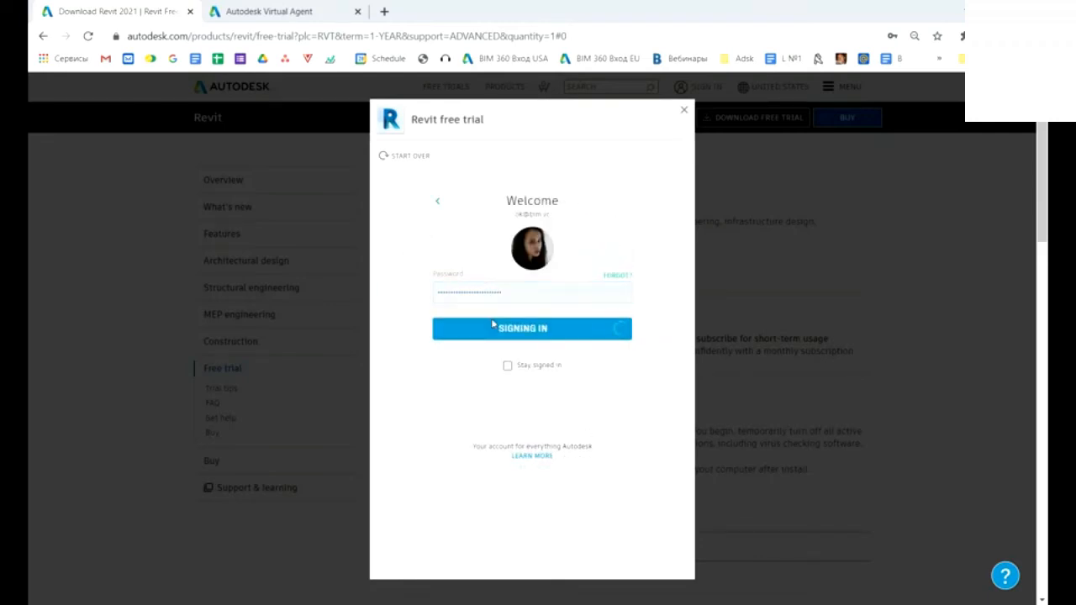
{"action": "left_click", "coordinate": [532, 328]}
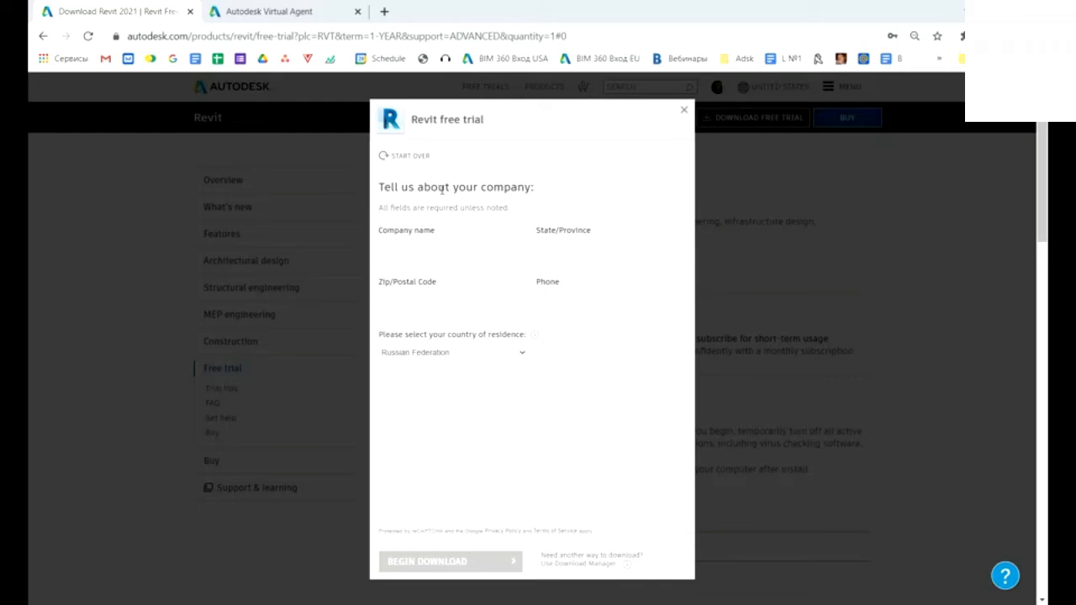
{"action": "mouse_move", "coordinate": [374, 333]}
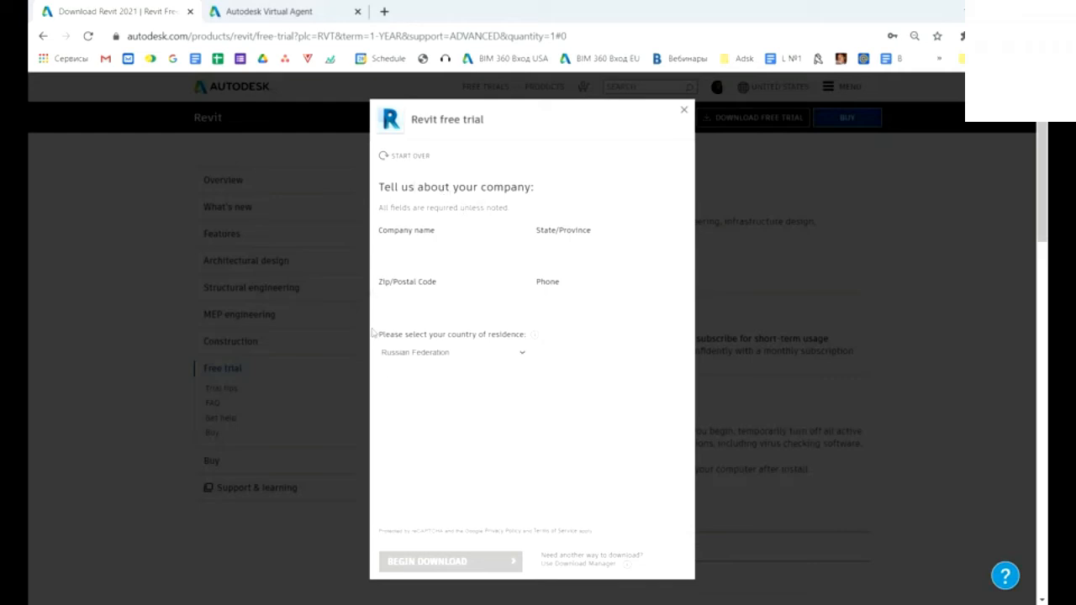
{"action": "mouse_move", "coordinate": [554, 196]}
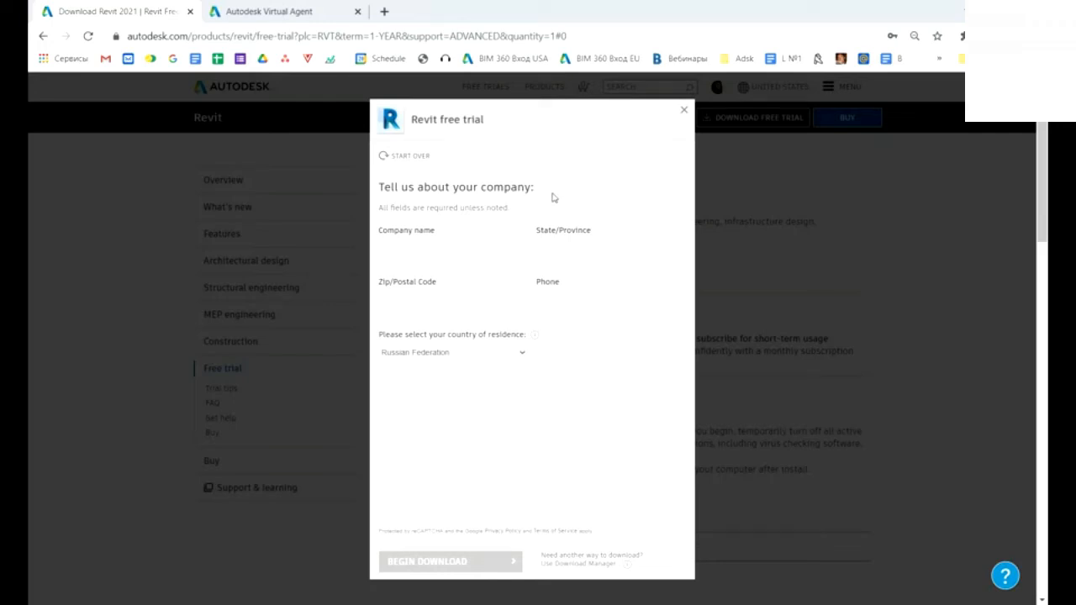
{"action": "mouse_move", "coordinate": [430, 546]}
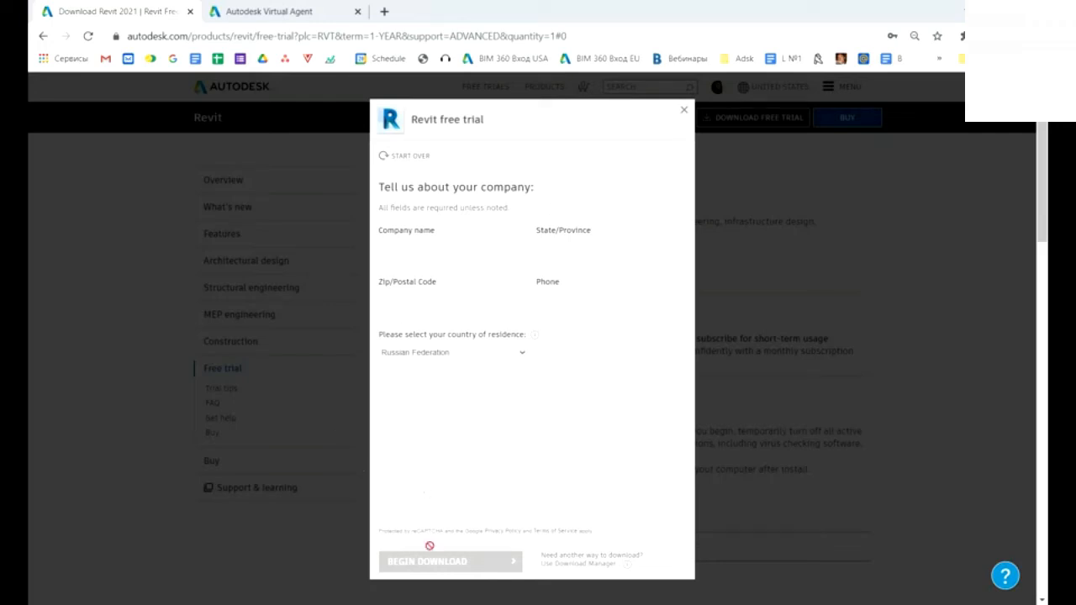
{"action": "mouse_move", "coordinate": [414, 586]}
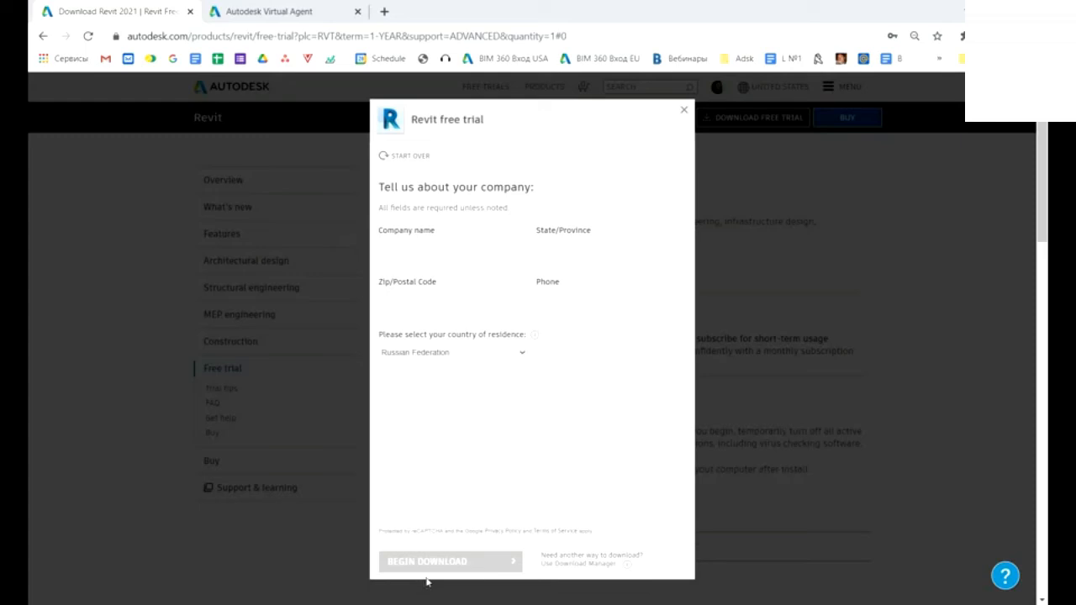
{"action": "left_click", "coordinate": [437, 564]}
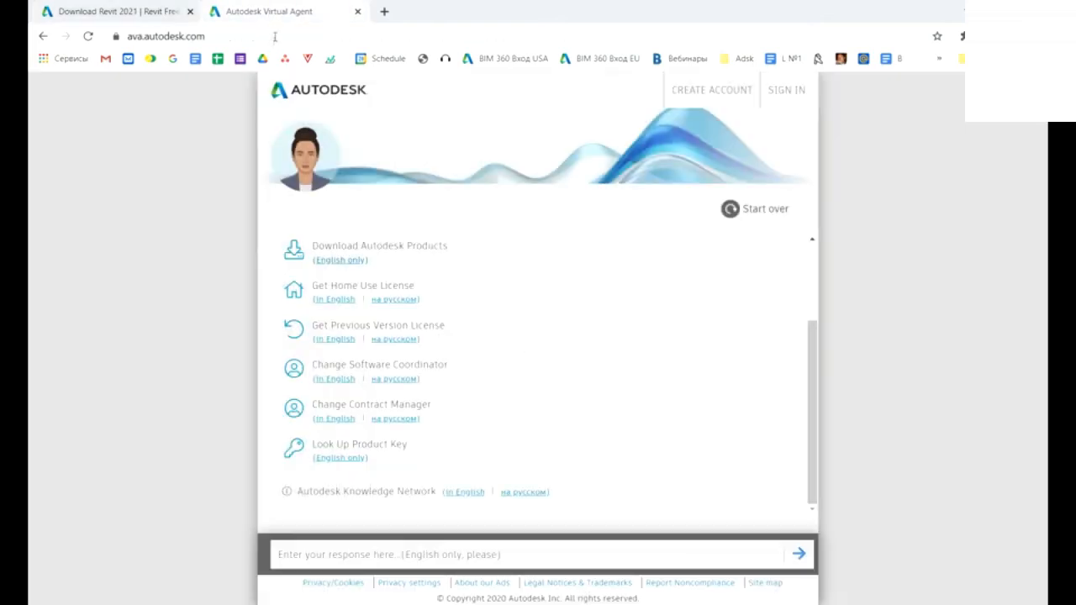
{"action": "mouse_move", "coordinate": [266, 28]}
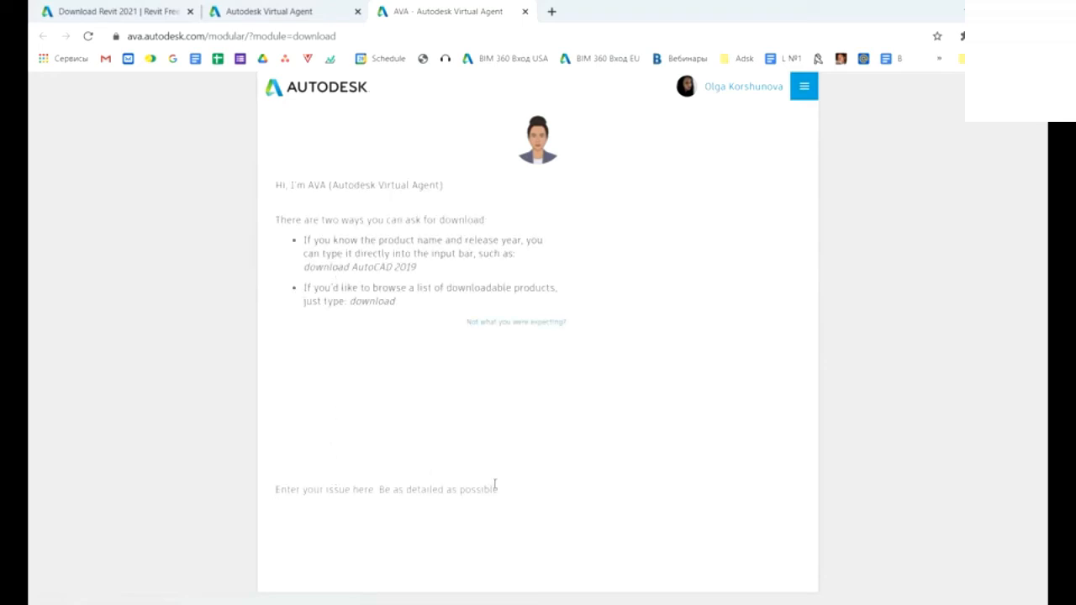
Step: Send 'navisworks 2021' as a download request in the AVA chat
{"action": "type", "text": "navis"}
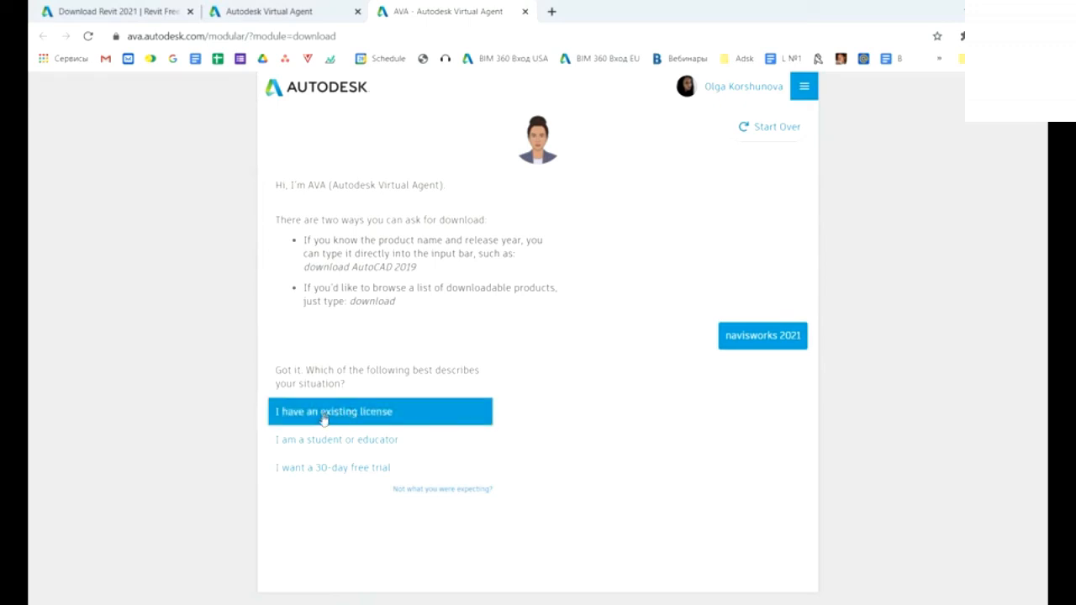
{"action": "mouse_move", "coordinate": [311, 440]}
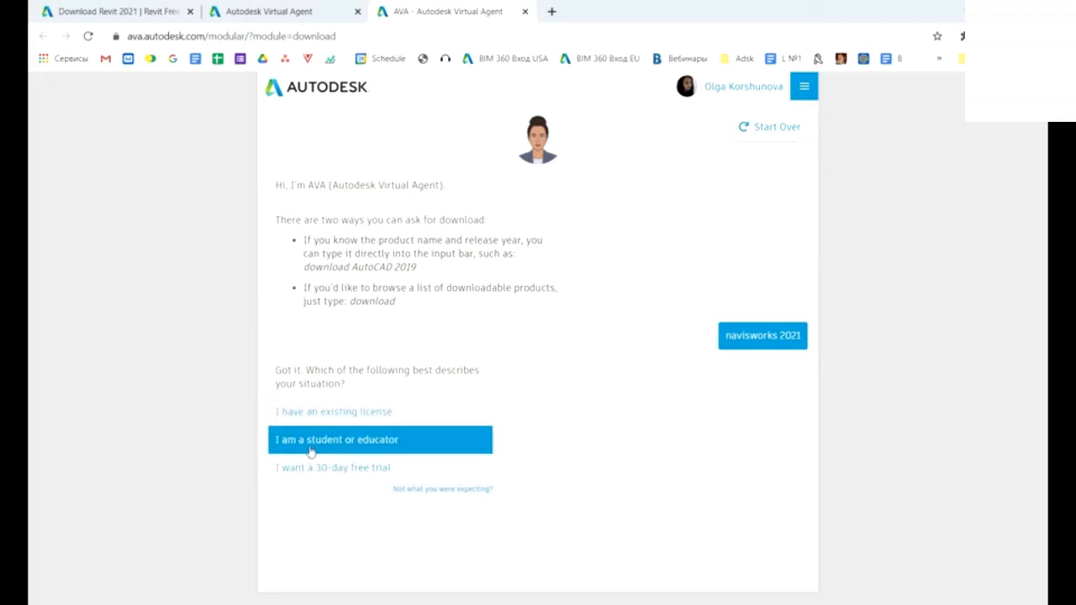
{"action": "mouse_move", "coordinate": [311, 468]}
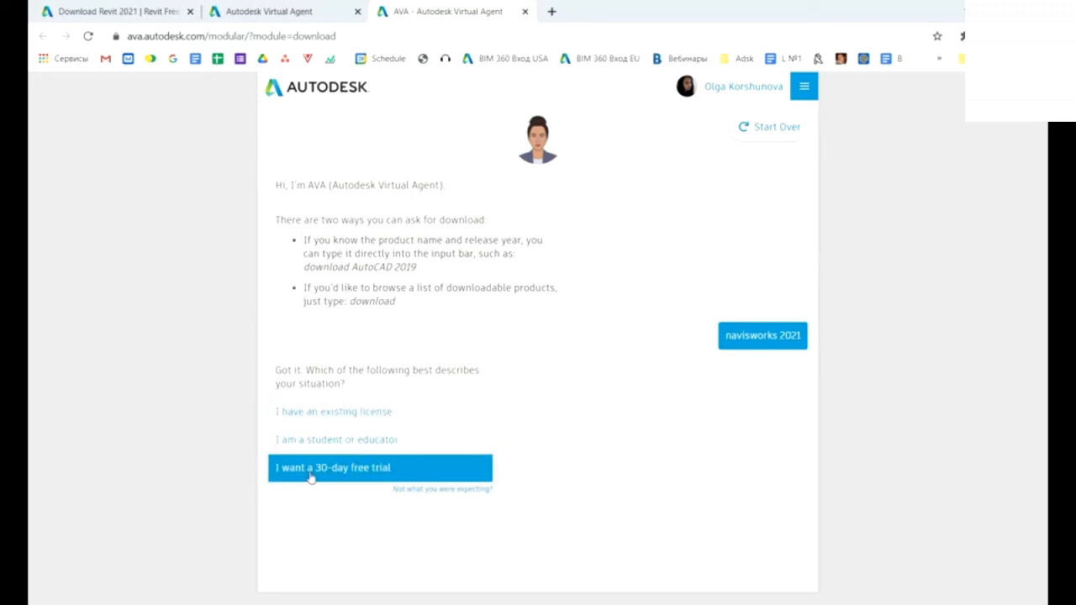
Step: Answer AVA with a 30-day free trial on this computer, continuing within AVA
{"action": "left_click", "coordinate": [379, 468]}
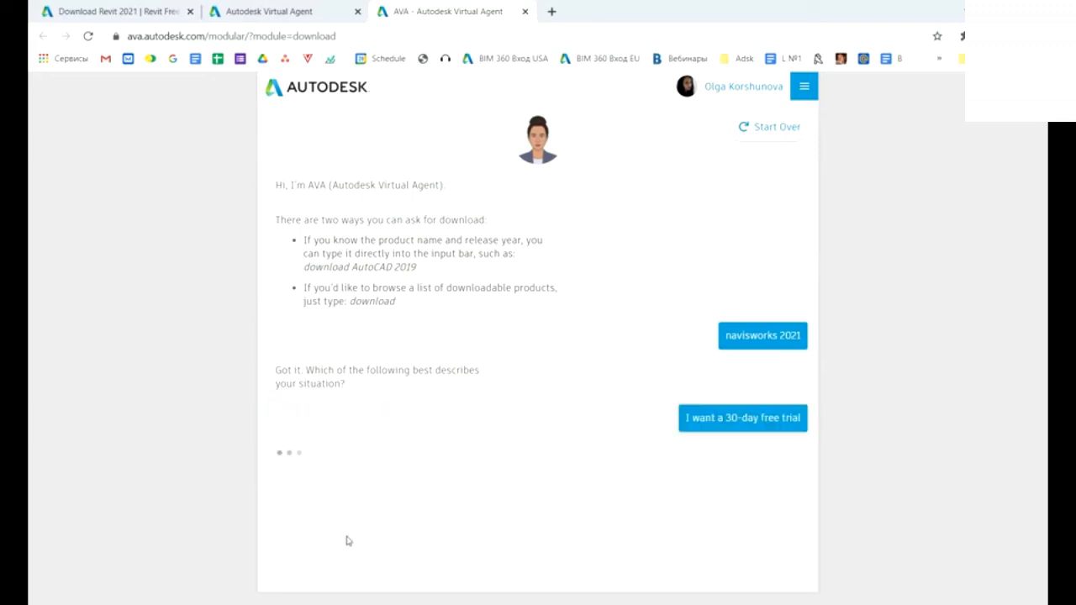
{"action": "left_click", "coordinate": [742, 418]}
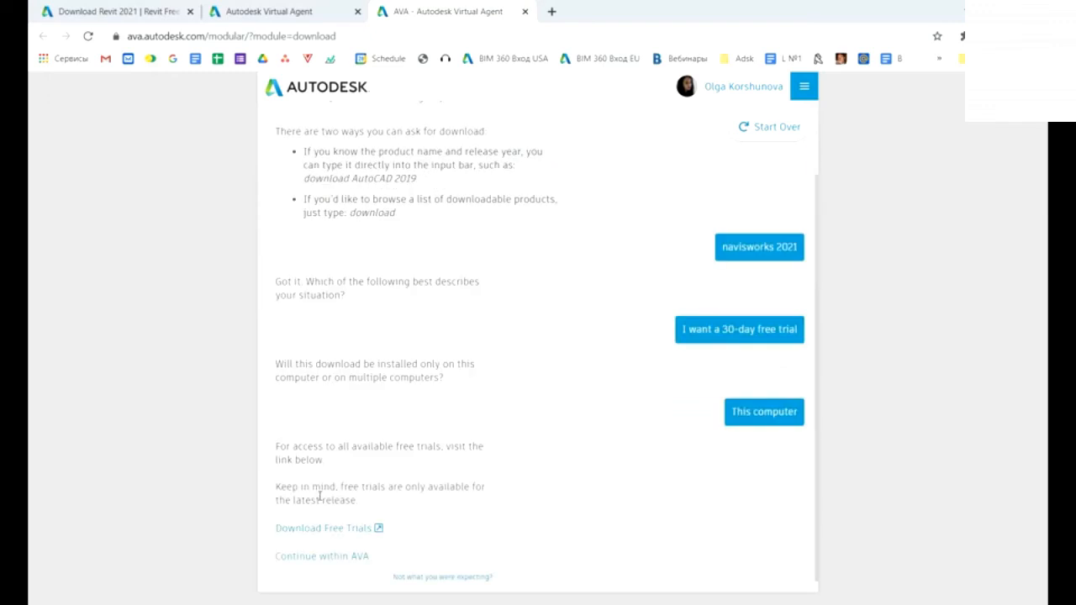
{"action": "mouse_move", "coordinate": [718, 429]}
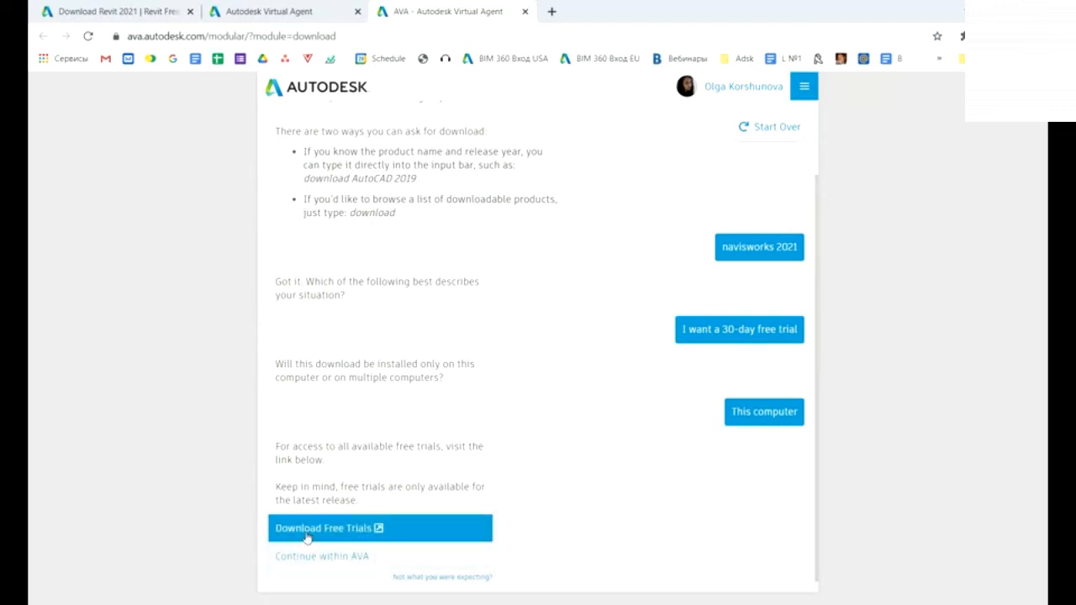
{"action": "left_click", "coordinate": [323, 528]}
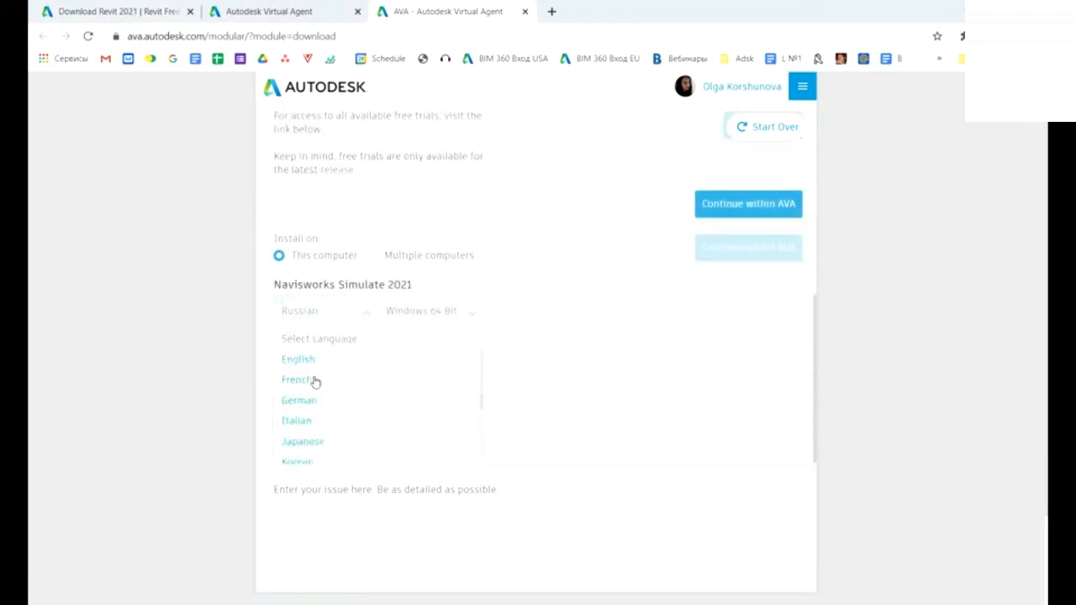
Step: Start the English Navisworks Simulate 2021 download
{"action": "left_click", "coordinate": [298, 359]}
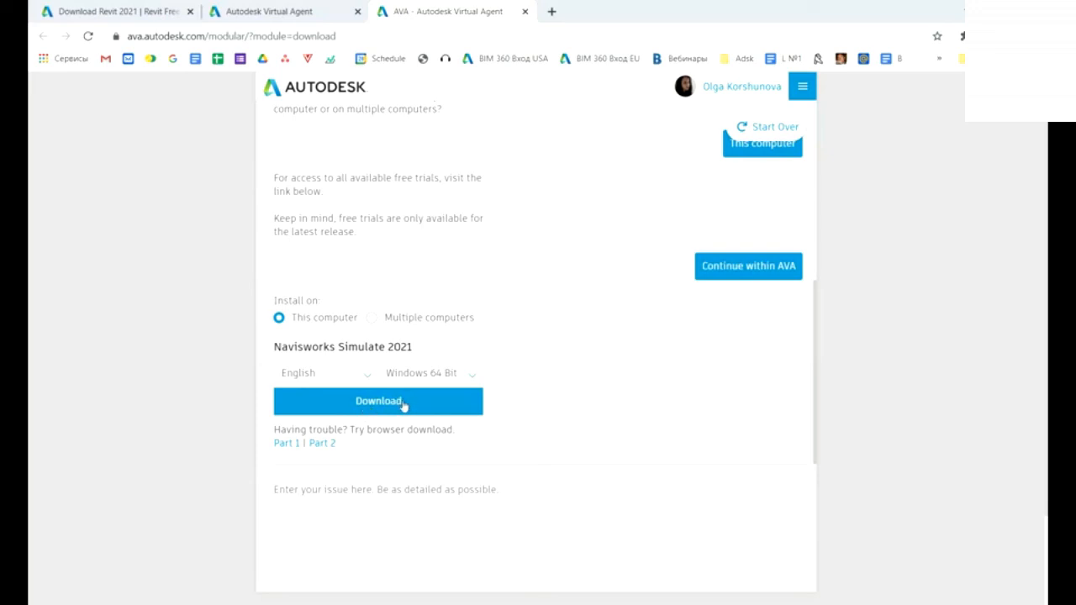
{"action": "left_click", "coordinate": [378, 401]}
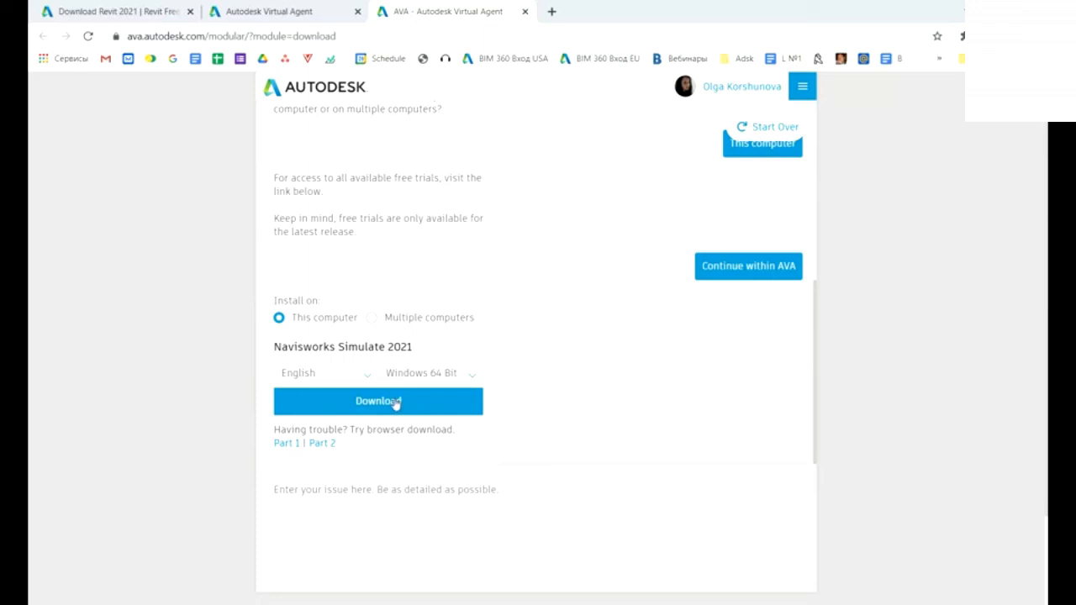
{"action": "left_click", "coordinate": [378, 401]}
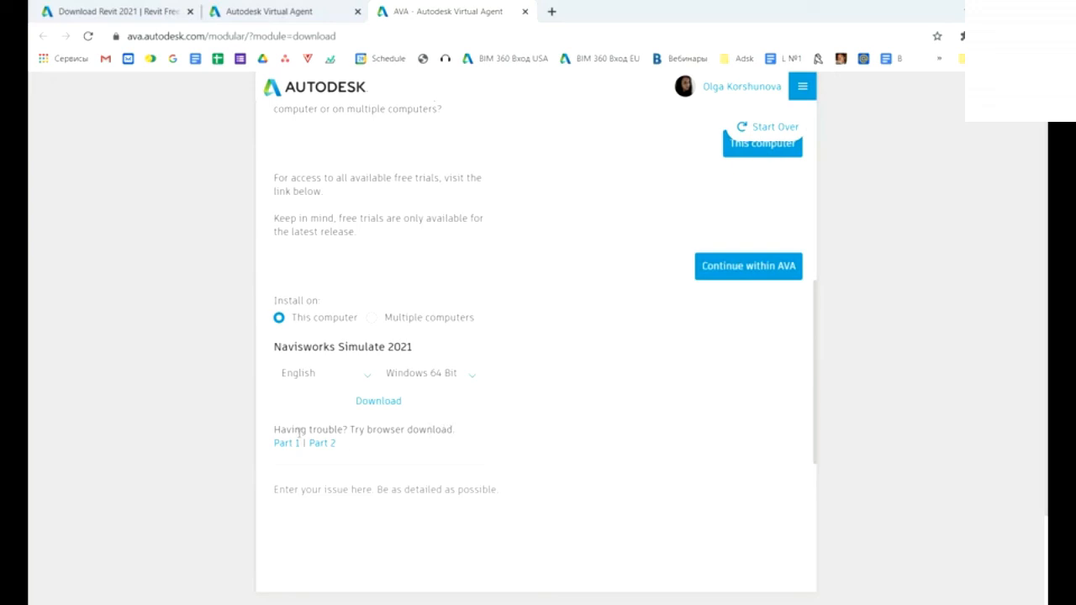
{"action": "mouse_move", "coordinate": [319, 454]}
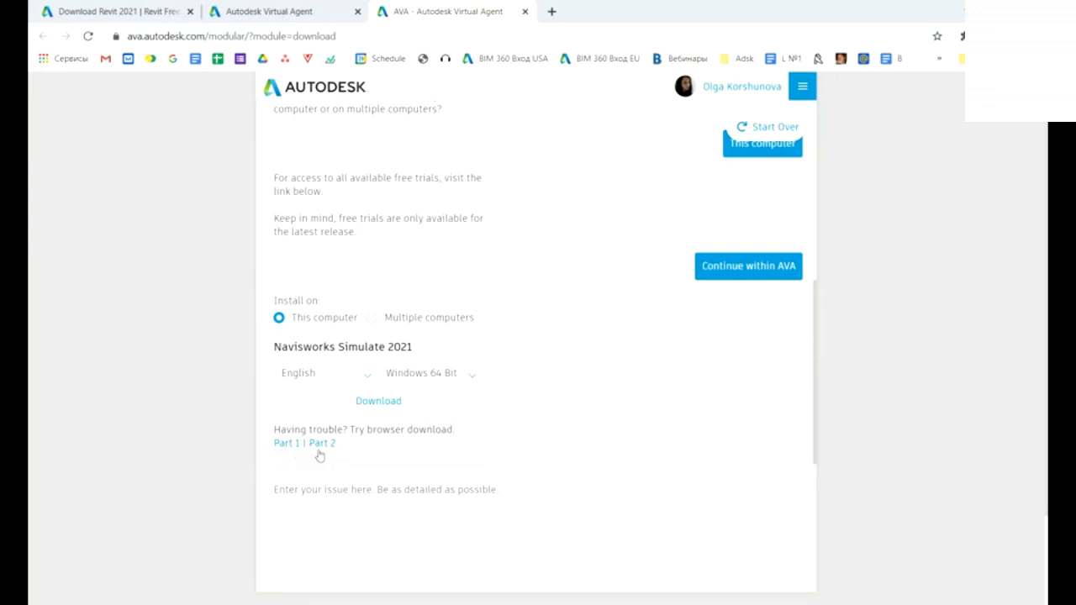
{"action": "mouse_move", "coordinate": [322, 452]}
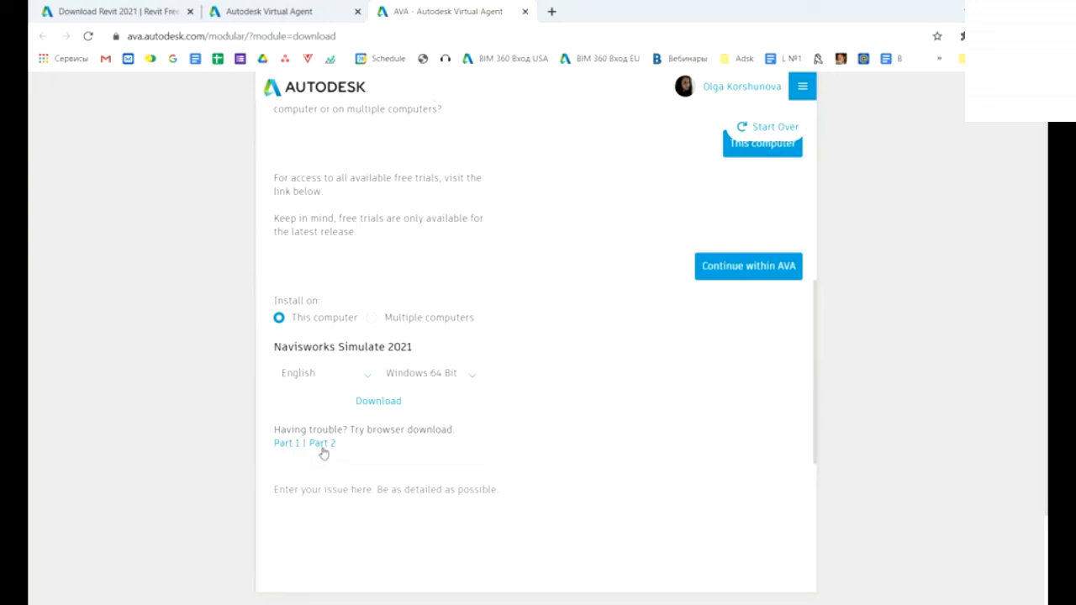
{"action": "mouse_move", "coordinate": [284, 452]}
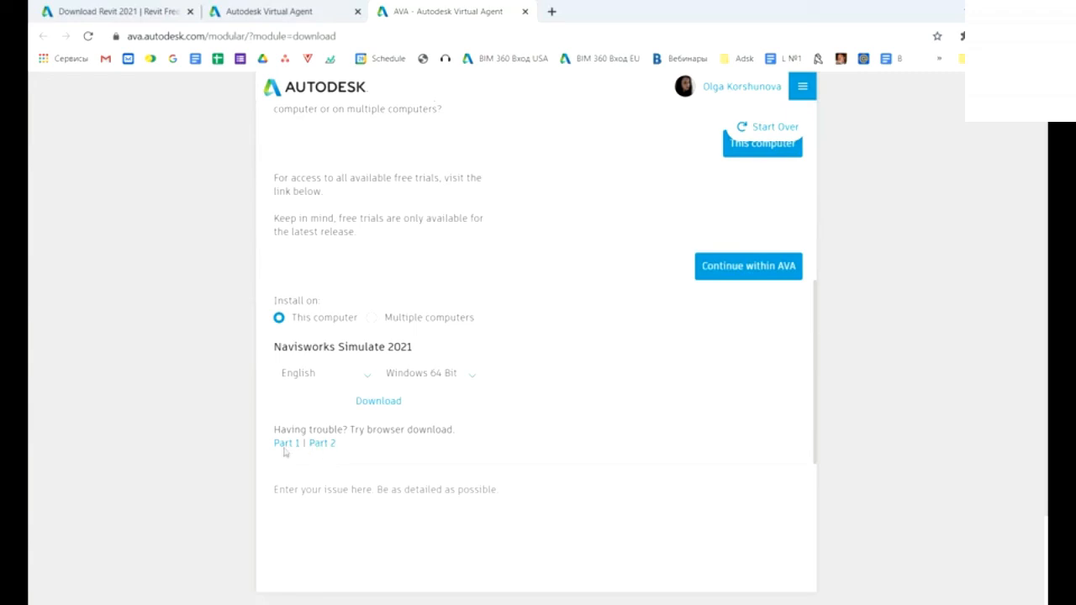
{"action": "mouse_move", "coordinate": [314, 448]}
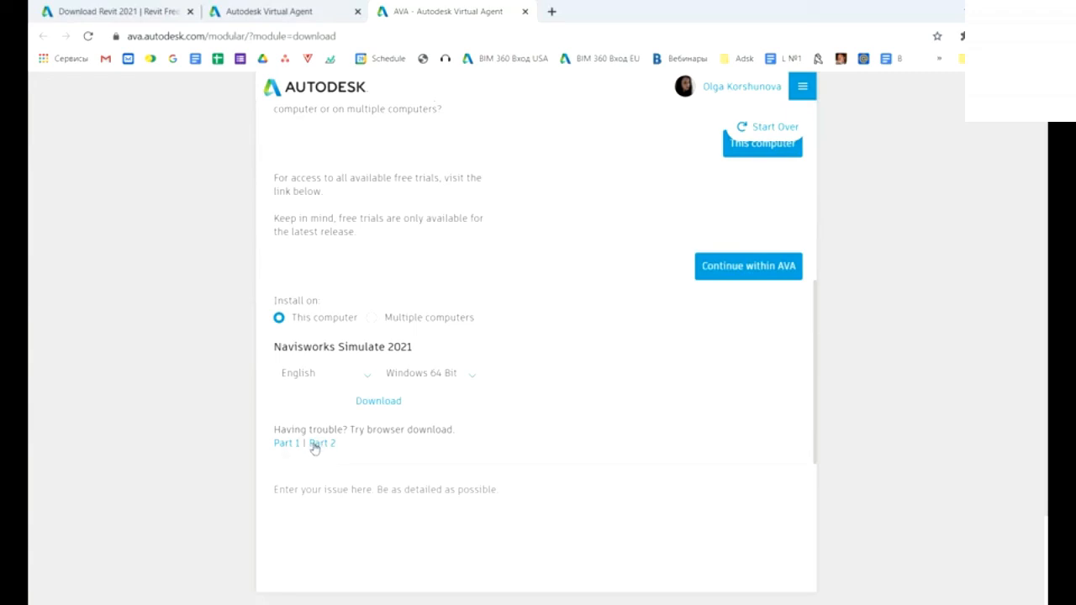
{"action": "mouse_move", "coordinate": [315, 454]}
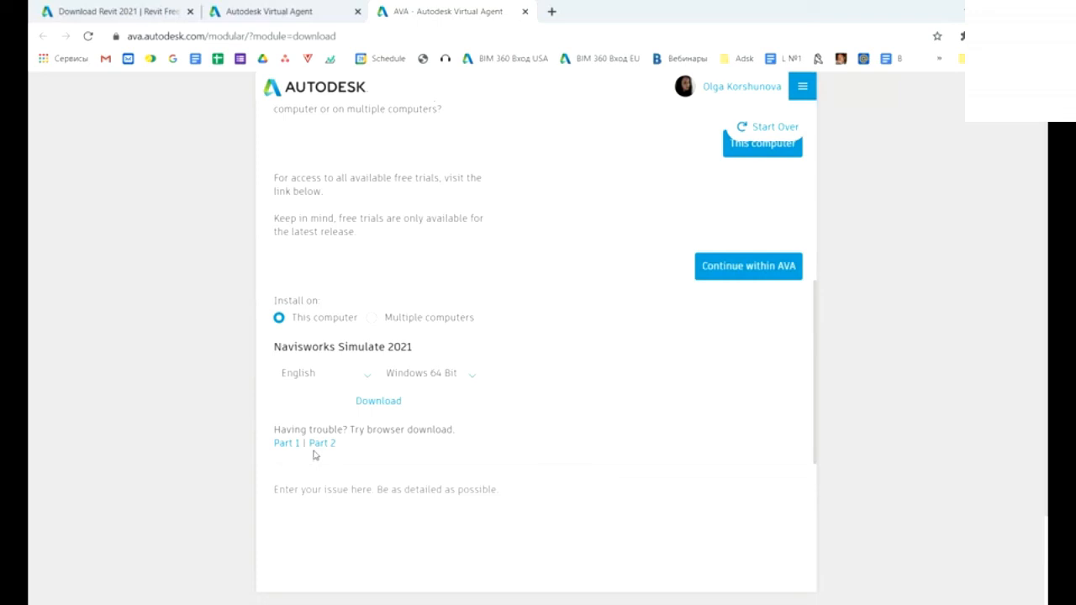
{"action": "mouse_move", "coordinate": [320, 463]}
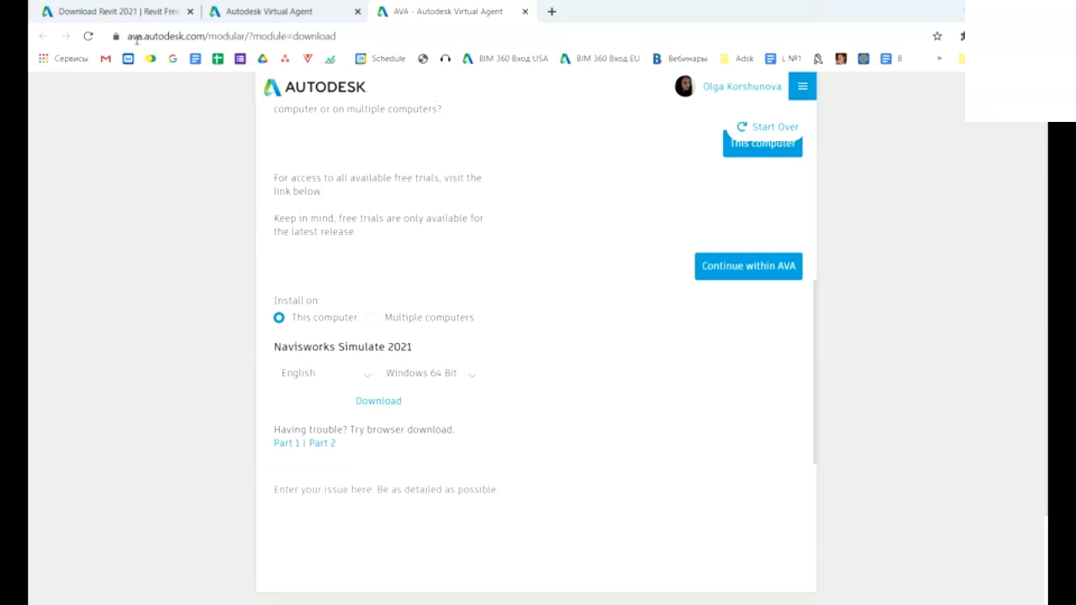
{"action": "mouse_move", "coordinate": [460, 292]}
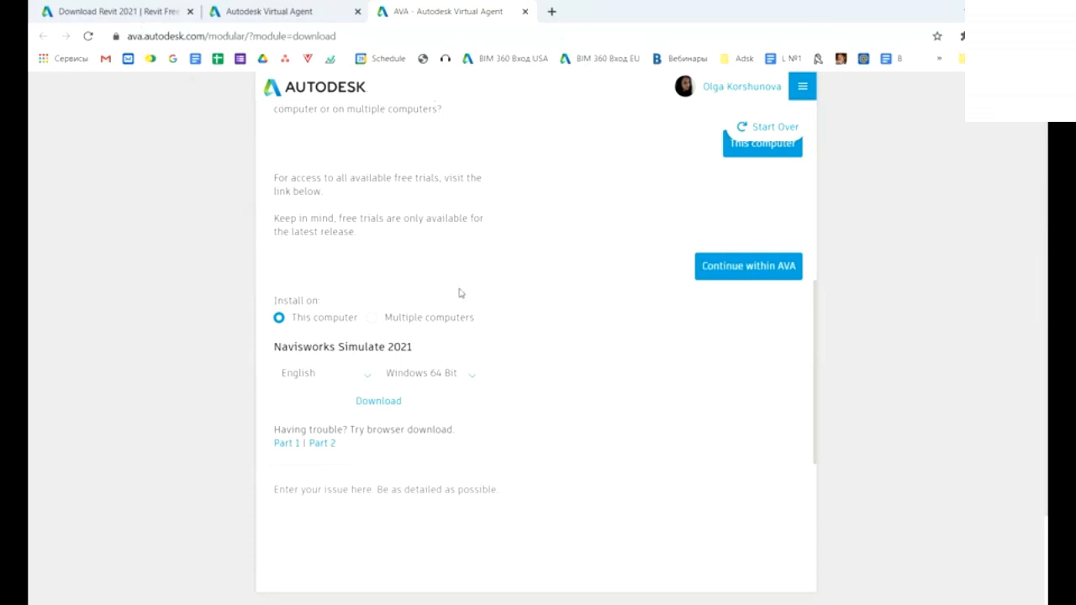